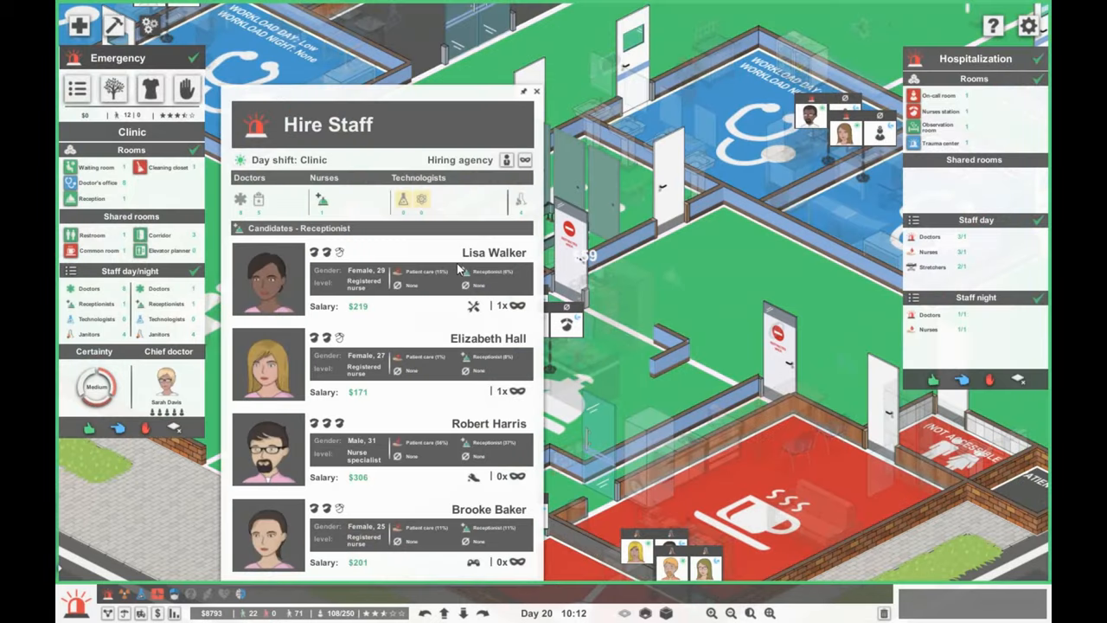
{"action": "mouse_move", "coordinate": [474, 476]}
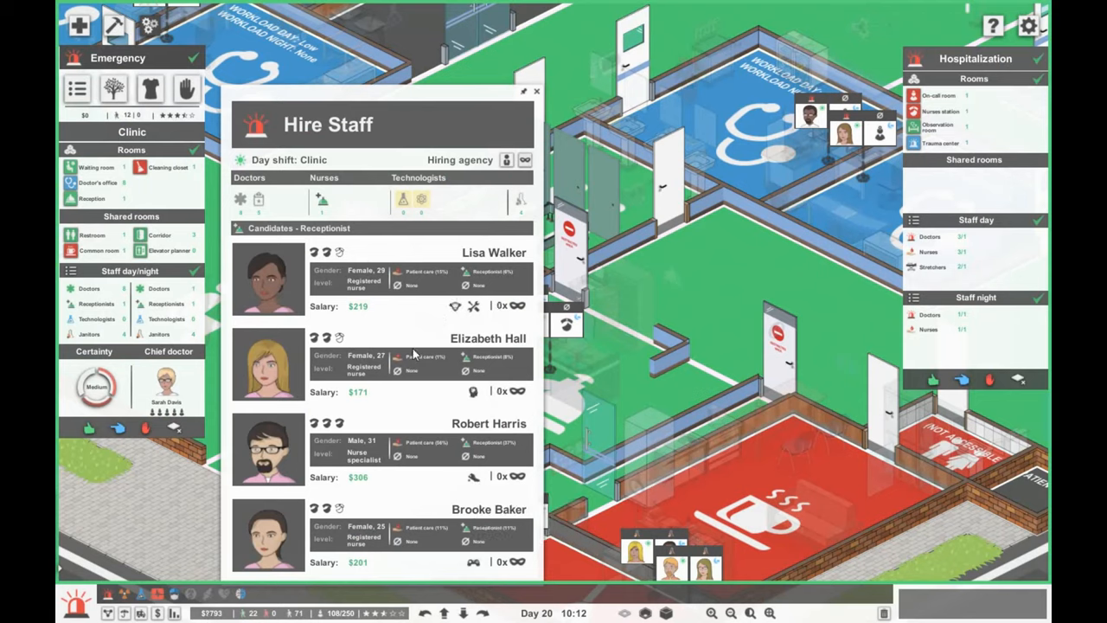
{"action": "mouse_move", "coordinate": [473, 391]}
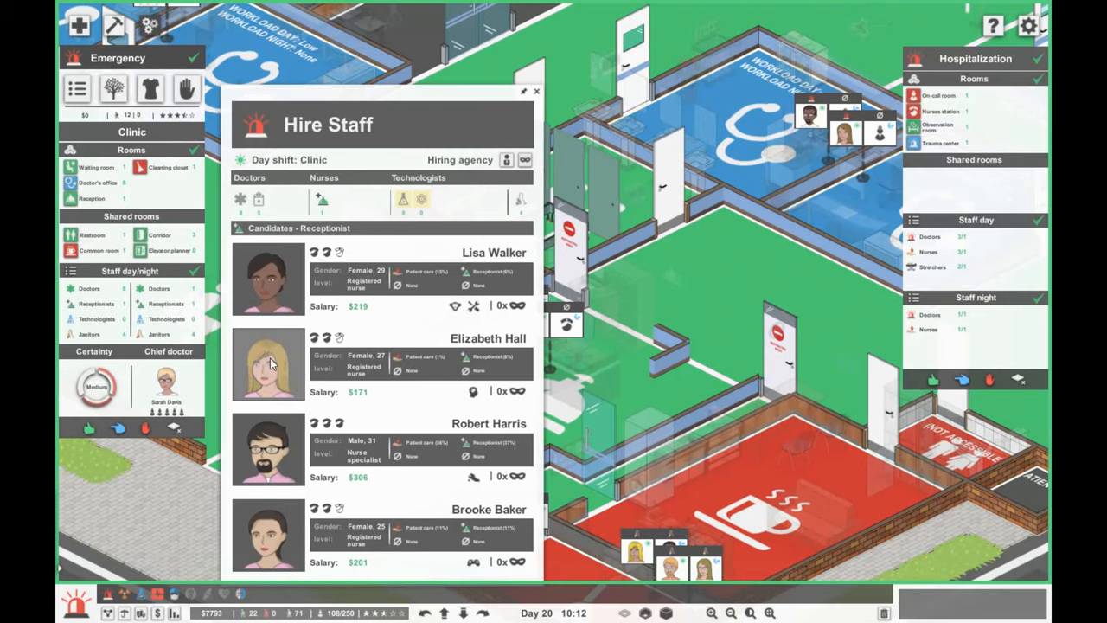
Step: Hire Elizabeth Hall as a clinic receptionist and return to the hospital floor
{"action": "left_click", "coordinate": [536, 90]}
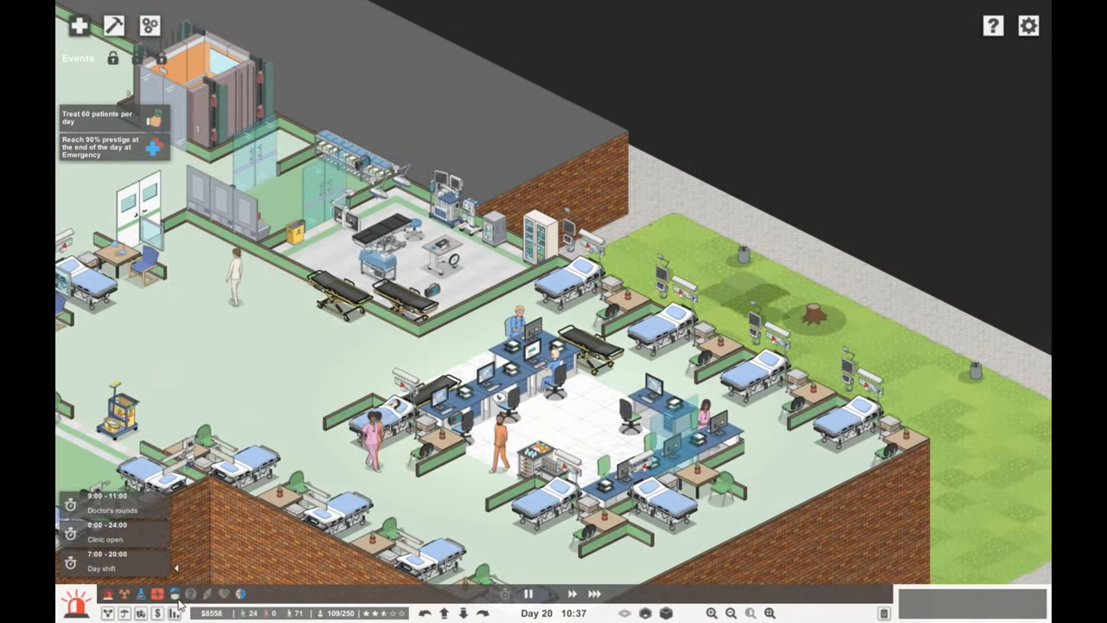
Step: Look over the contracted insurance companies in the insurance overview
{"action": "left_click", "coordinate": [173, 594]}
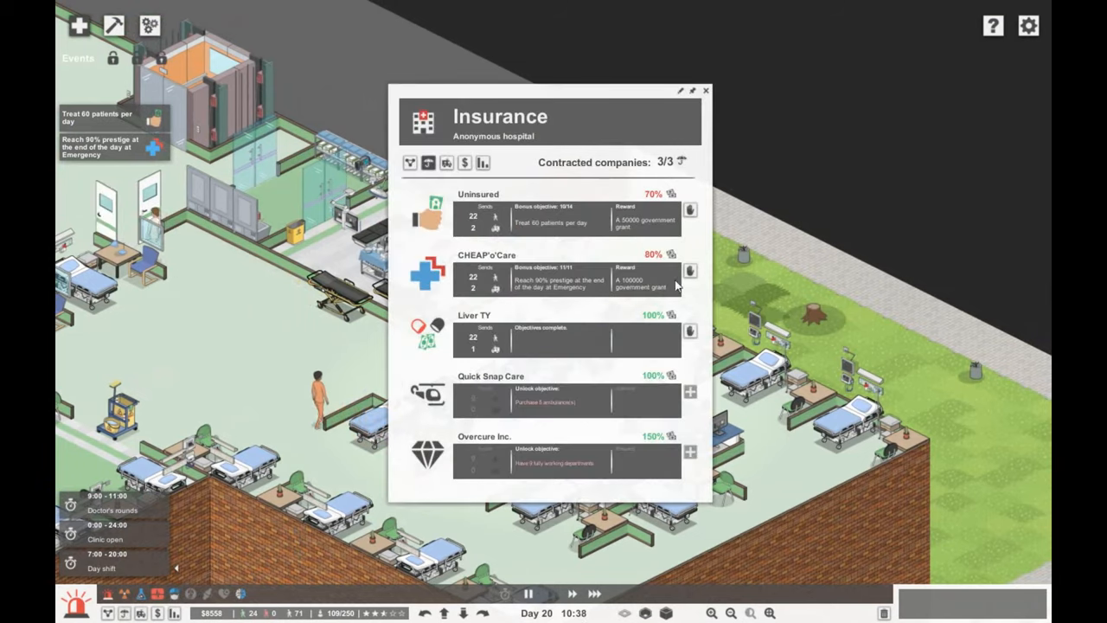
{"action": "left_click", "coordinate": [706, 90]}
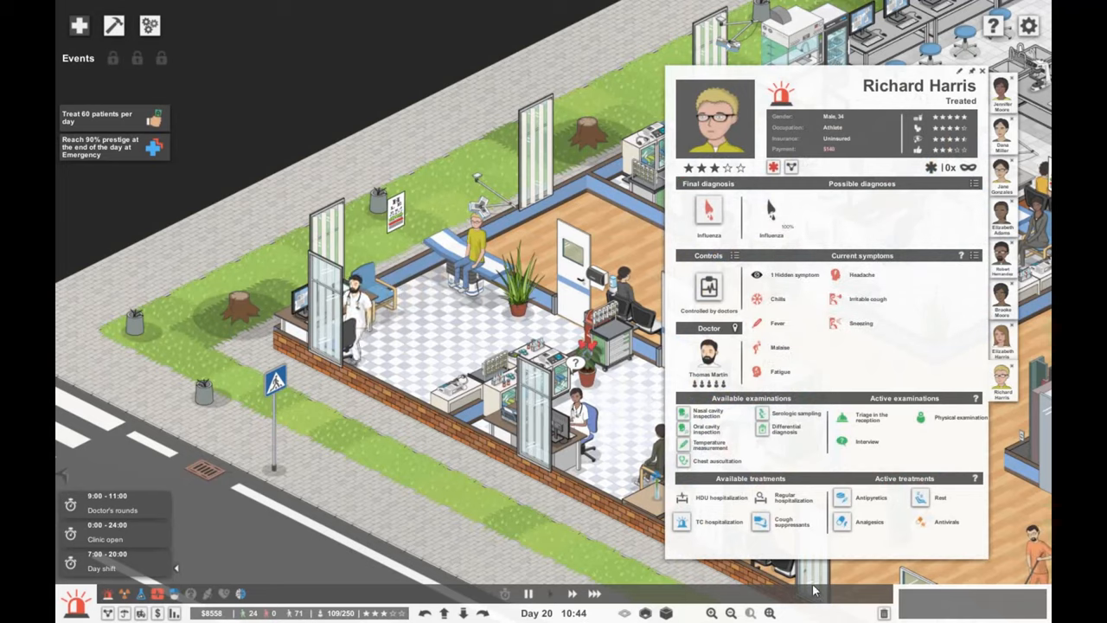
{"action": "left_click", "coordinate": [982, 70]}
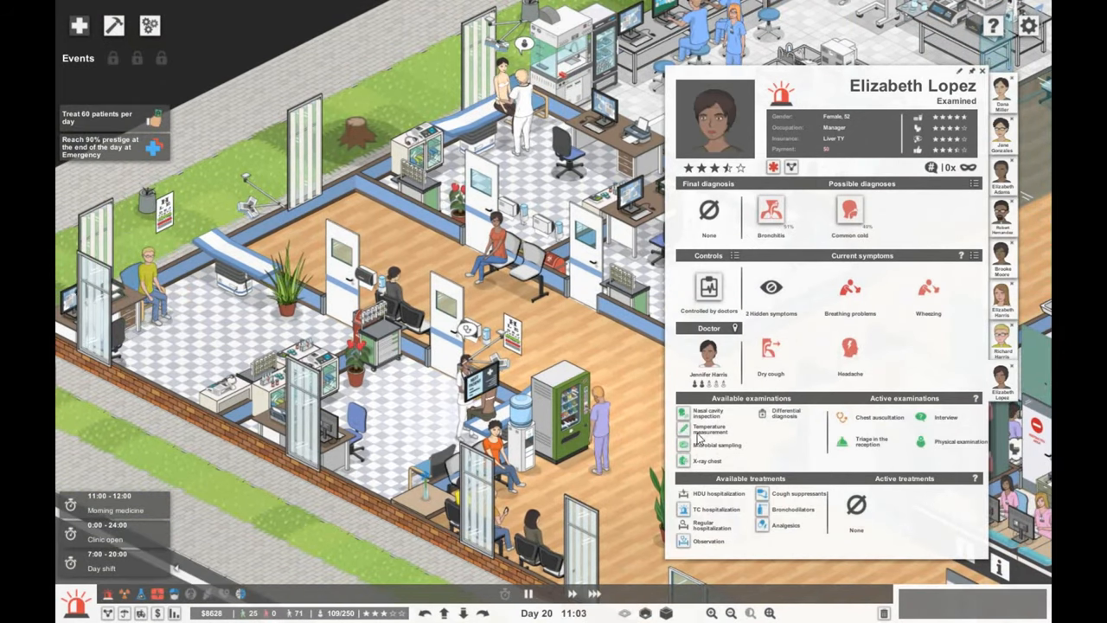
{"action": "mouse_move", "coordinate": [709, 429]}
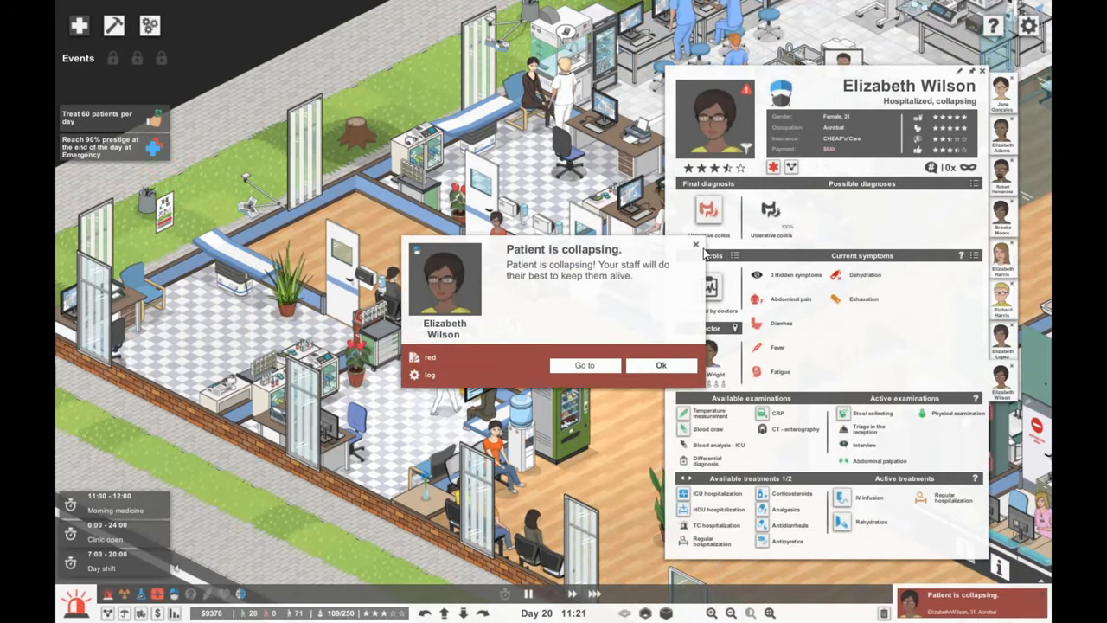
{"action": "left_click", "coordinate": [661, 365]}
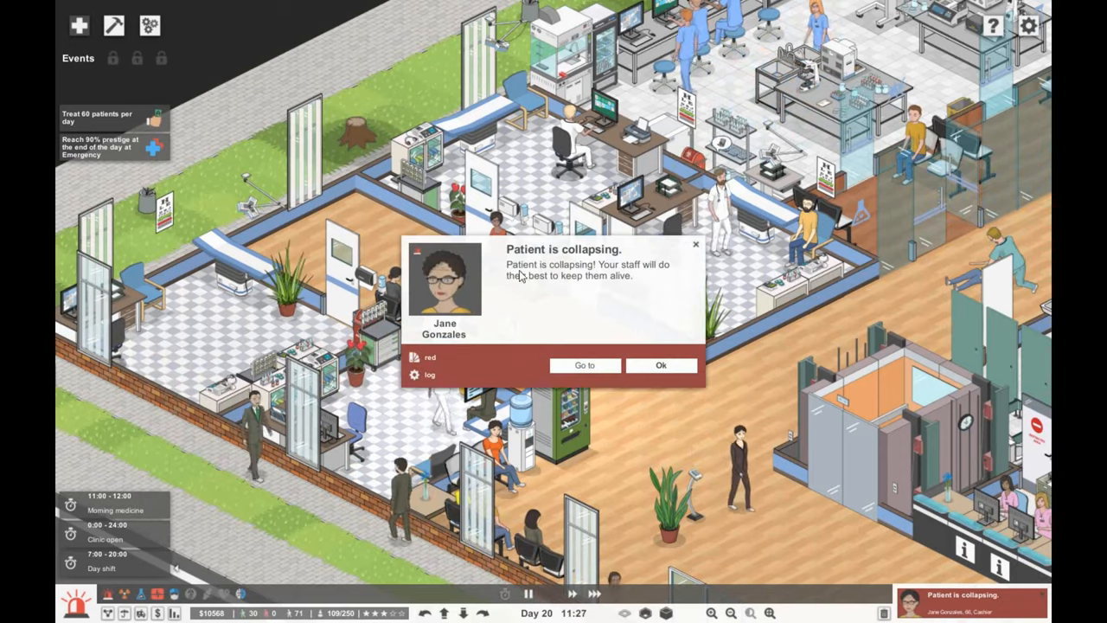
{"action": "left_click", "coordinate": [585, 364]}
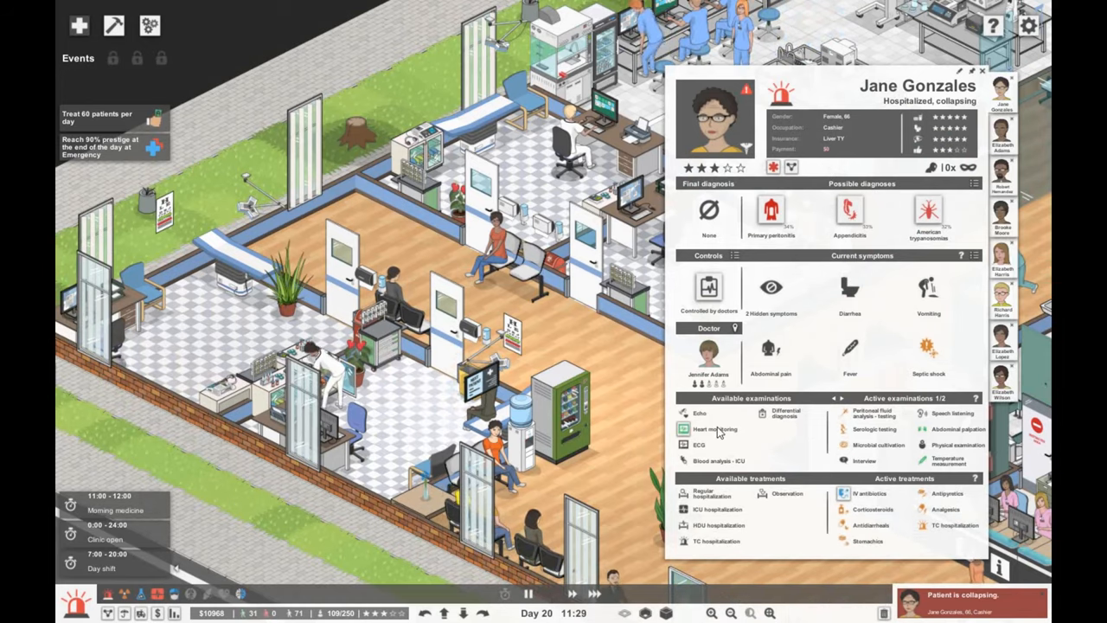
{"action": "left_click", "coordinate": [983, 71]}
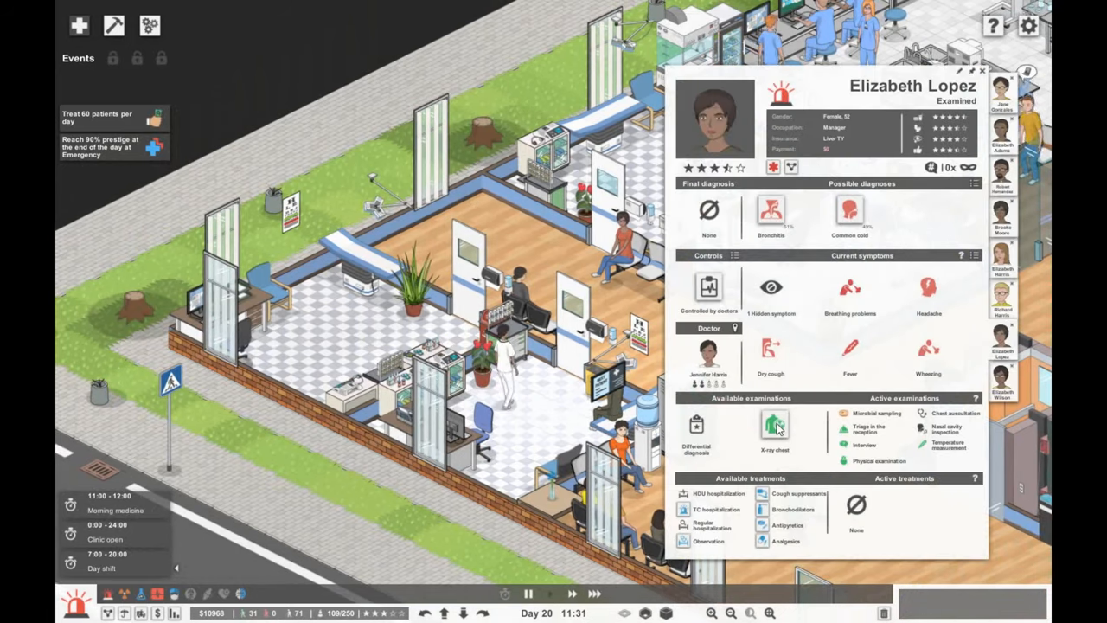
{"action": "left_click", "coordinate": [981, 71]}
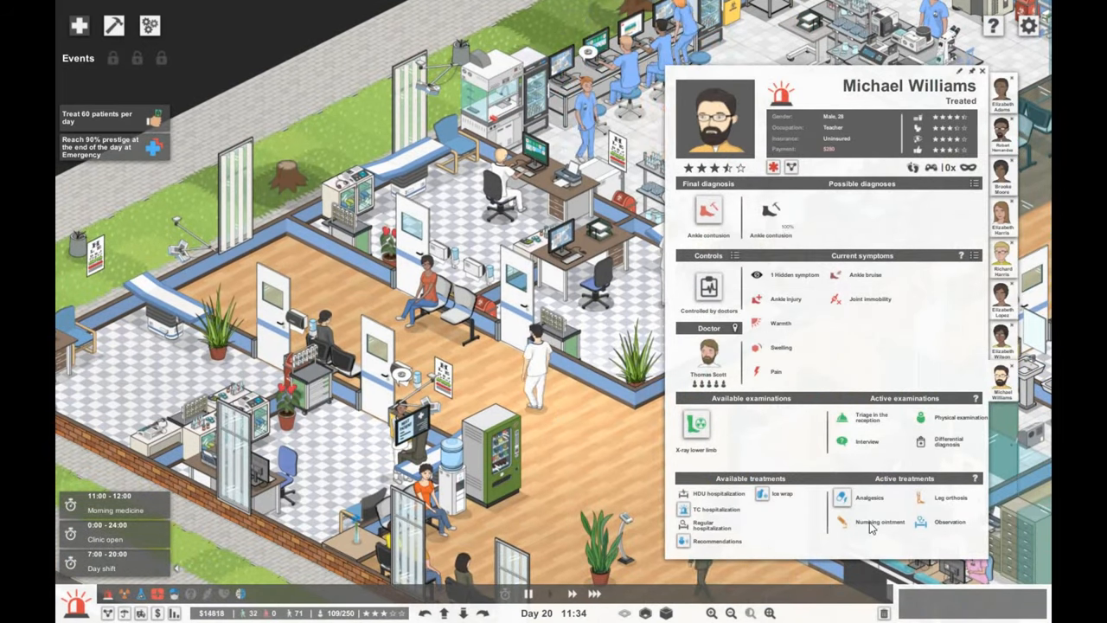
{"action": "left_click", "coordinate": [982, 70]}
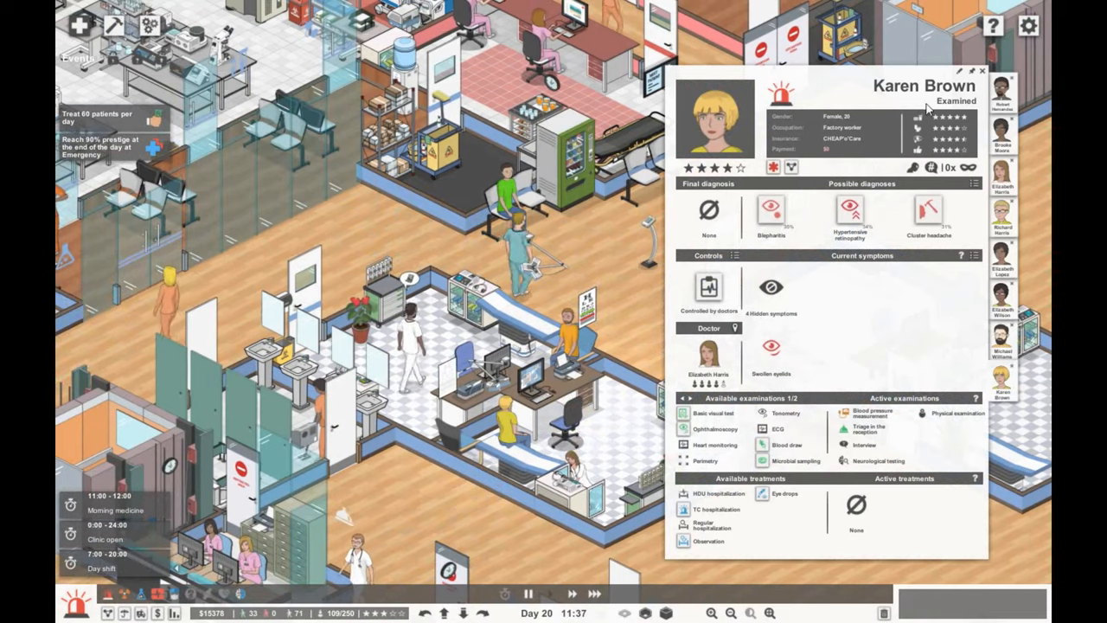
{"action": "mouse_move", "coordinate": [742, 441]}
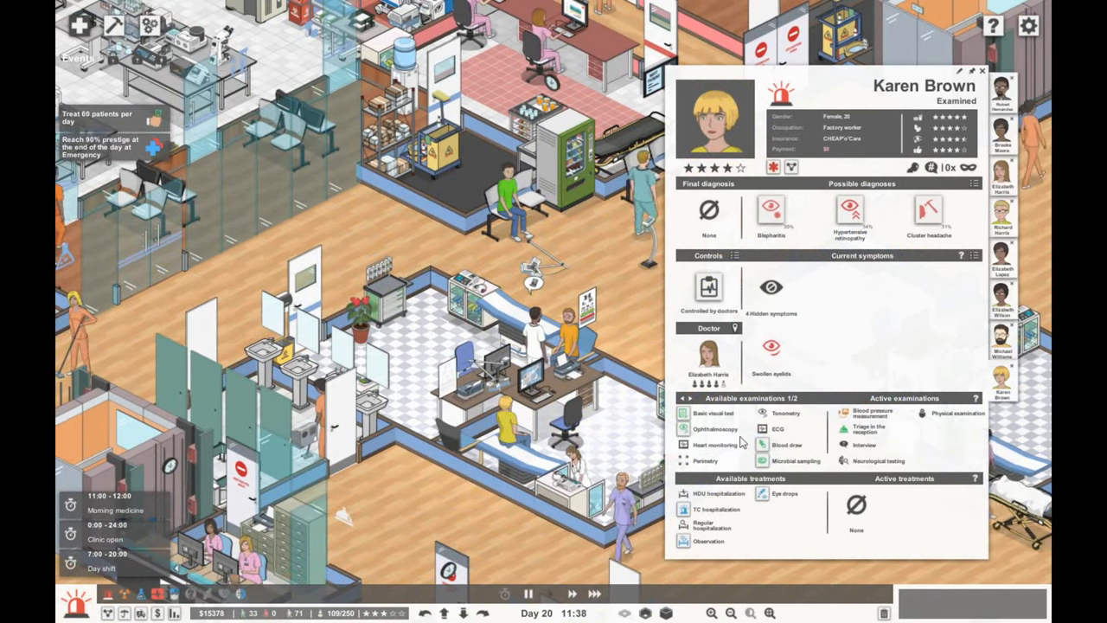
{"action": "mouse_move", "coordinate": [713, 412]}
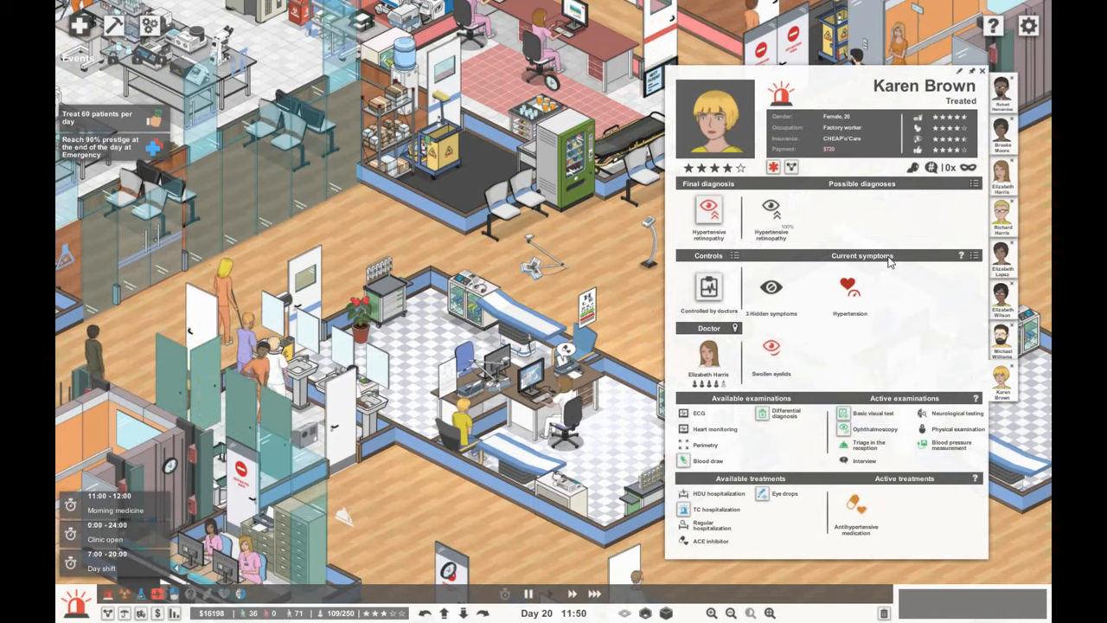
{"action": "mouse_move", "coordinate": [699, 540]}
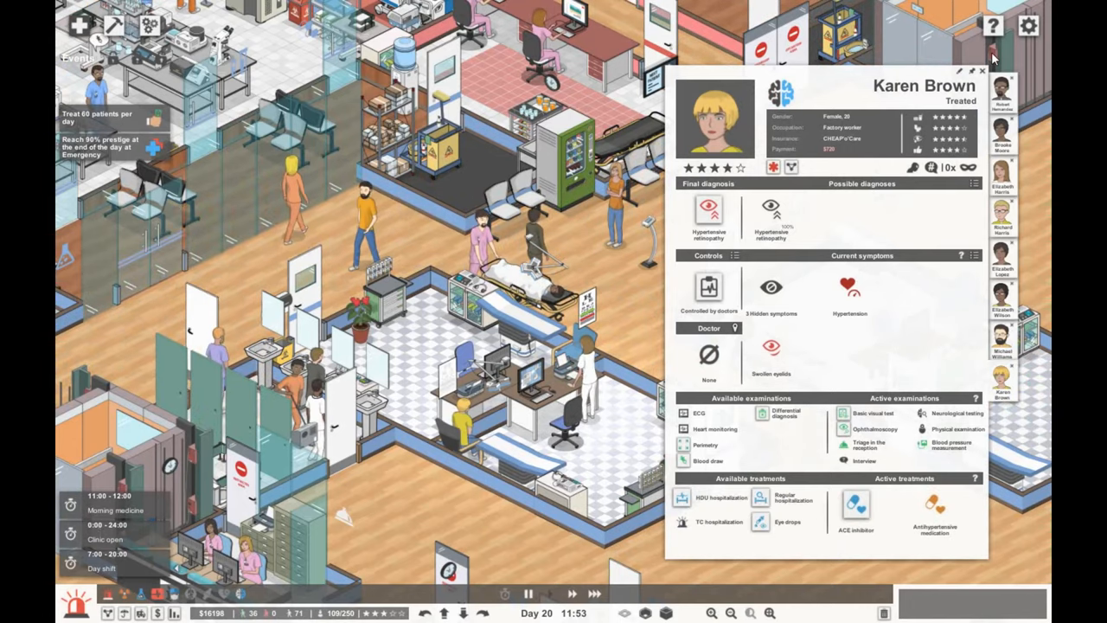
{"action": "left_click", "coordinate": [982, 70]}
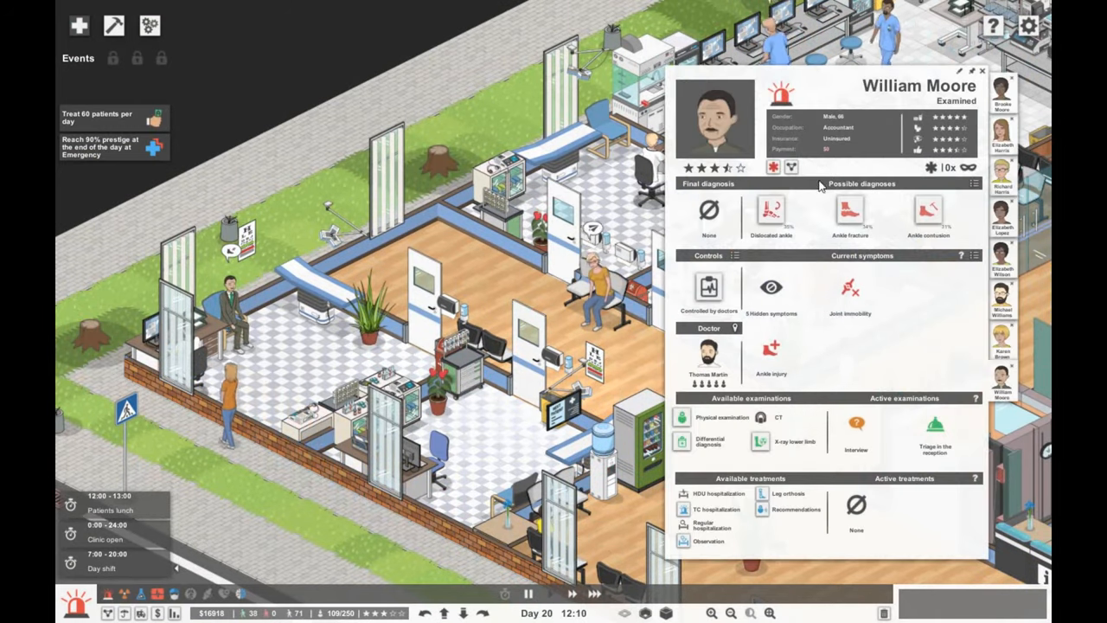
{"action": "mouse_move", "coordinate": [720, 417]}
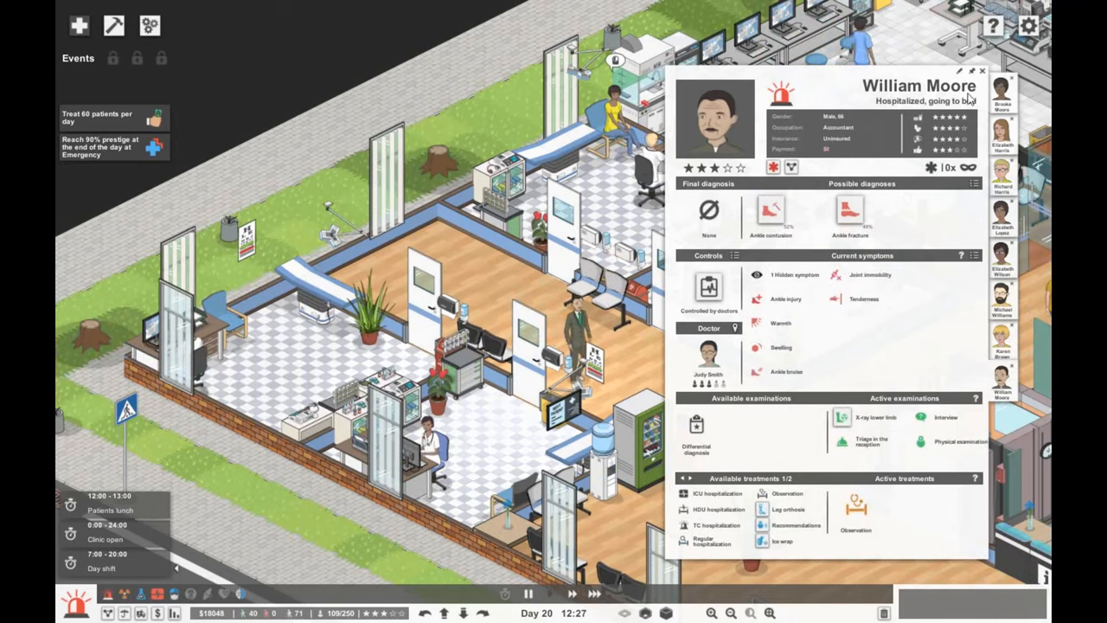
{"action": "left_click", "coordinate": [983, 70]}
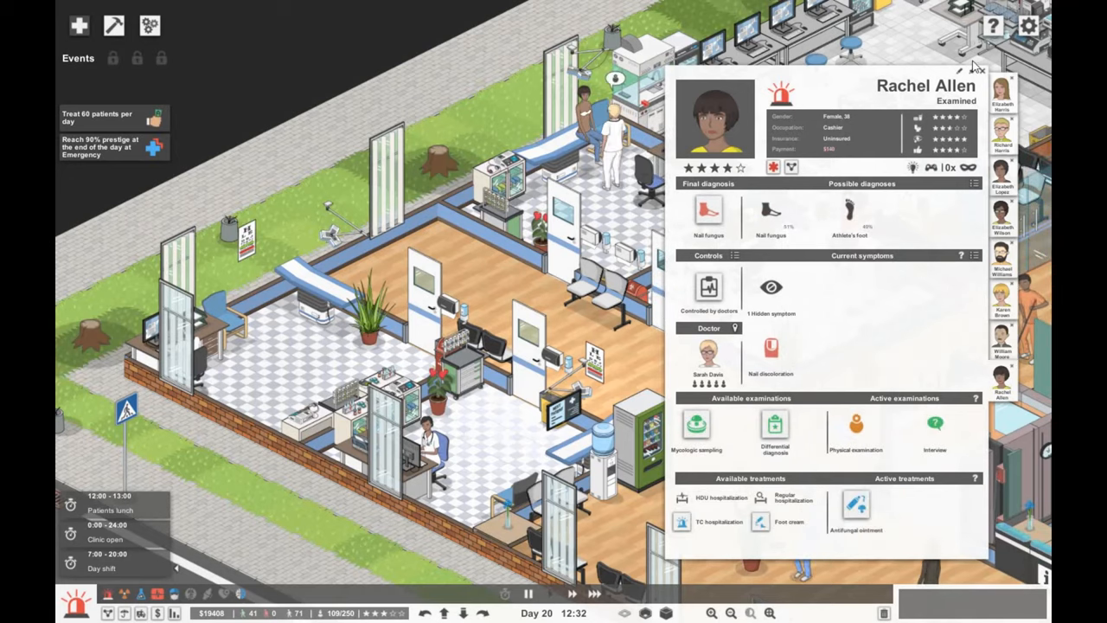
{"action": "left_click", "coordinate": [1003, 372]}
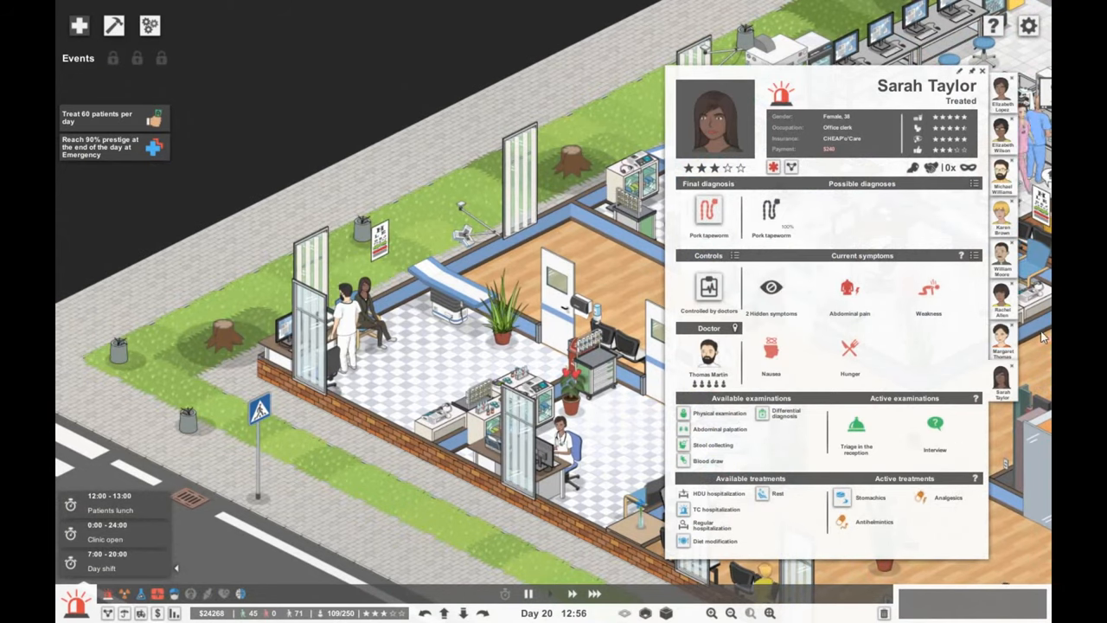
{"action": "left_click", "coordinate": [982, 70]}
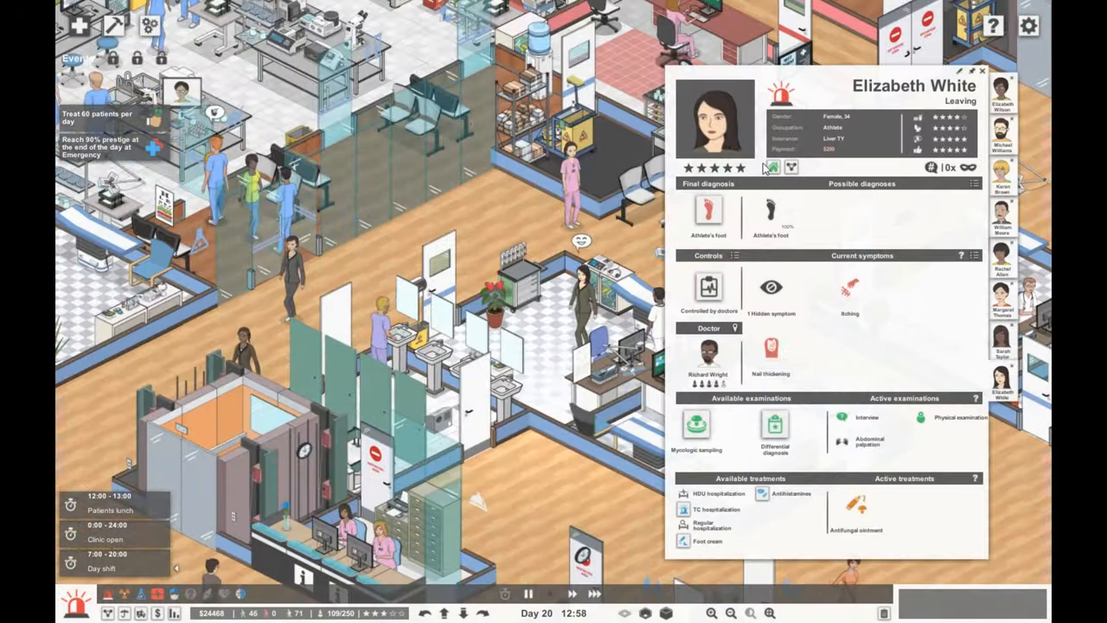
{"action": "mouse_move", "coordinate": [748, 442]}
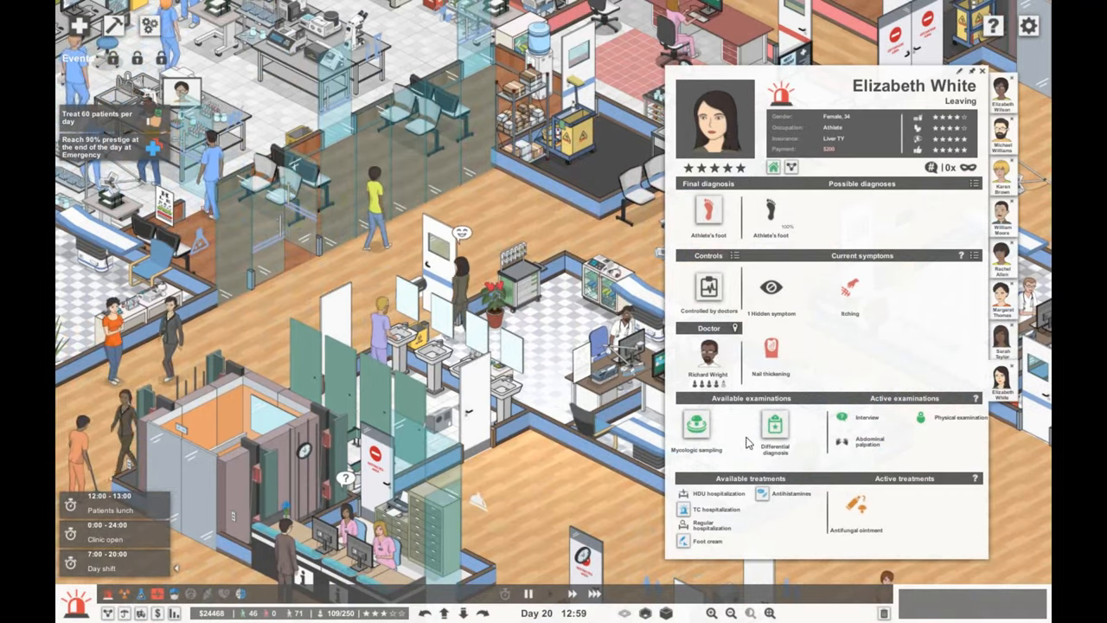
{"action": "left_click", "coordinate": [984, 71]}
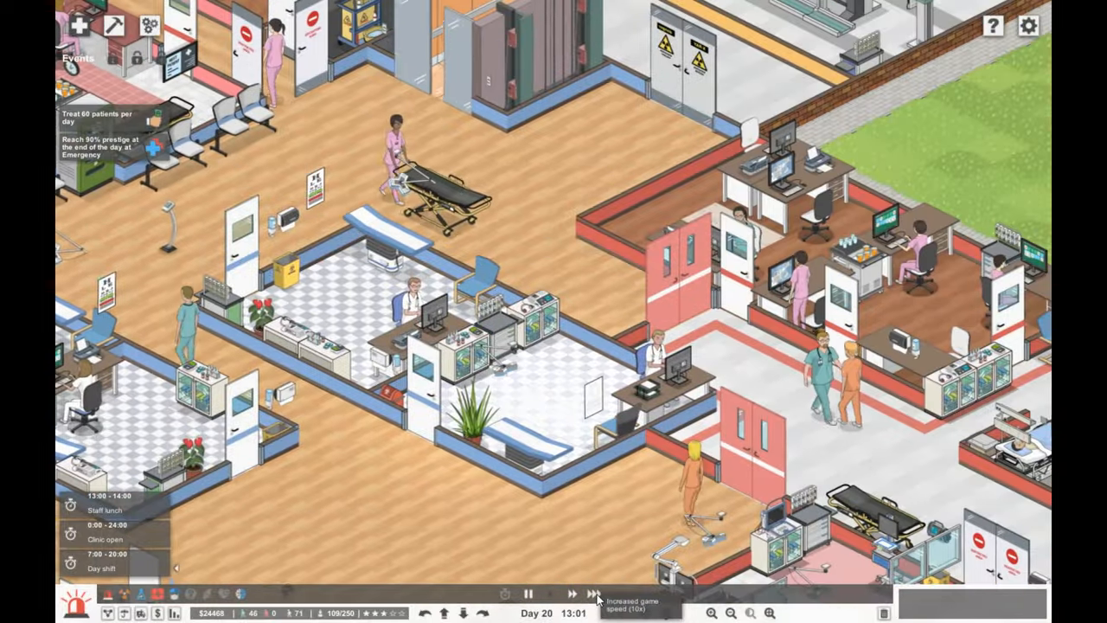
Step: Fast-forward game time to follow Jane Gonzales's hospitalization
{"action": "left_click", "coordinate": [550, 593]}
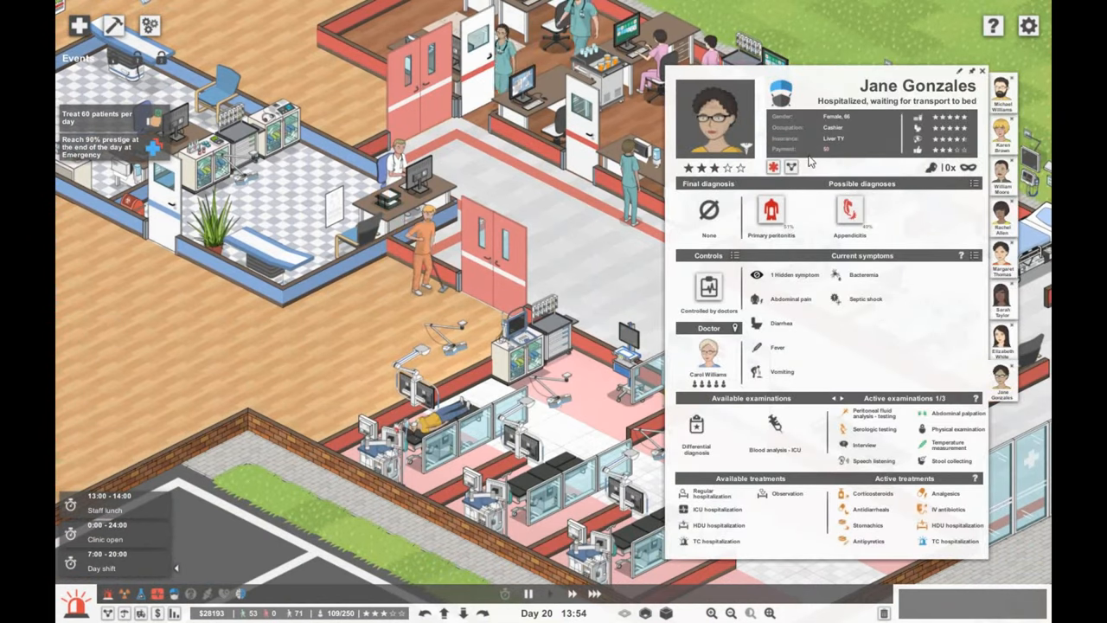
{"action": "left_click", "coordinate": [983, 71]}
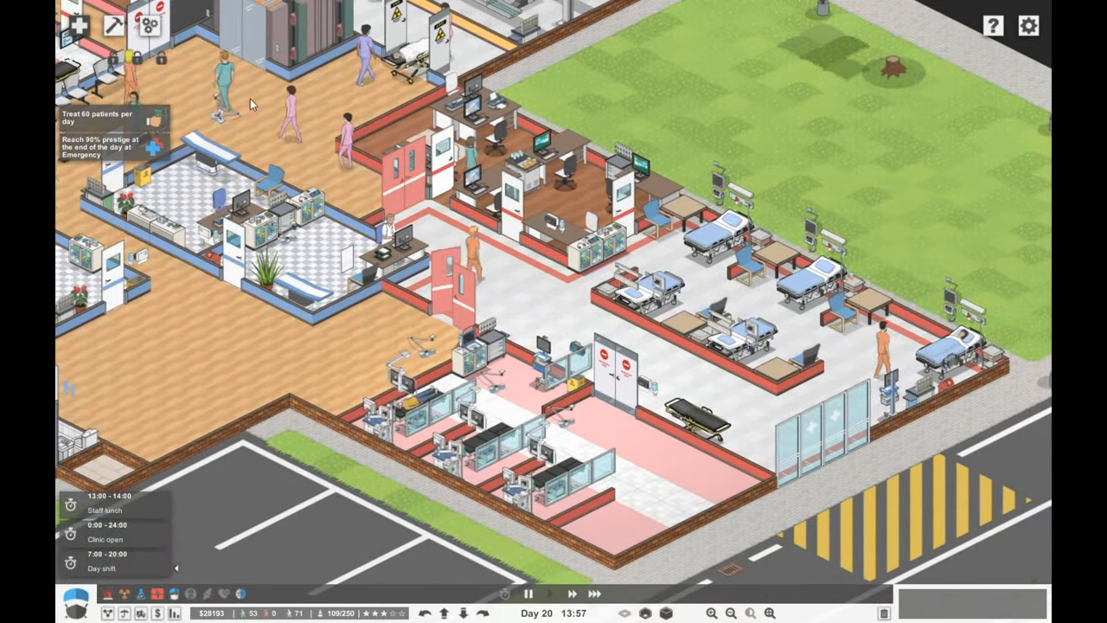
{"action": "left_click", "coordinate": [76, 599]}
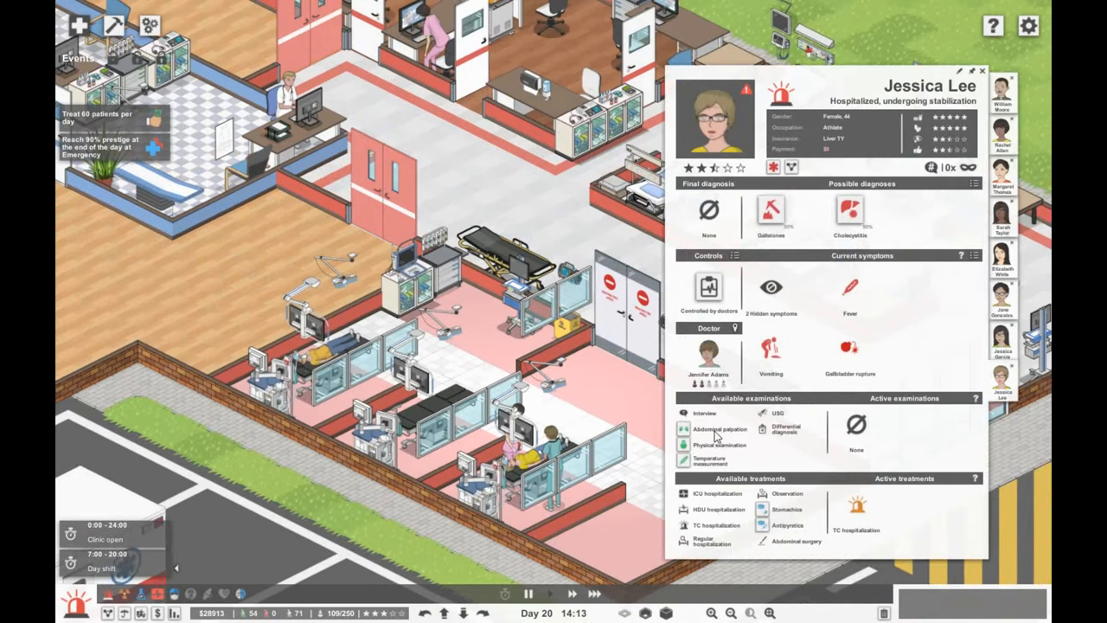
{"action": "left_click", "coordinate": [983, 70]}
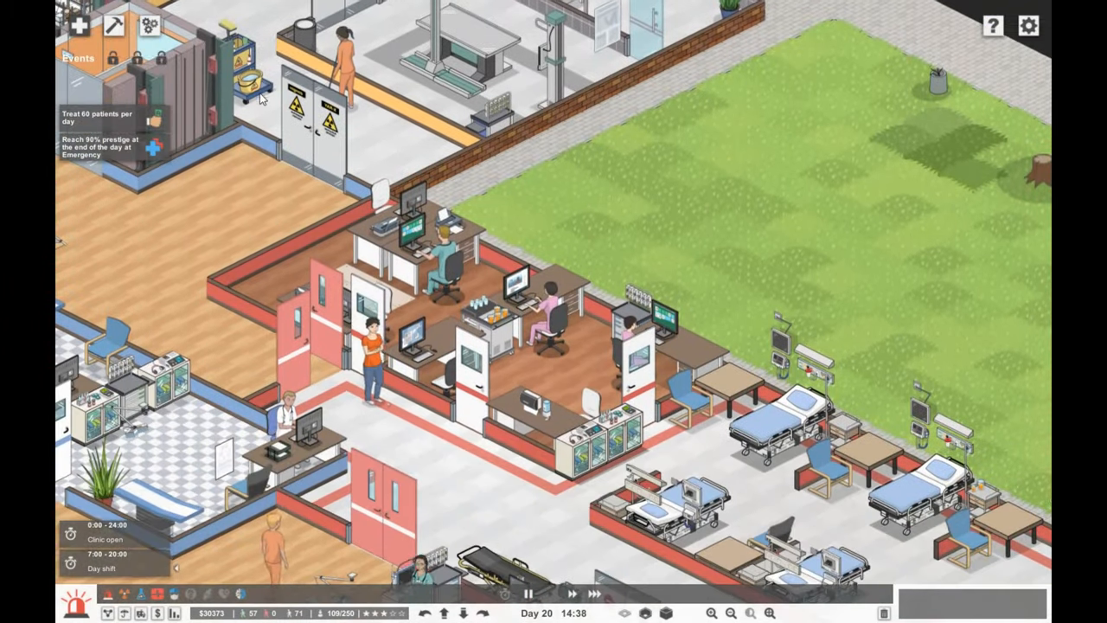
{"action": "mouse_move", "coordinate": [149, 24]}
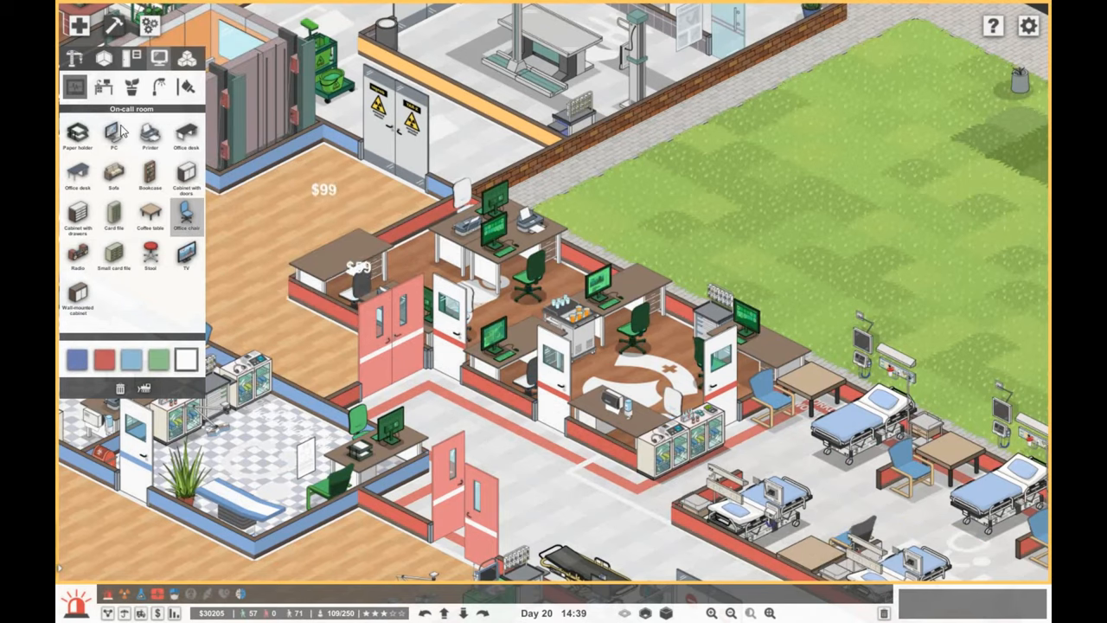
Step: Place an office chair at the on-call room desk
{"action": "left_click", "coordinate": [150, 136]}
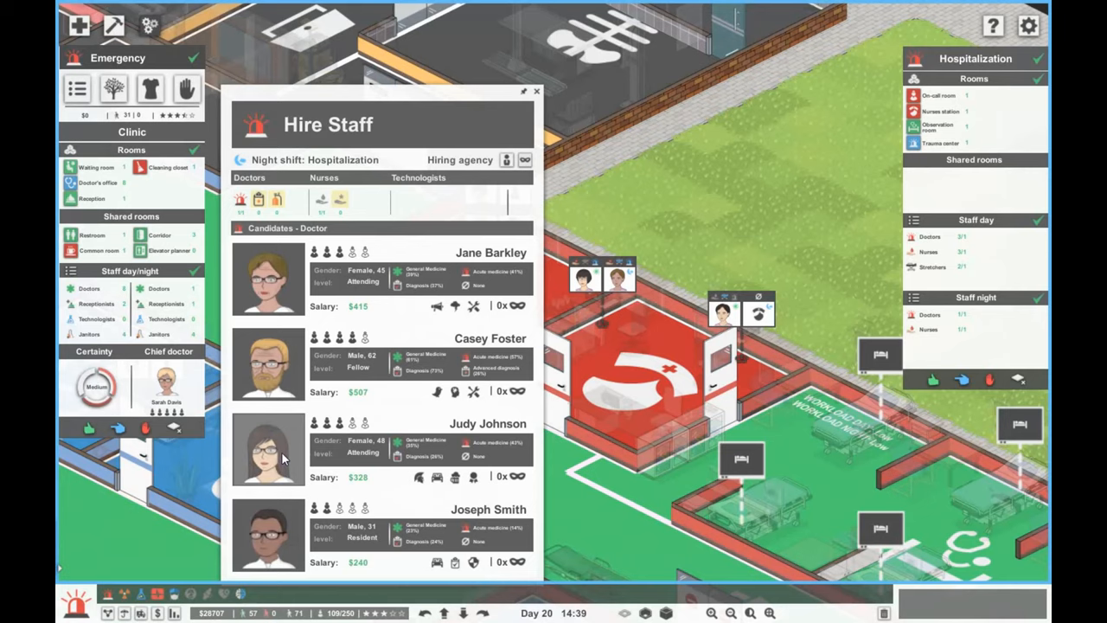
Step: Hire an extra hospitalization doctor for both the night and day shifts
{"action": "left_click", "coordinate": [537, 91]}
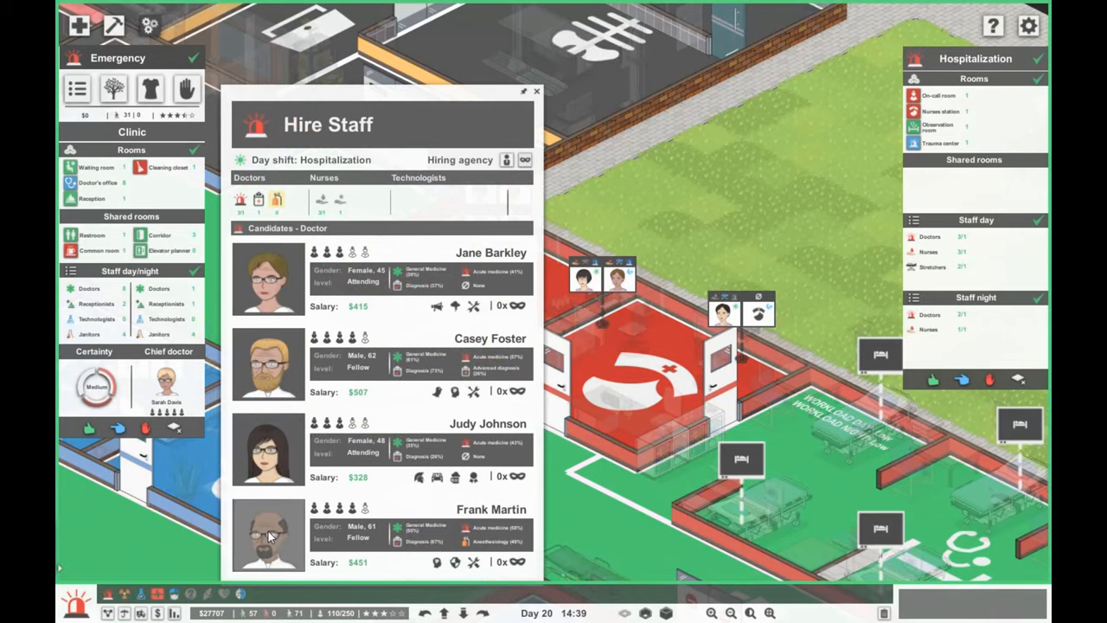
{"action": "left_click", "coordinate": [536, 91]}
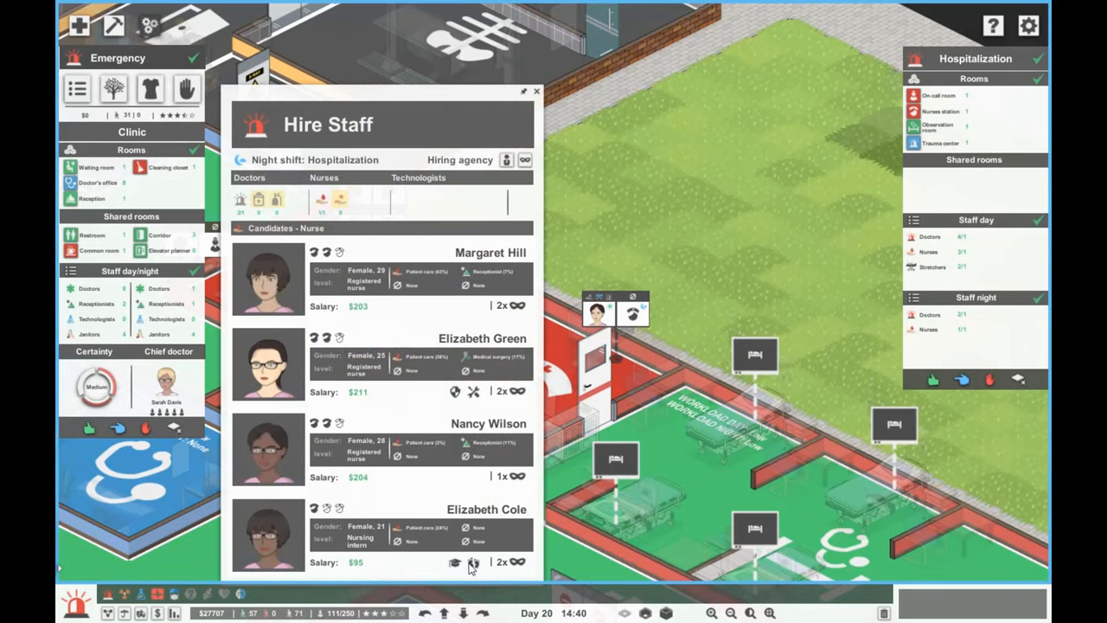
{"action": "mouse_move", "coordinate": [474, 319]}
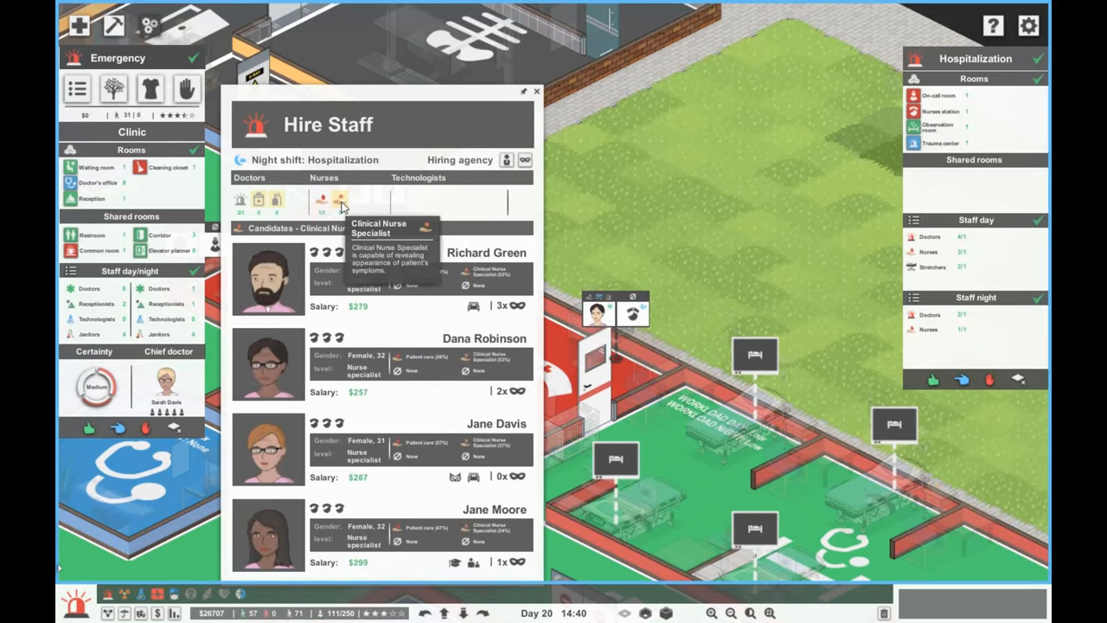
{"action": "mouse_move", "coordinate": [495, 334]}
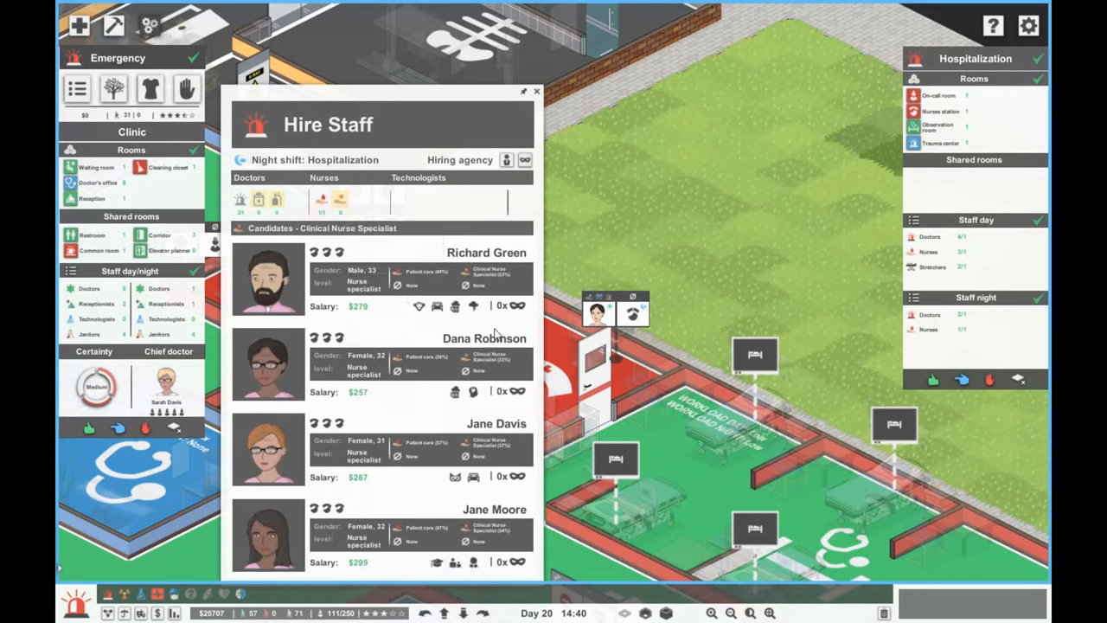
{"action": "mouse_move", "coordinate": [473, 476]}
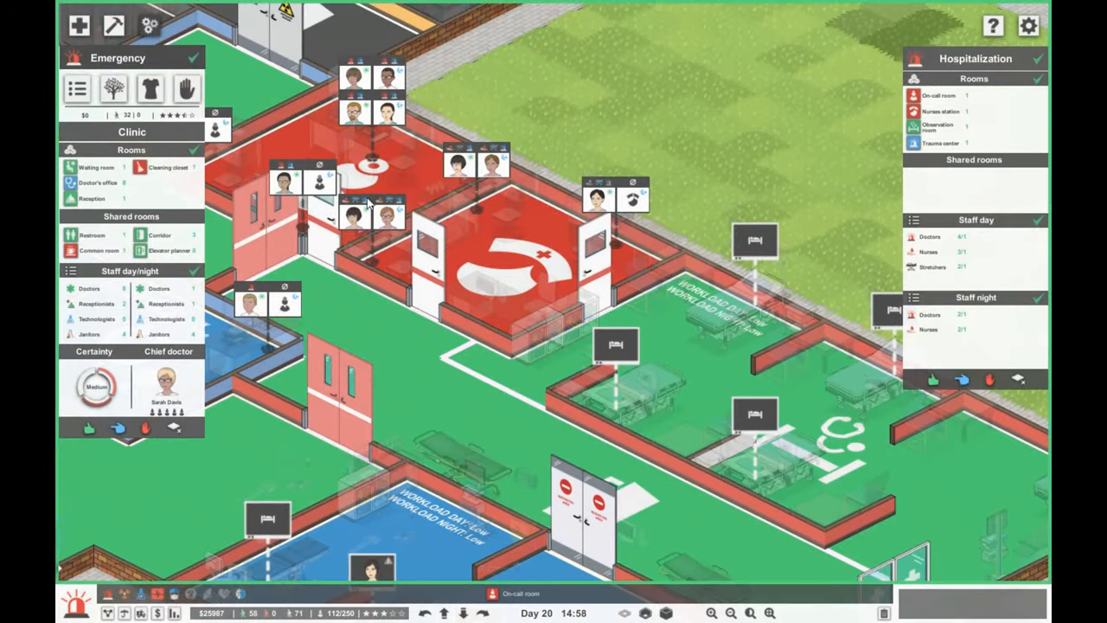
{"action": "left_click", "coordinate": [353, 215]}
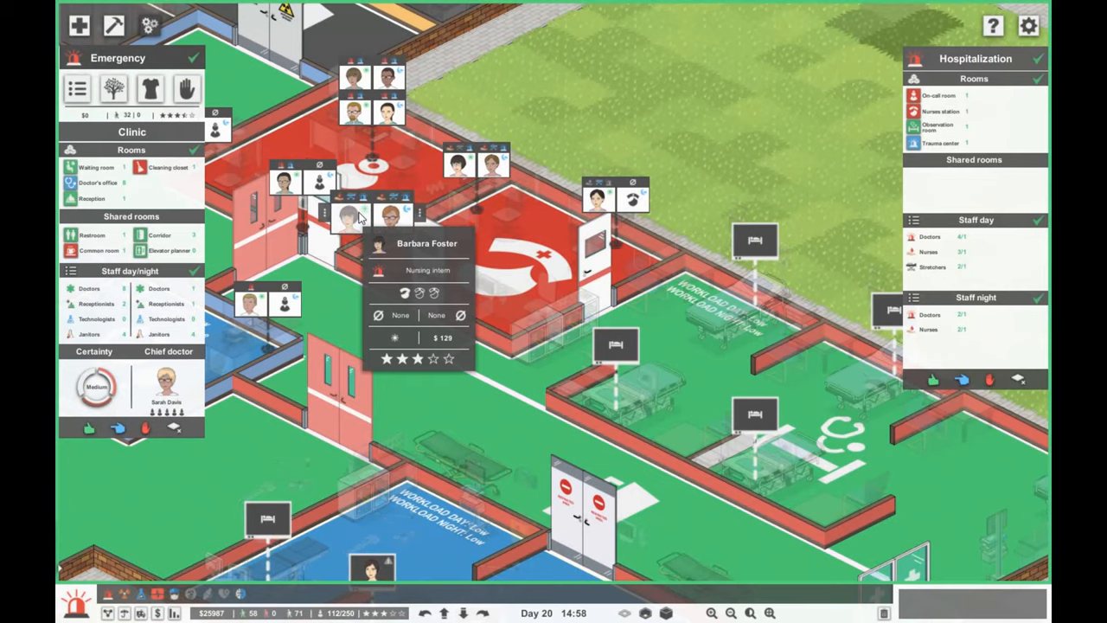
{"action": "left_click", "coordinate": [426, 243]}
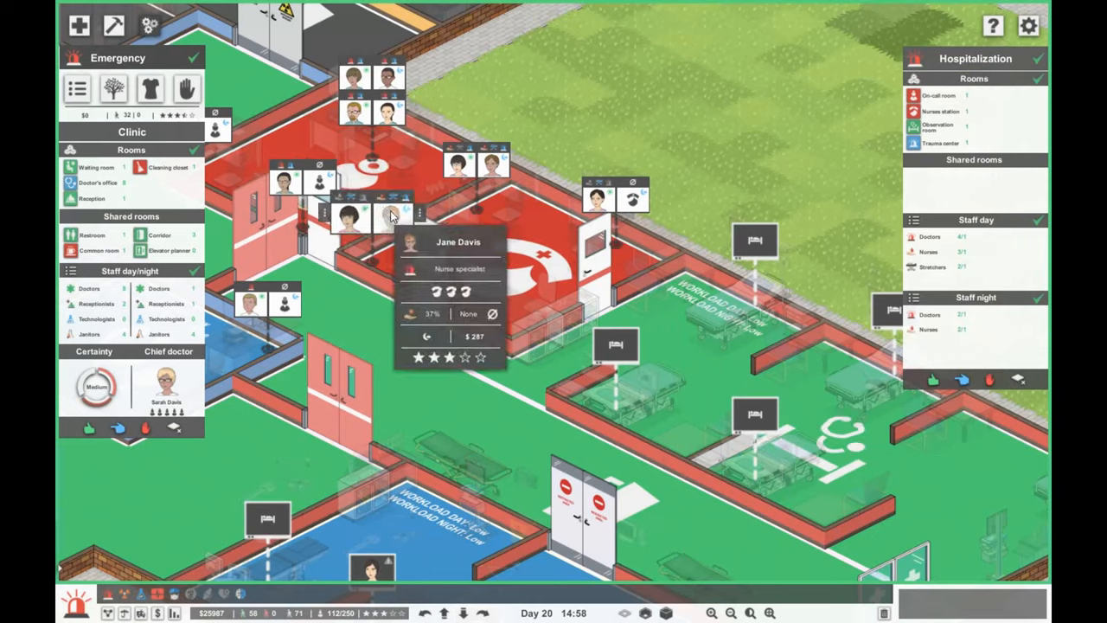
{"action": "left_click", "coordinate": [592, 198]}
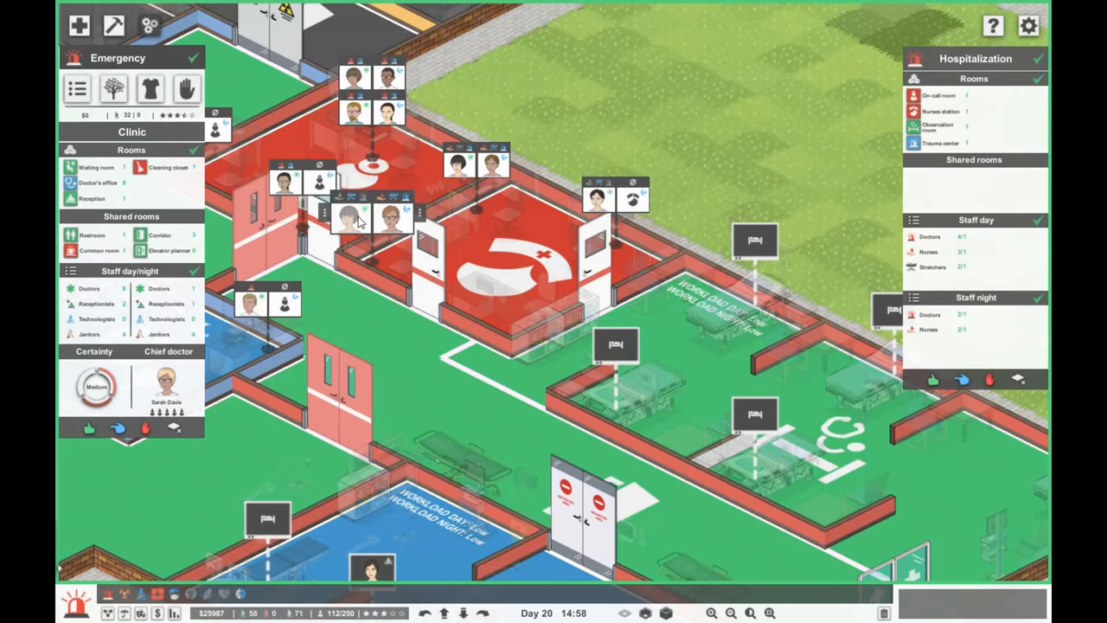
{"action": "left_click", "coordinate": [372, 212]}
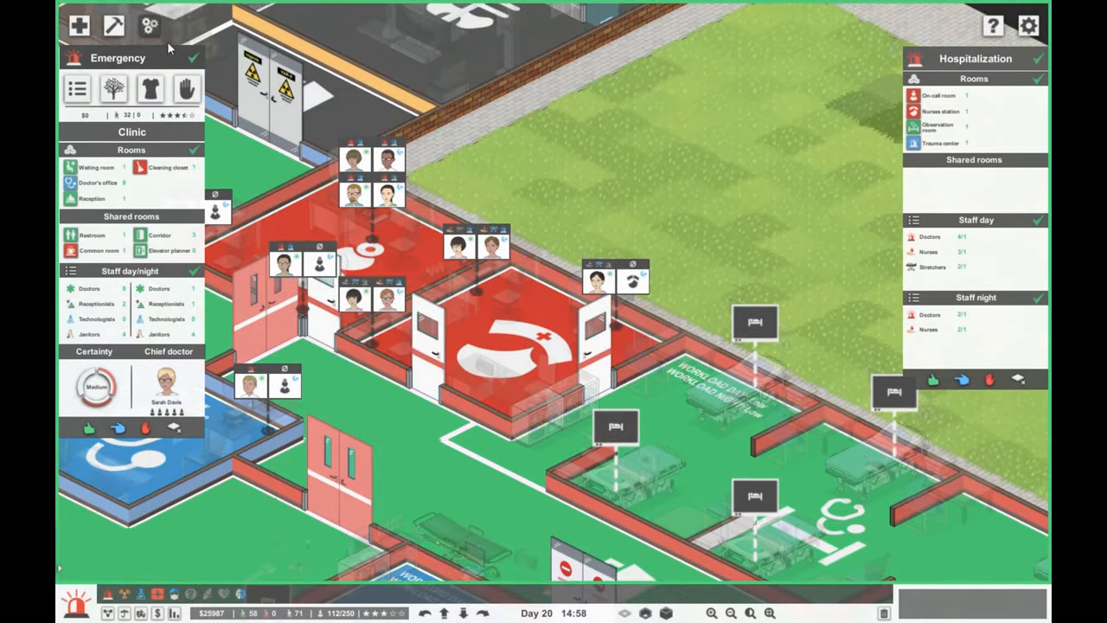
Step: Furnish the nurses station extension with two office desks, office chairs and PCs
{"action": "left_click", "coordinate": [114, 25]}
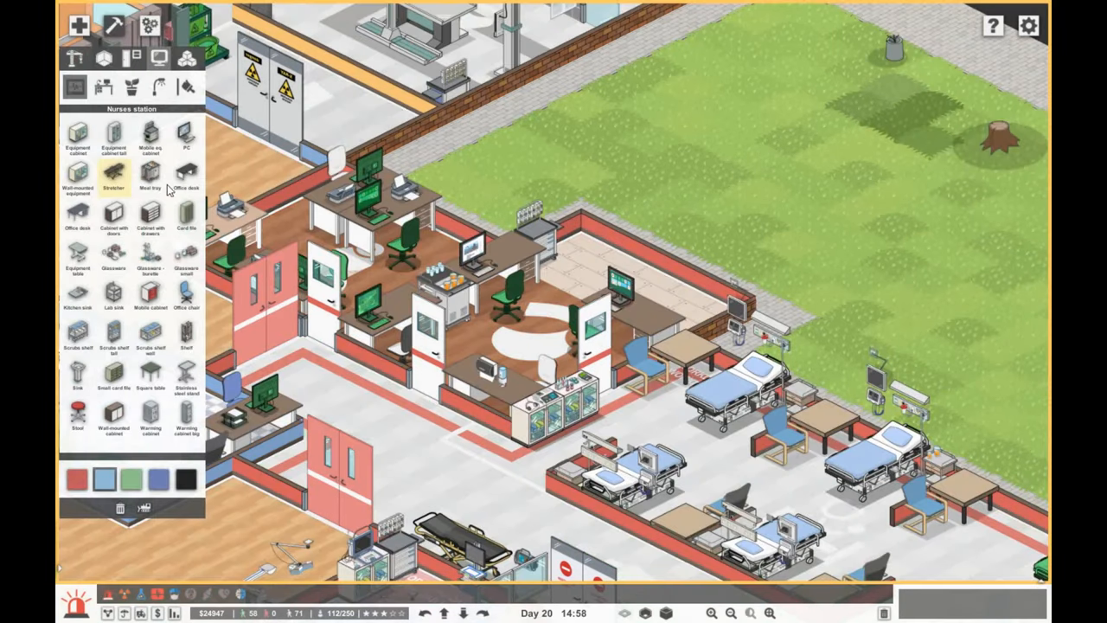
{"action": "left_click", "coordinate": [187, 173]}
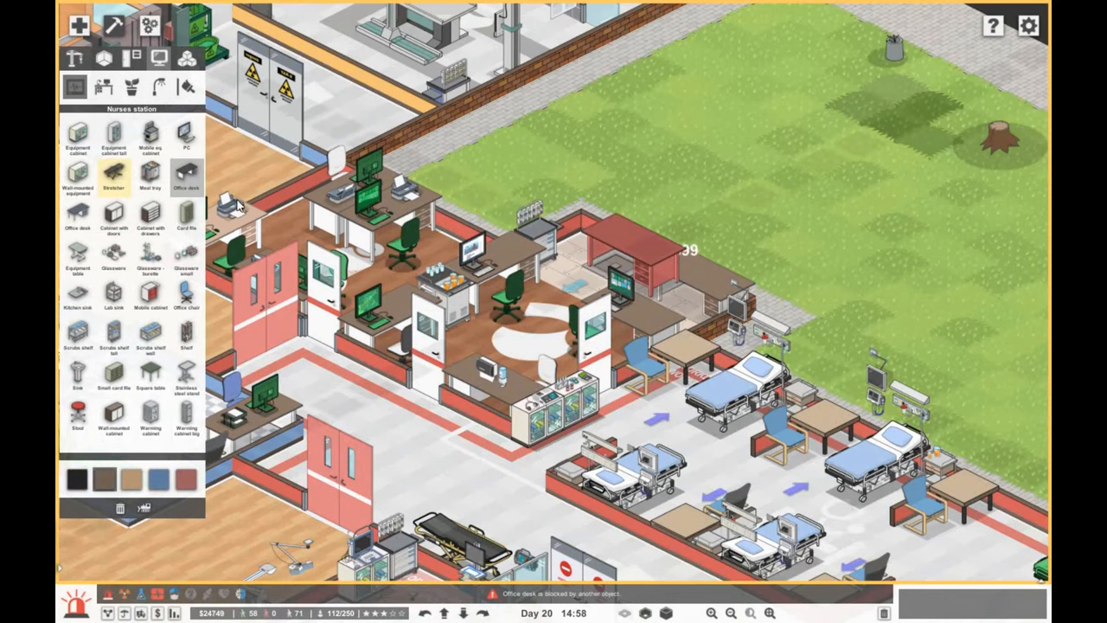
{"action": "left_click", "coordinate": [186, 294]}
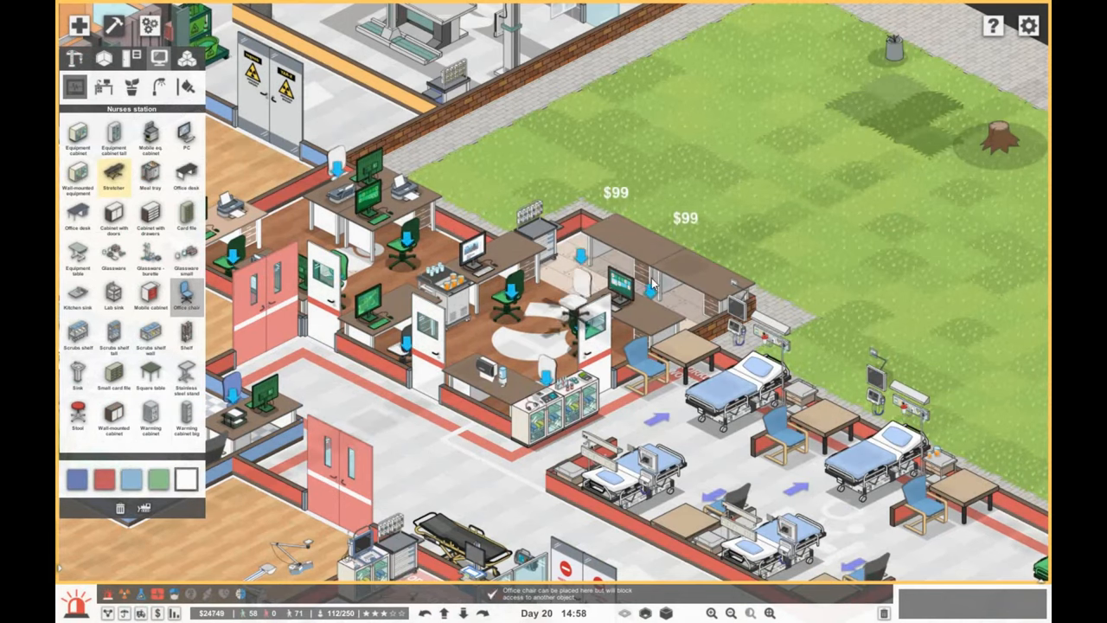
{"action": "left_click", "coordinate": [579, 268]}
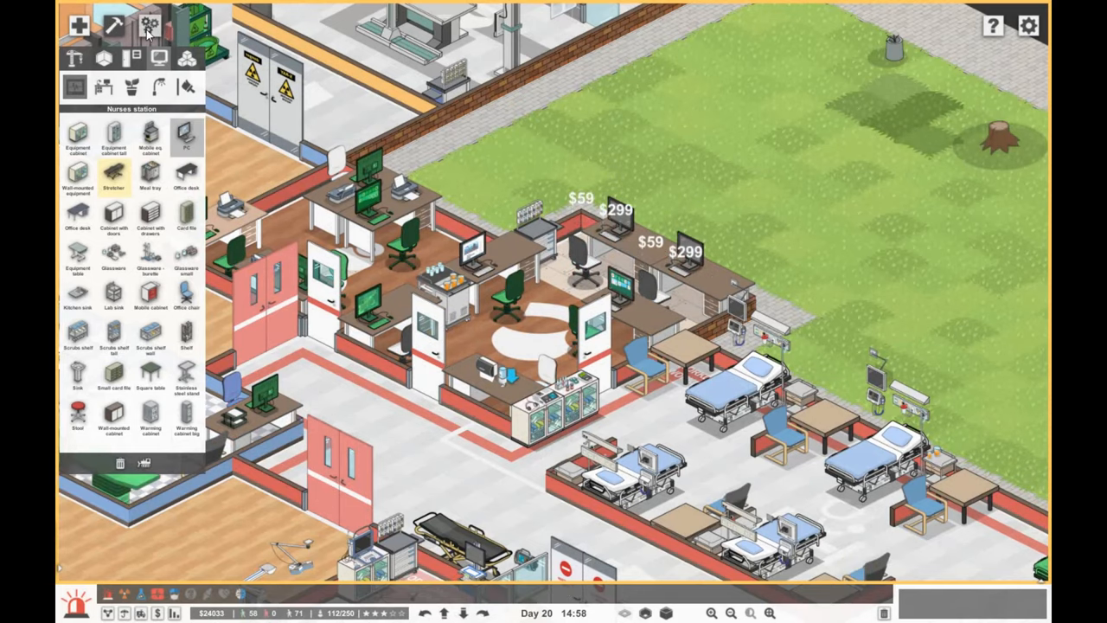
{"action": "left_click", "coordinate": [102, 57]}
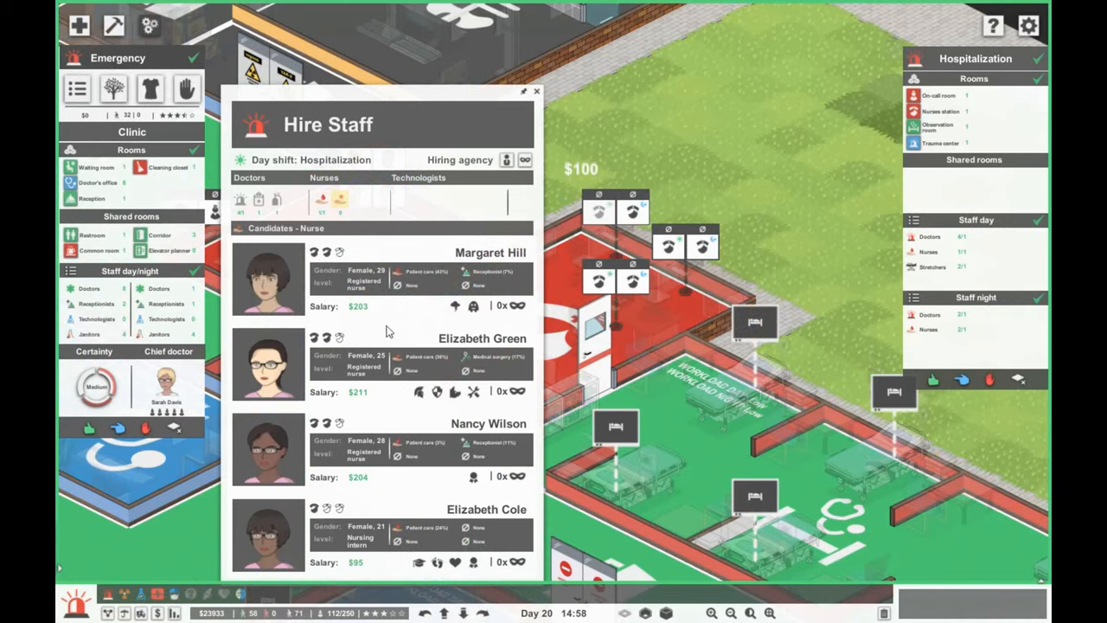
Step: Close hiring, resume the clock, and dismiss the nurse's no-workspace alert
{"action": "left_click", "coordinate": [536, 91]}
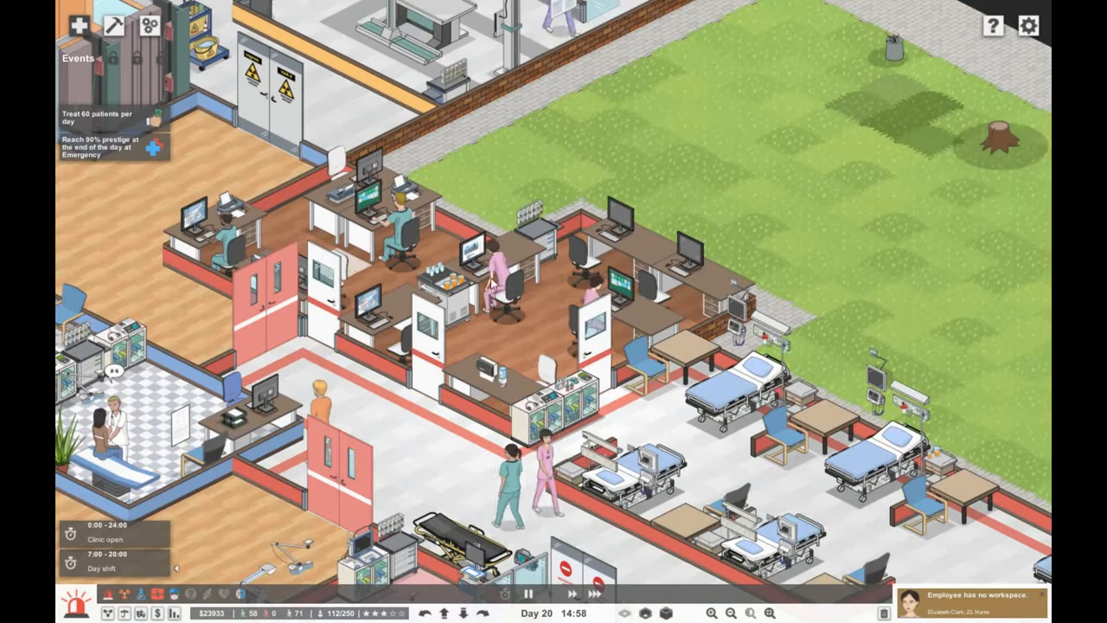
{"action": "left_click", "coordinate": [976, 599]}
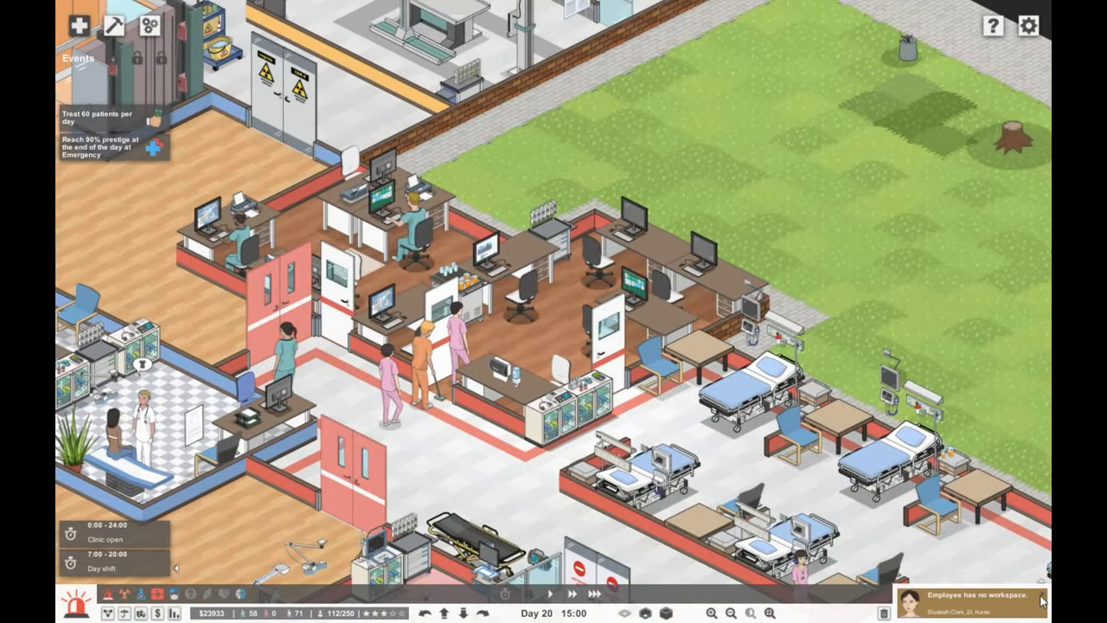
{"action": "left_click", "coordinate": [977, 594]}
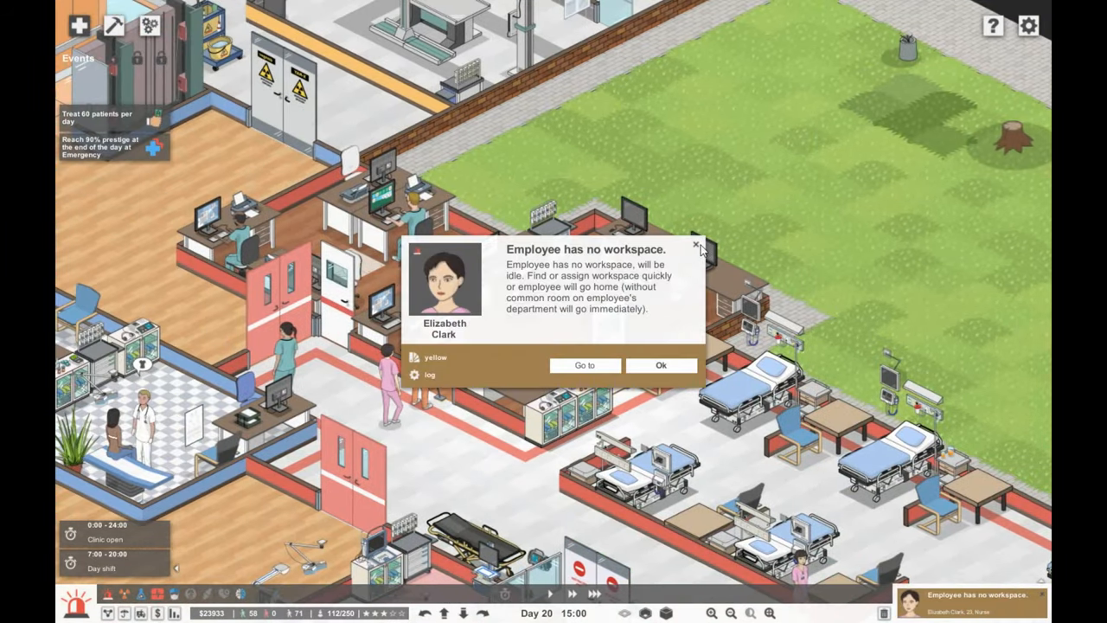
{"action": "left_click", "coordinate": [696, 246]}
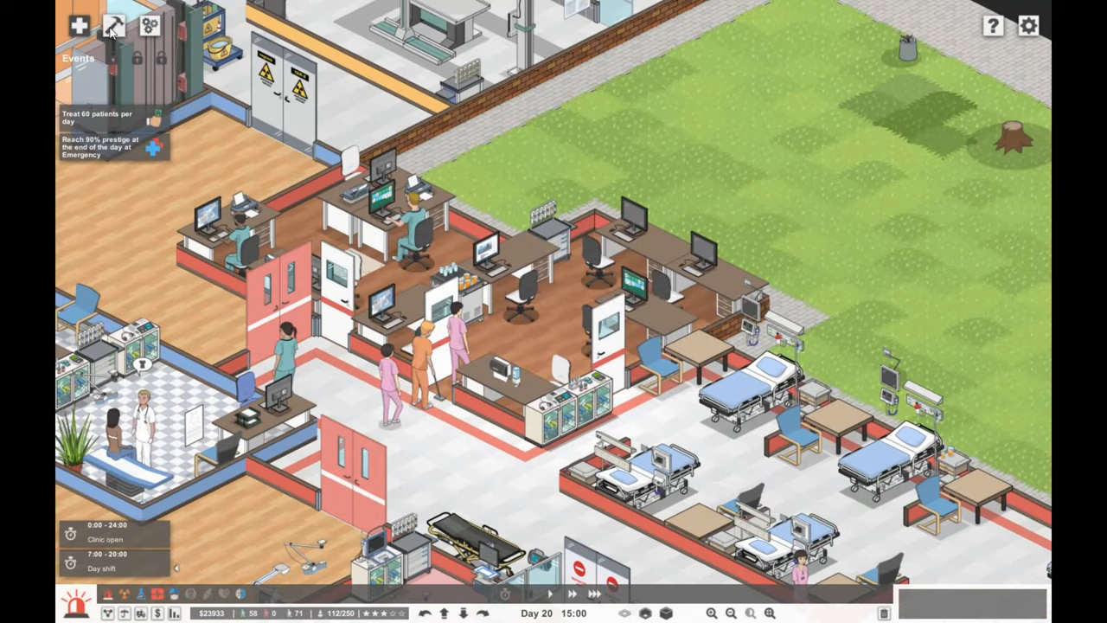
{"action": "left_click", "coordinate": [113, 25]}
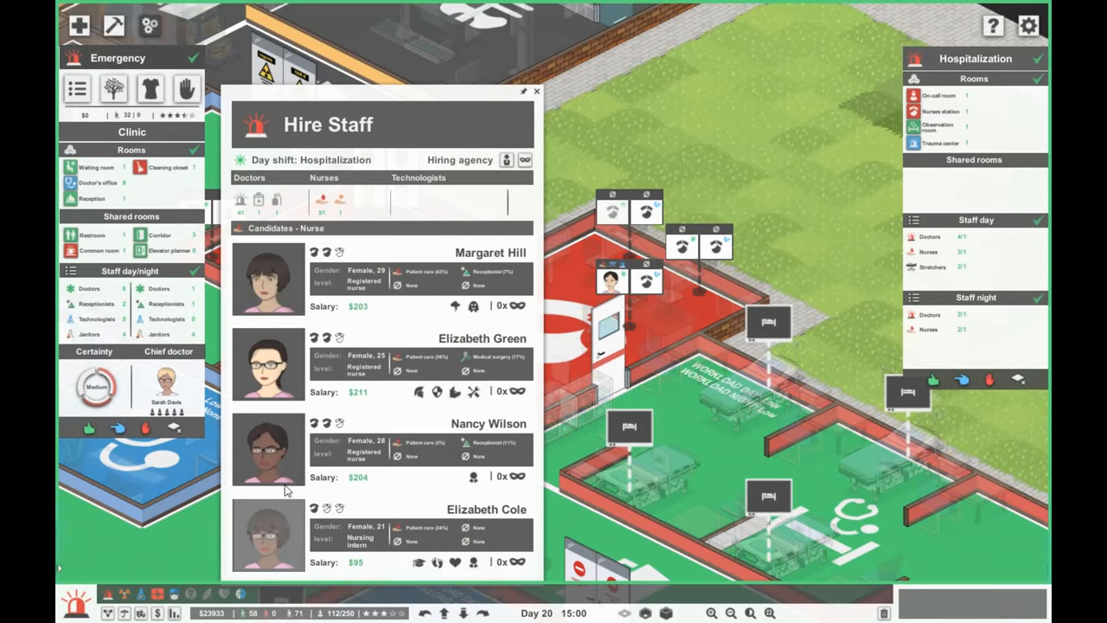
Step: From the Clinical Nurse Specialist candidates, hire Jane Moore for the hospitalization day shift
{"action": "left_click", "coordinate": [322, 201]}
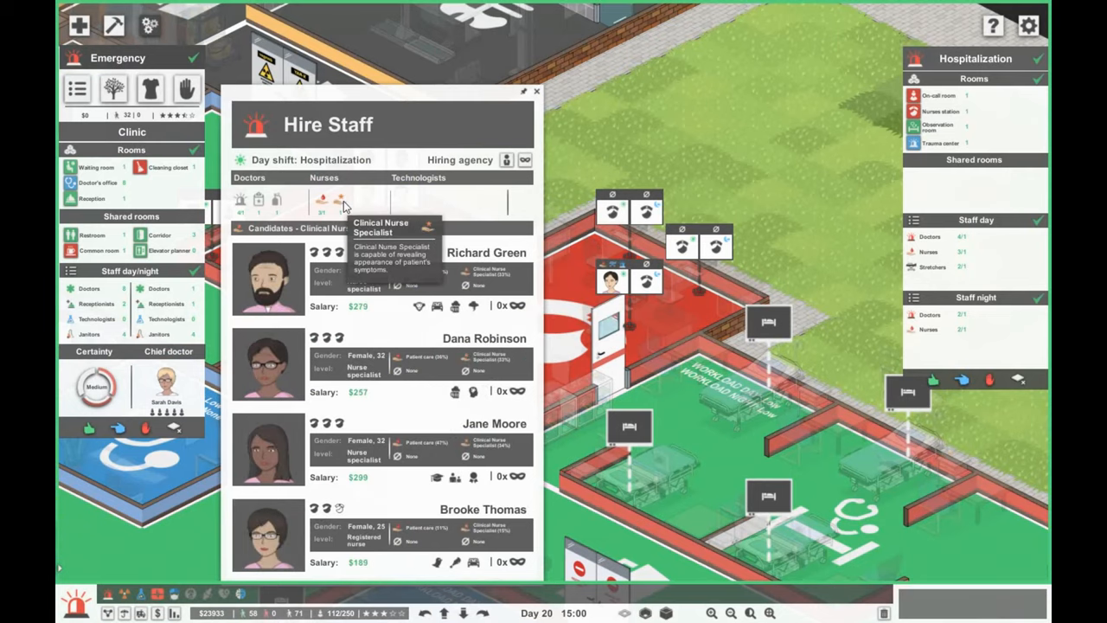
{"action": "mouse_move", "coordinate": [302, 275]}
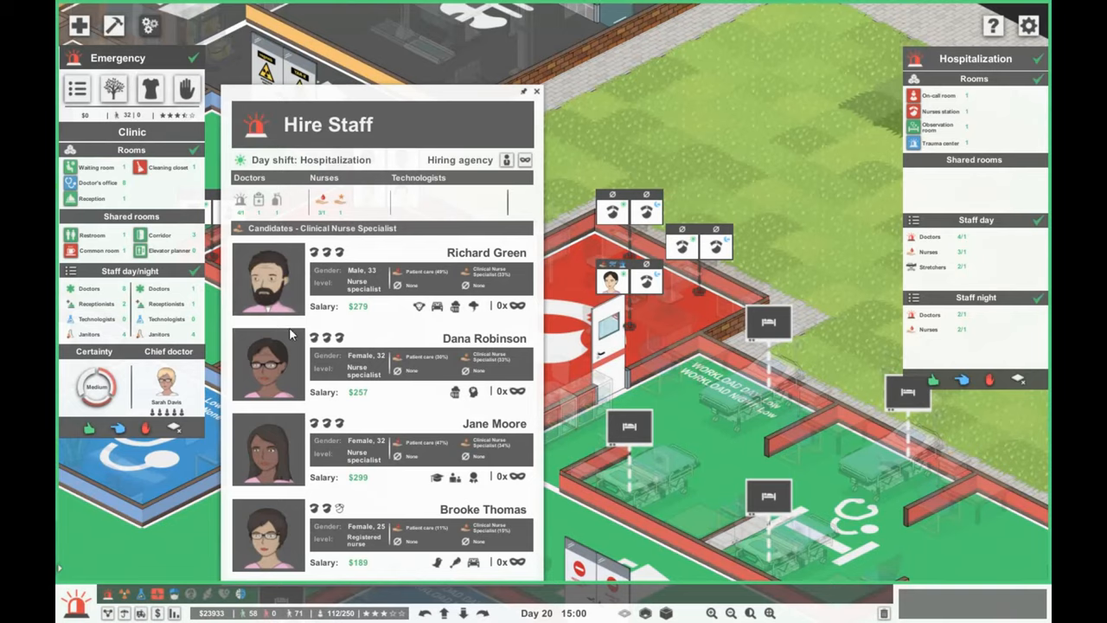
{"action": "mouse_move", "coordinate": [437, 563]}
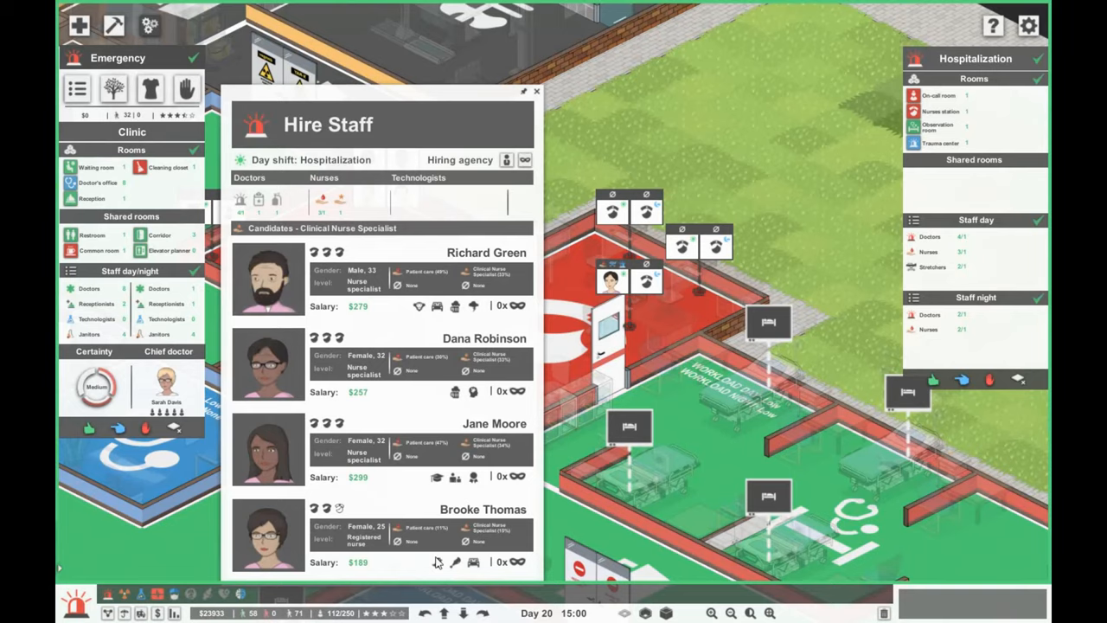
{"action": "left_click", "coordinate": [536, 90]}
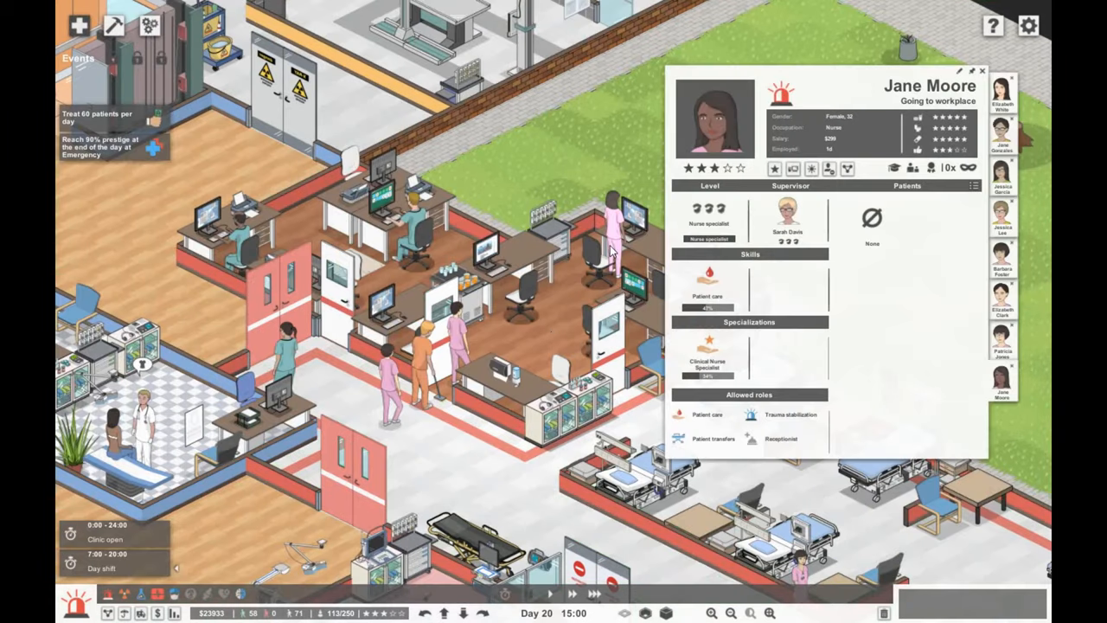
{"action": "left_click", "coordinate": [983, 70]}
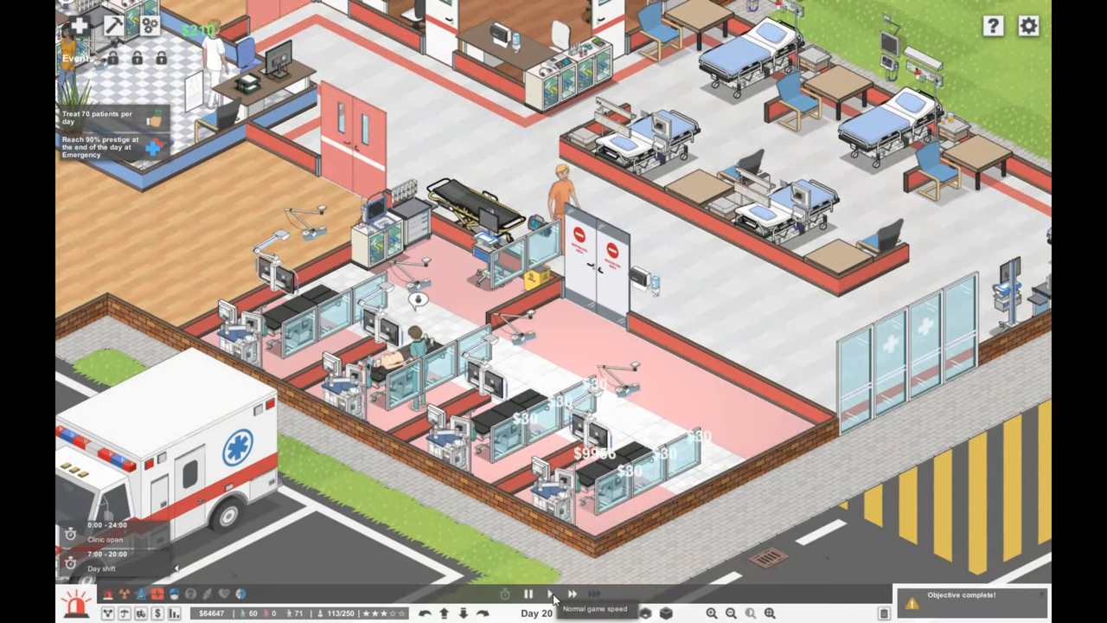
{"action": "left_click", "coordinate": [550, 593]}
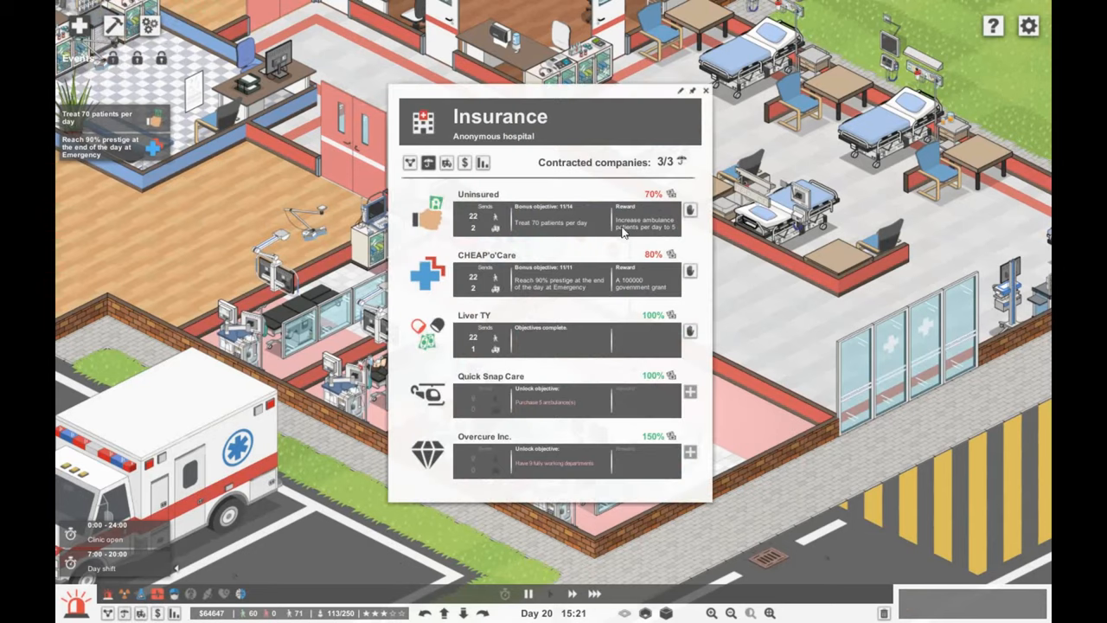
{"action": "mouse_move", "coordinate": [647, 218]}
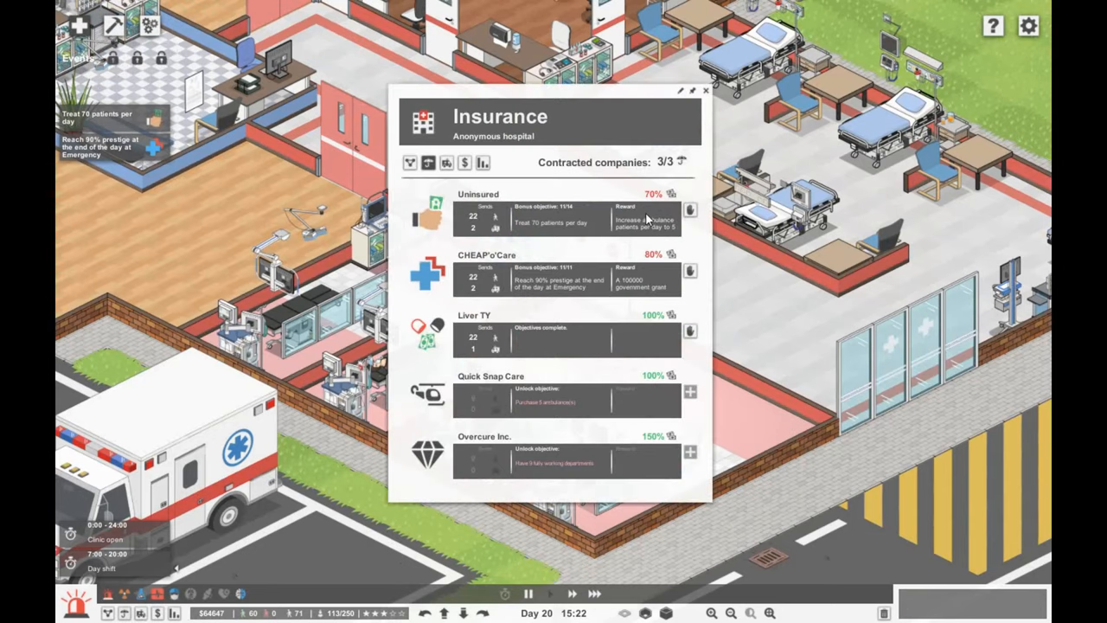
{"action": "left_click", "coordinate": [707, 90]}
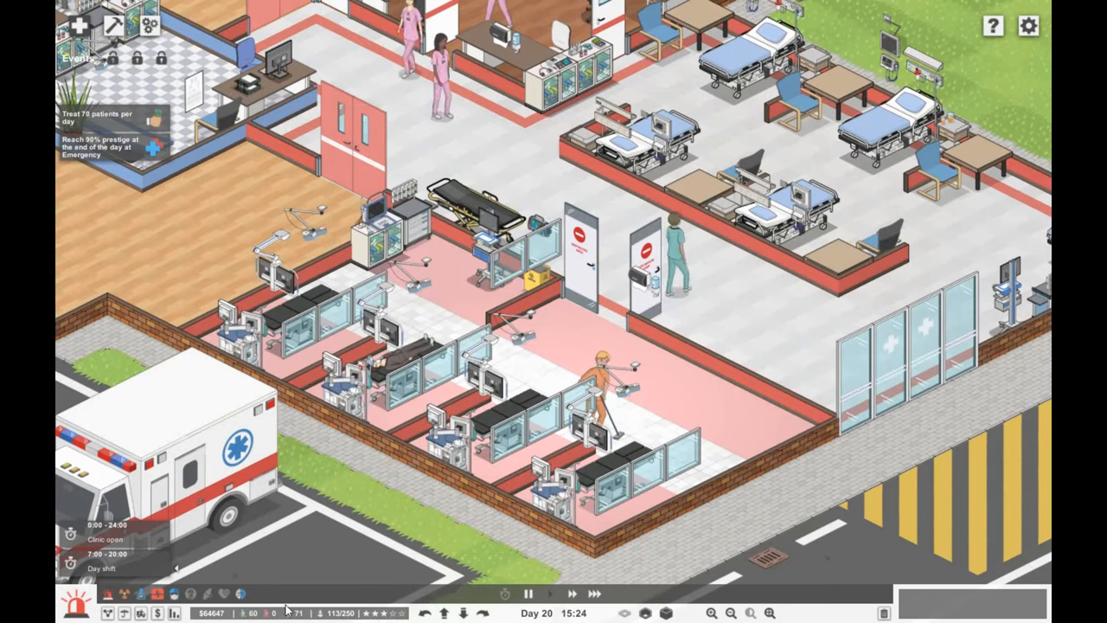
{"action": "left_click", "coordinate": [76, 603]}
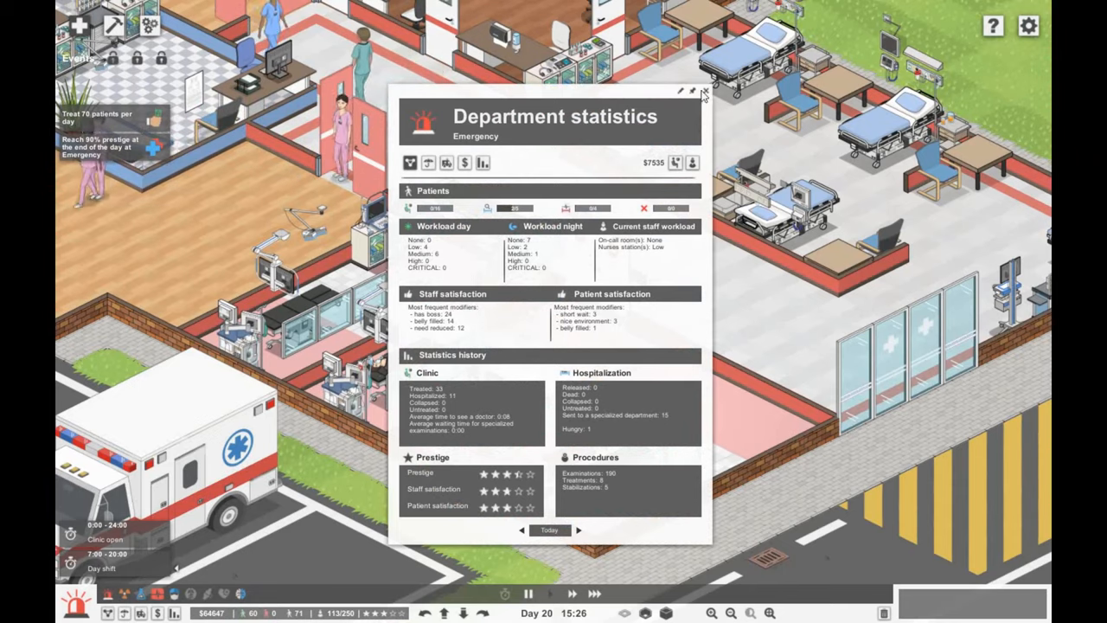
Step: Close and reopen the Emergency department statistics, then open resident Jennifer Adams's staff profile
{"action": "left_click", "coordinate": [702, 90]}
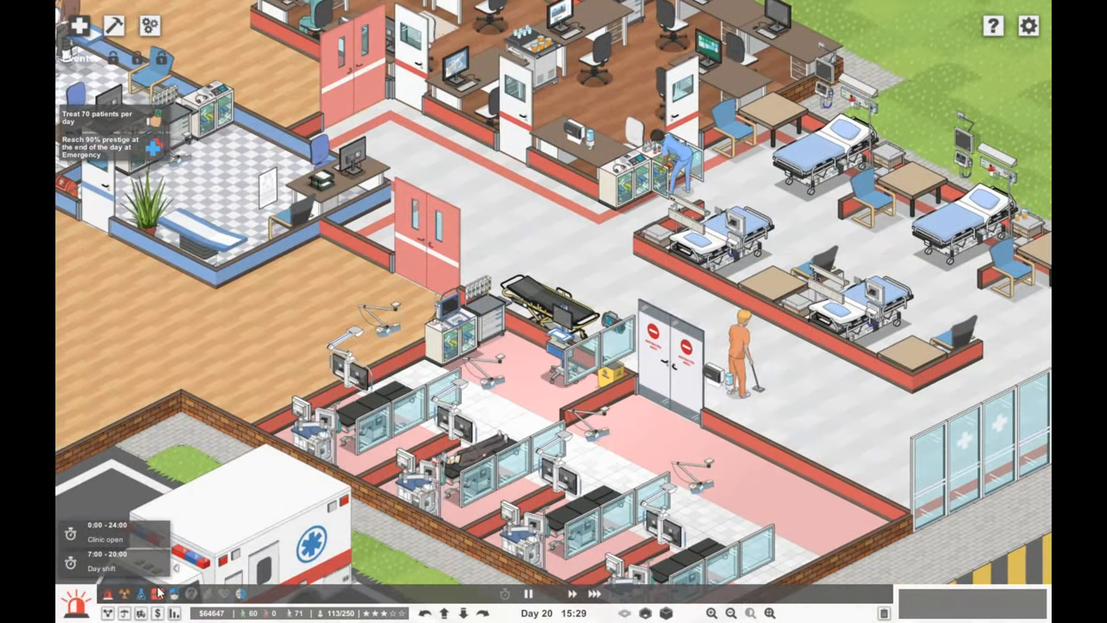
{"action": "left_click", "coordinate": [108, 612]}
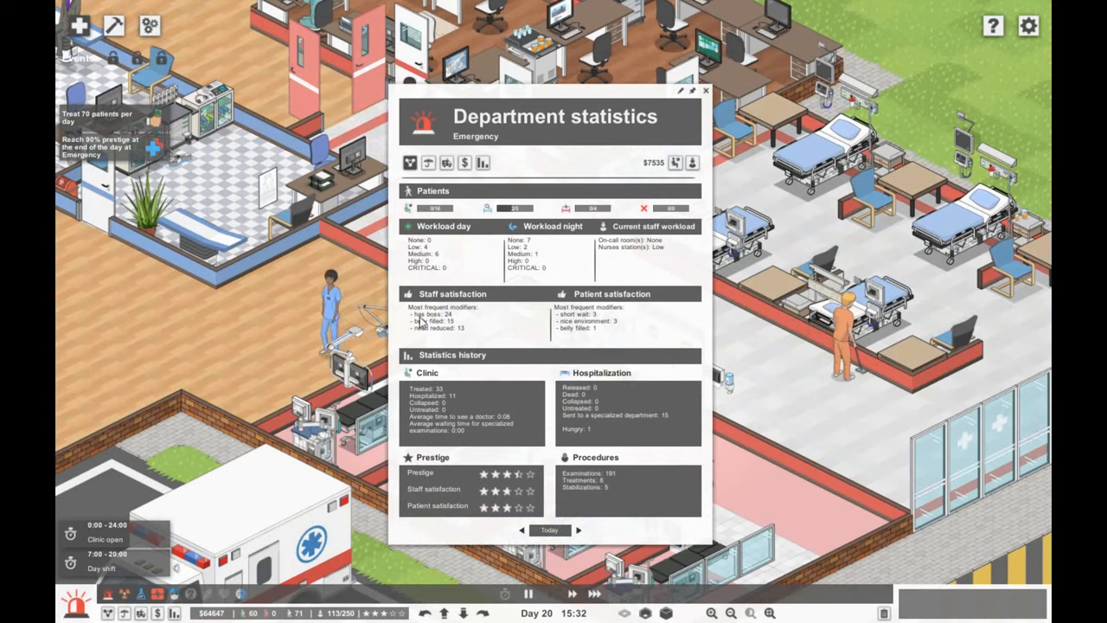
{"action": "left_click", "coordinate": [705, 90]}
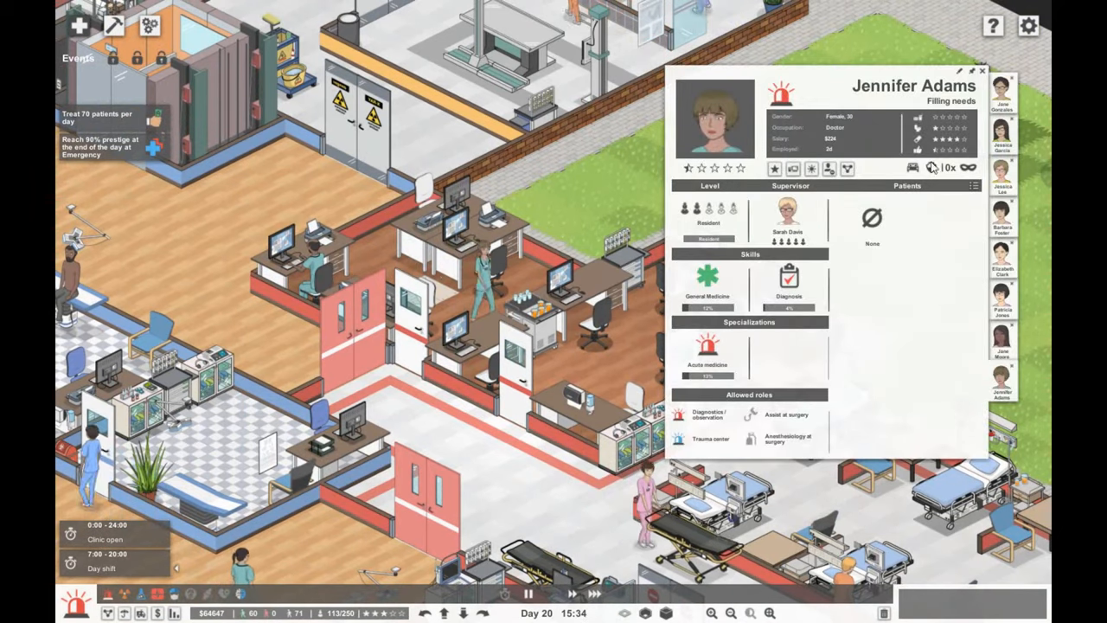
{"action": "left_click", "coordinate": [150, 26]}
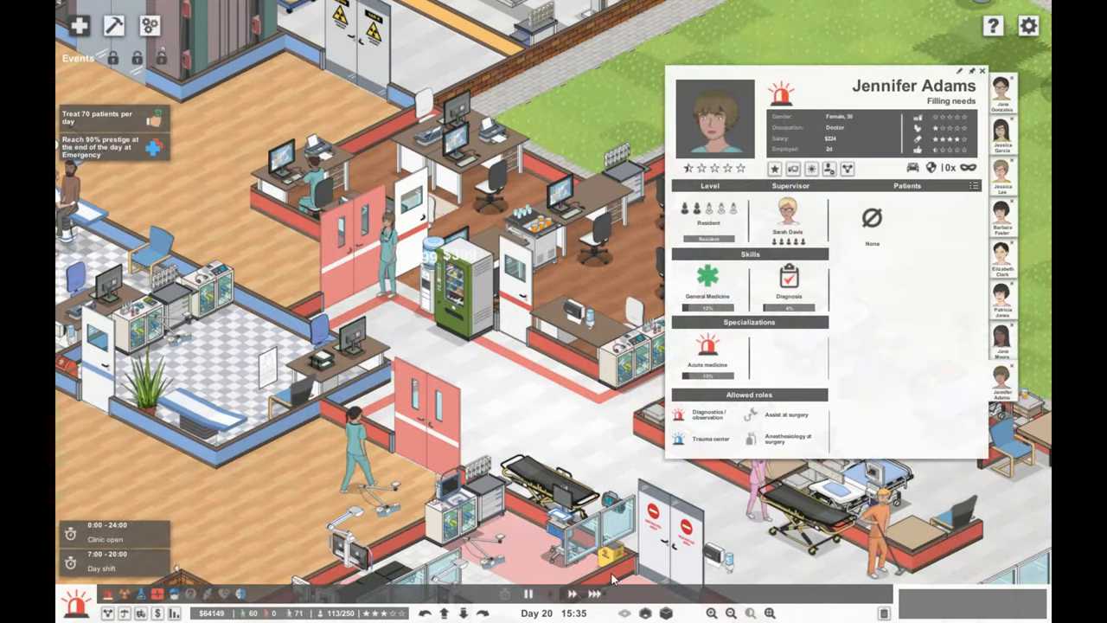
{"action": "left_click", "coordinate": [982, 70]}
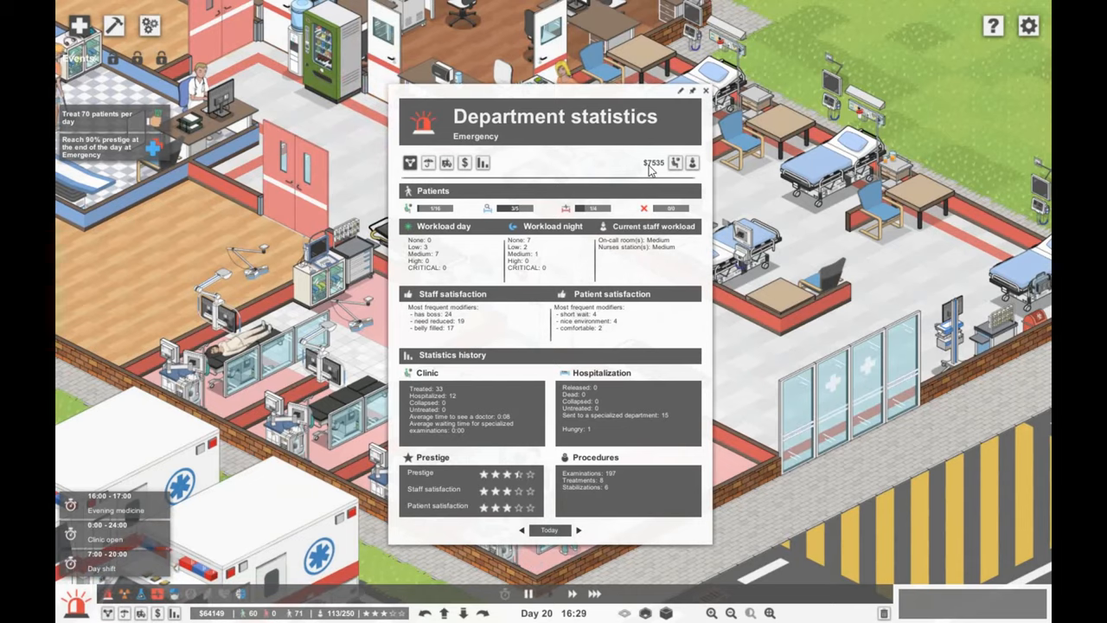
{"action": "mouse_move", "coordinate": [707, 96]}
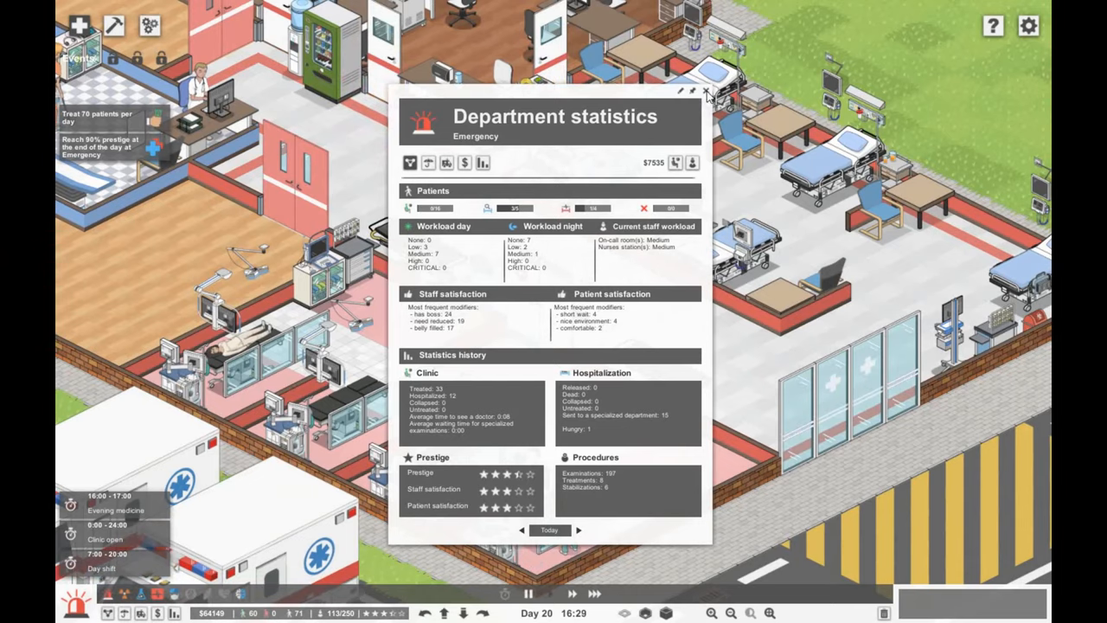
{"action": "left_click", "coordinate": [706, 92]}
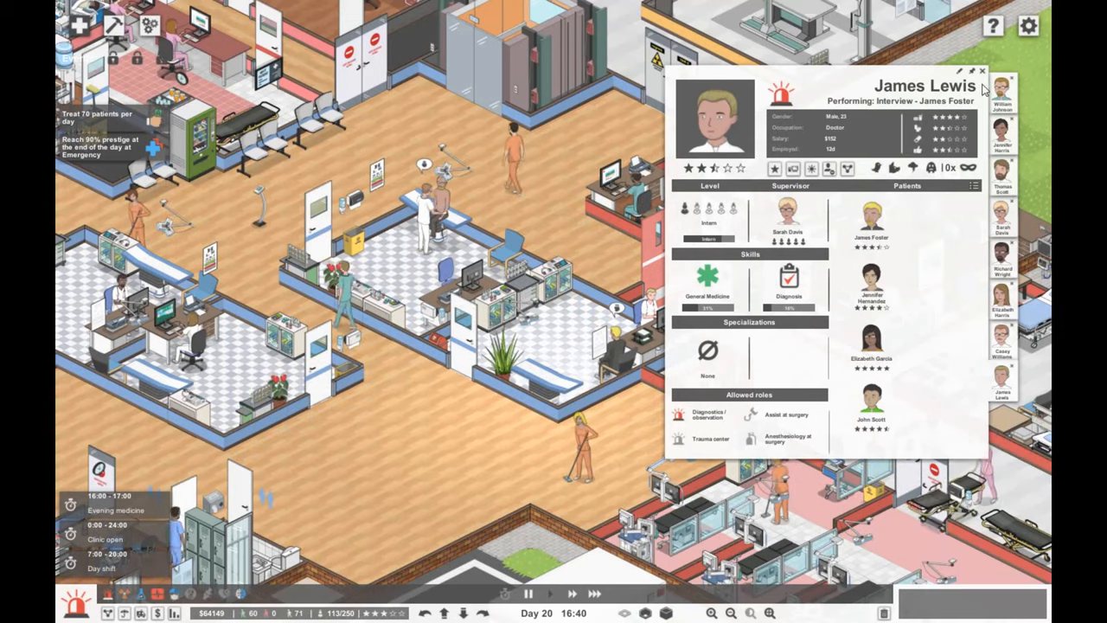
{"action": "left_click", "coordinate": [981, 70]}
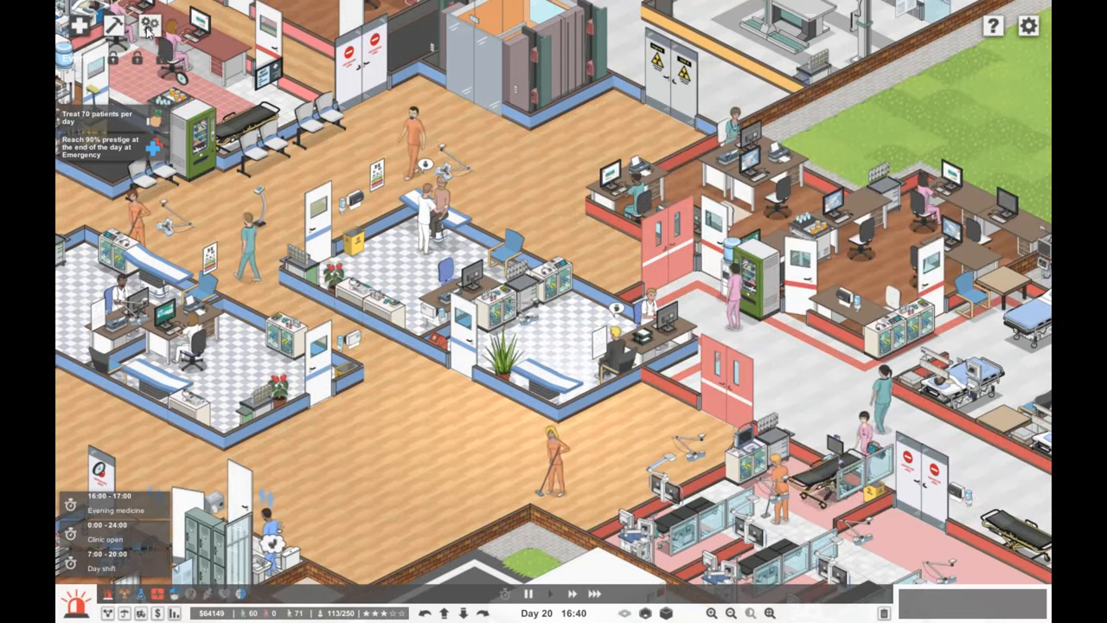
{"action": "left_click", "coordinate": [148, 23]}
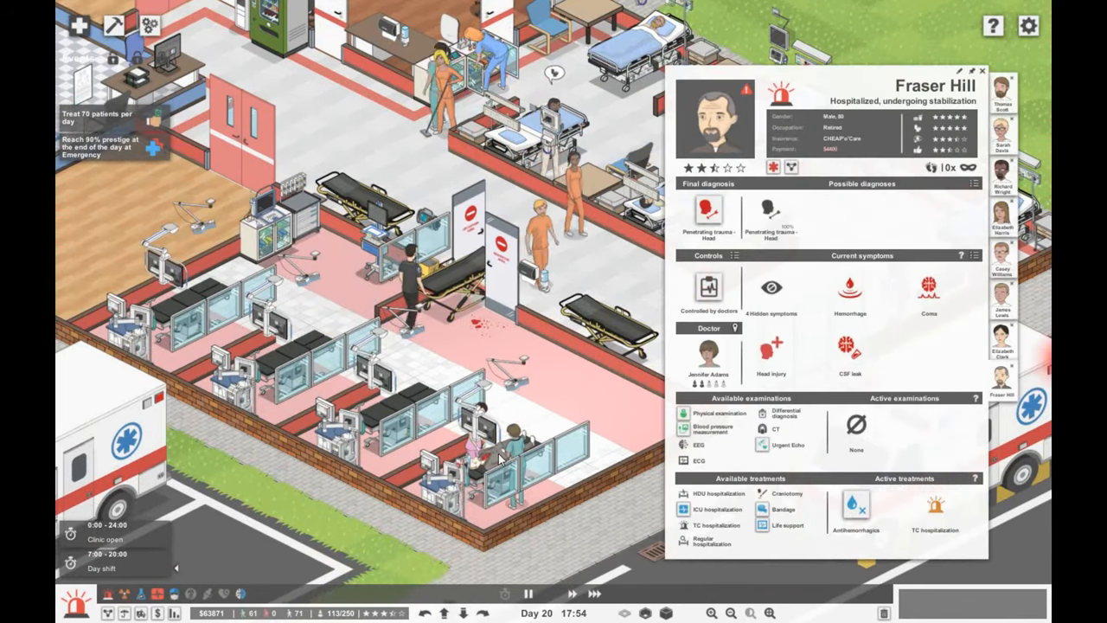
{"action": "mouse_move", "coordinate": [707, 212]}
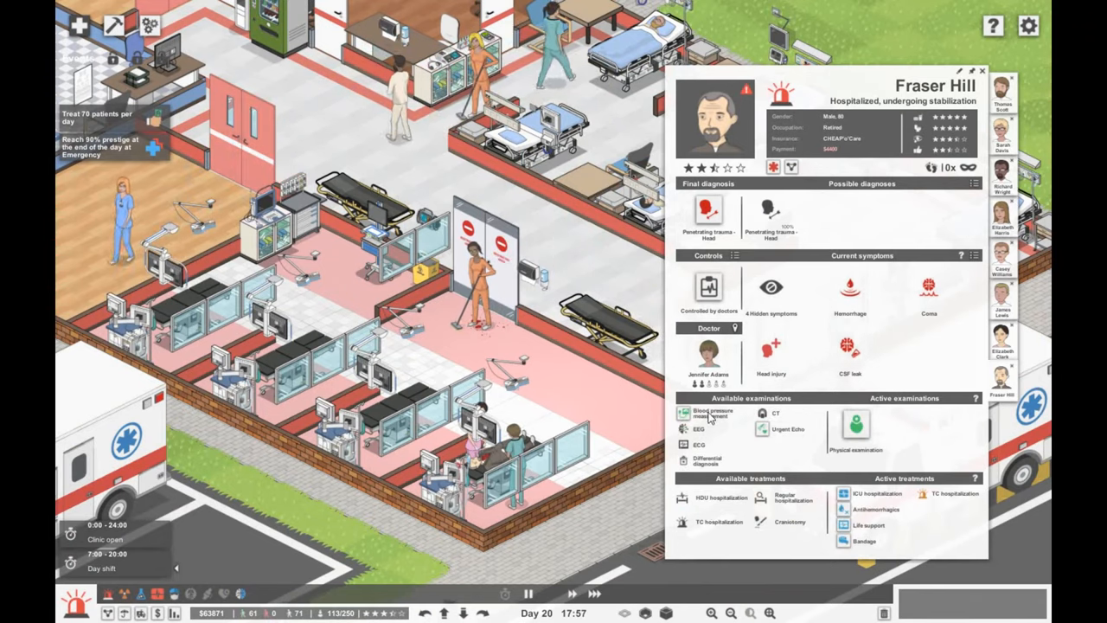
{"action": "left_click", "coordinate": [983, 71]}
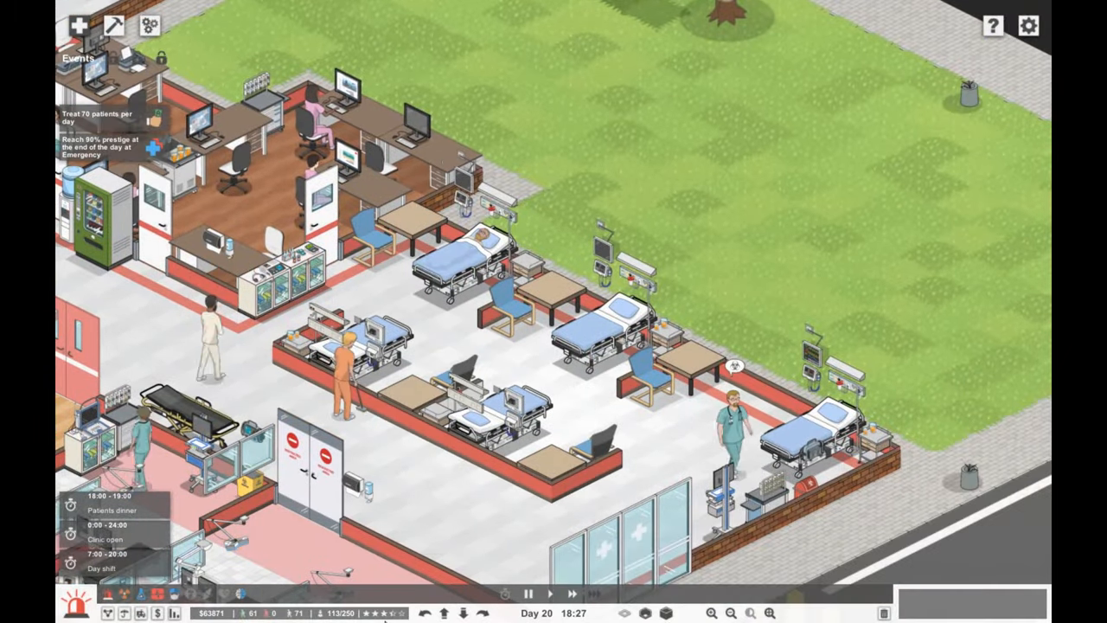
Step: Place a square table in the nurses station and pick a bookcase from the On-call room furniture
{"action": "left_click", "coordinate": [380, 613]}
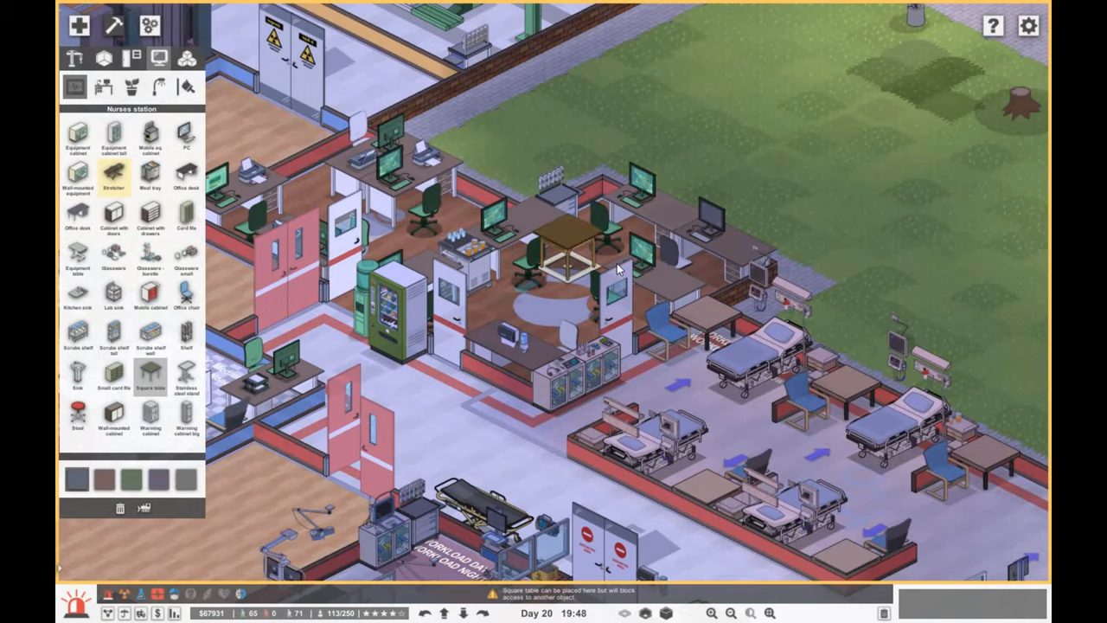
{"action": "mouse_move", "coordinate": [601, 220]}
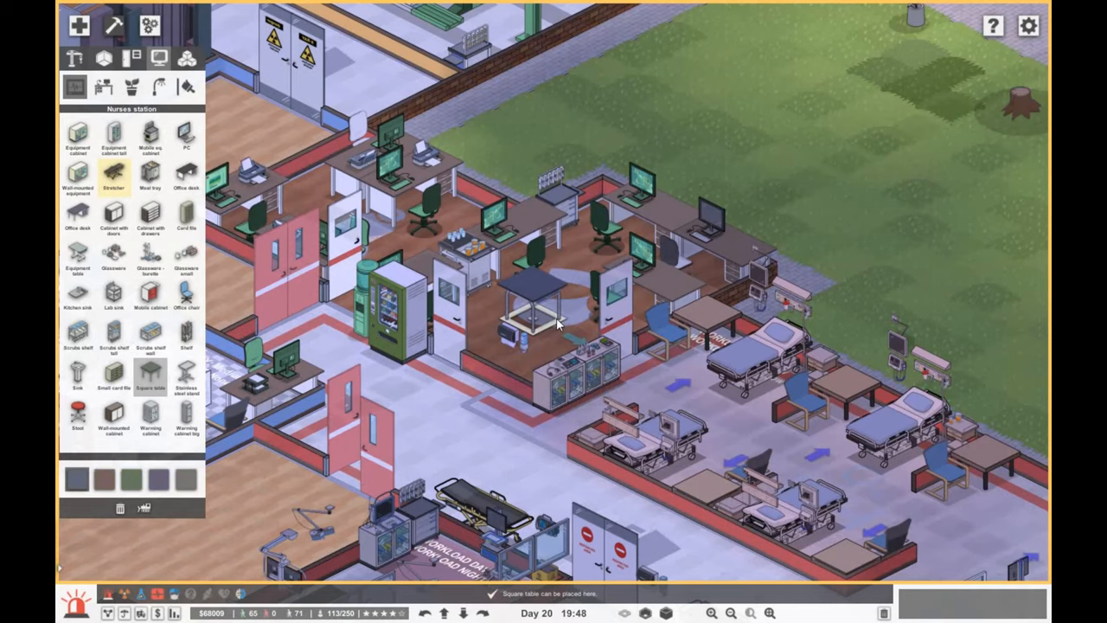
{"action": "left_click", "coordinate": [536, 329]}
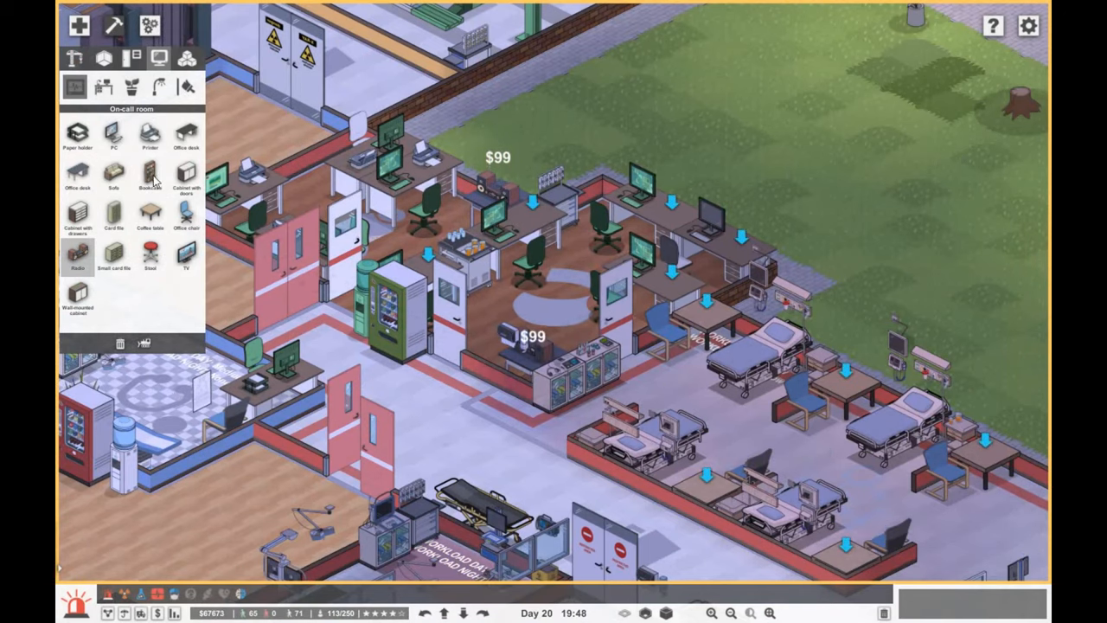
{"action": "left_click", "coordinate": [150, 173]}
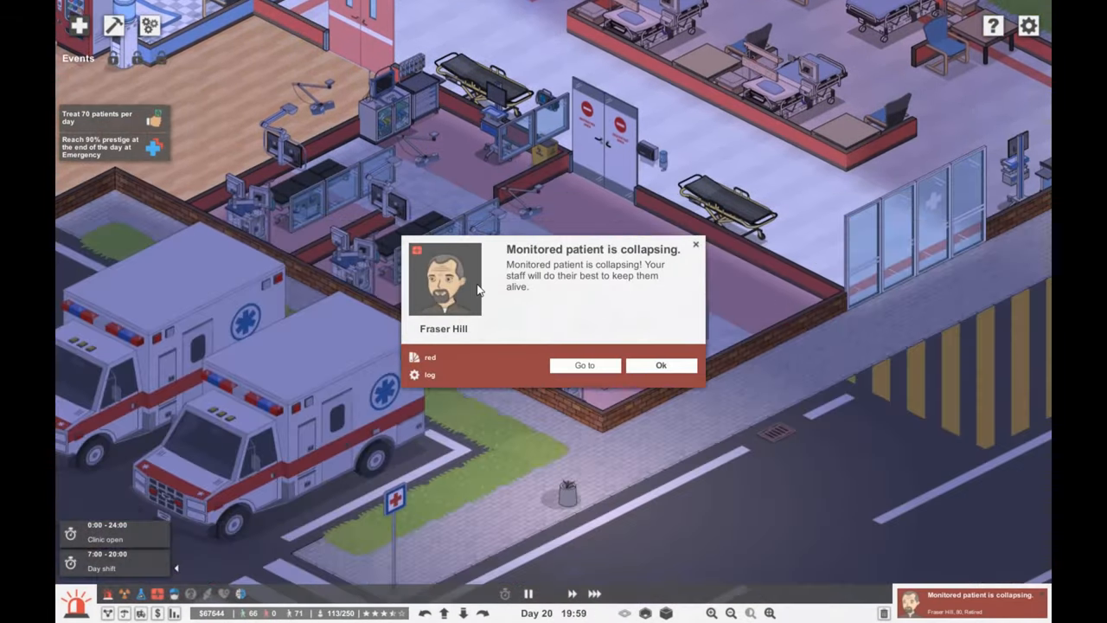
{"action": "left_click", "coordinate": [584, 365]}
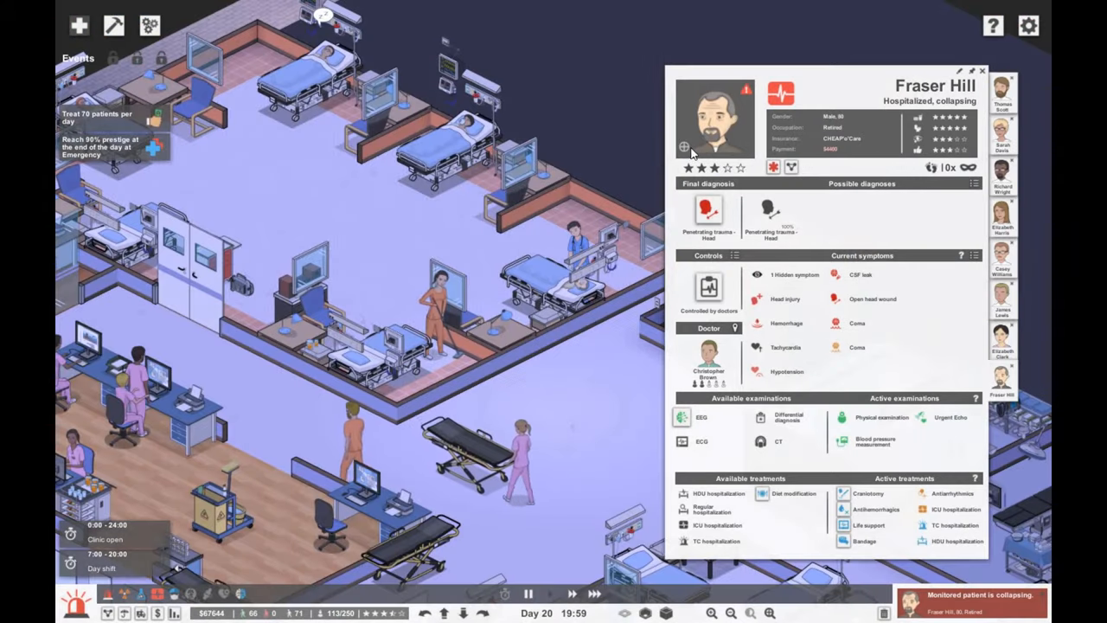
{"action": "mouse_move", "coordinate": [584, 361]}
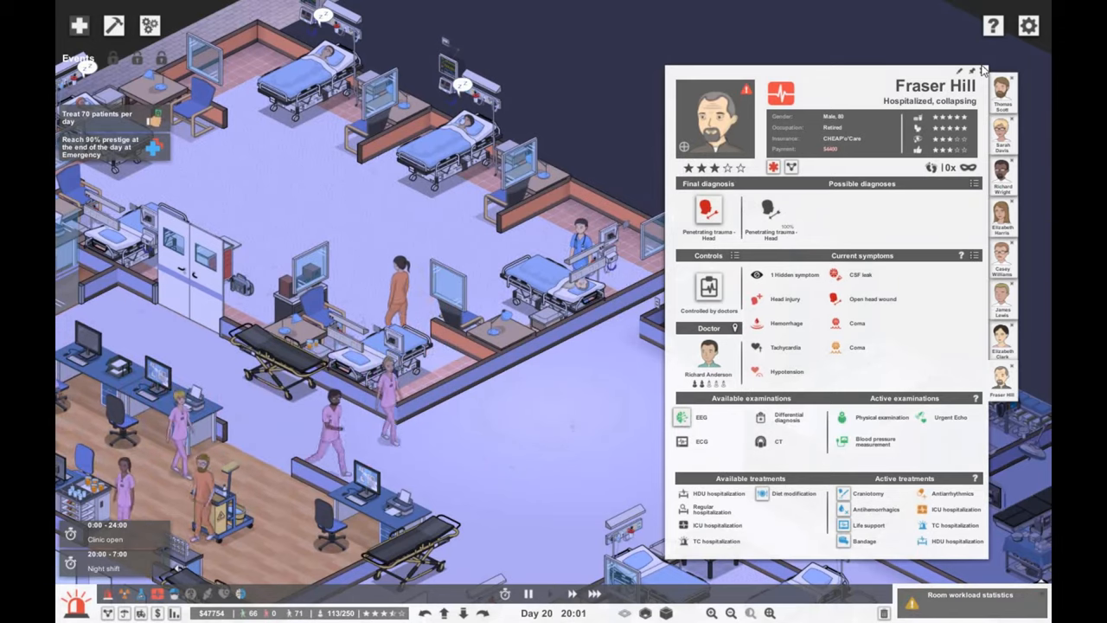
{"action": "left_click", "coordinate": [1006, 73]}
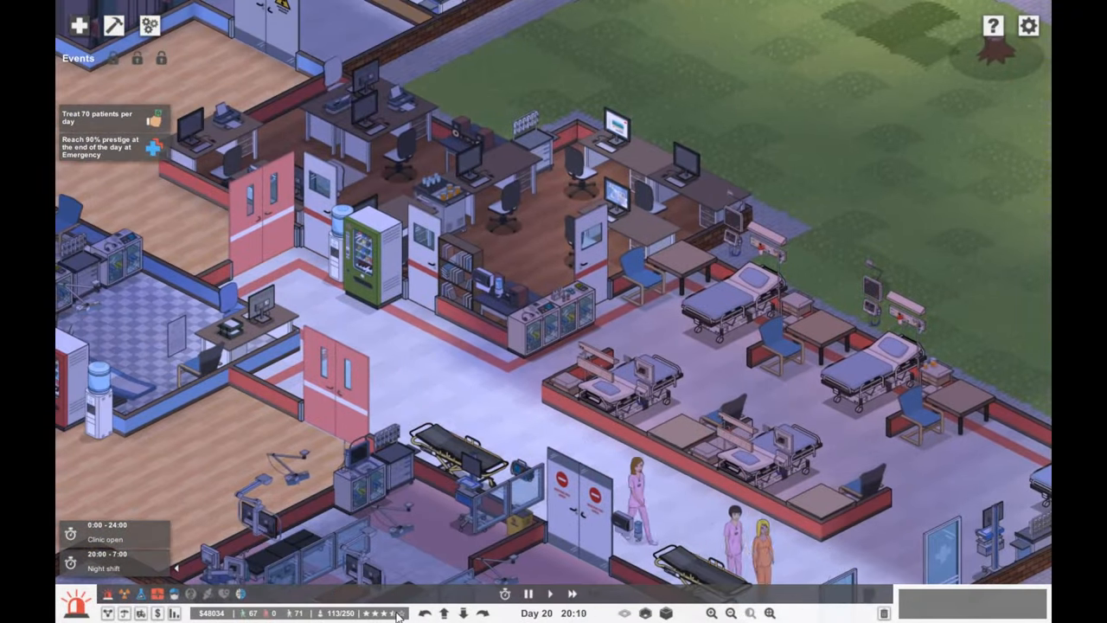
{"action": "left_click", "coordinate": [551, 593]}
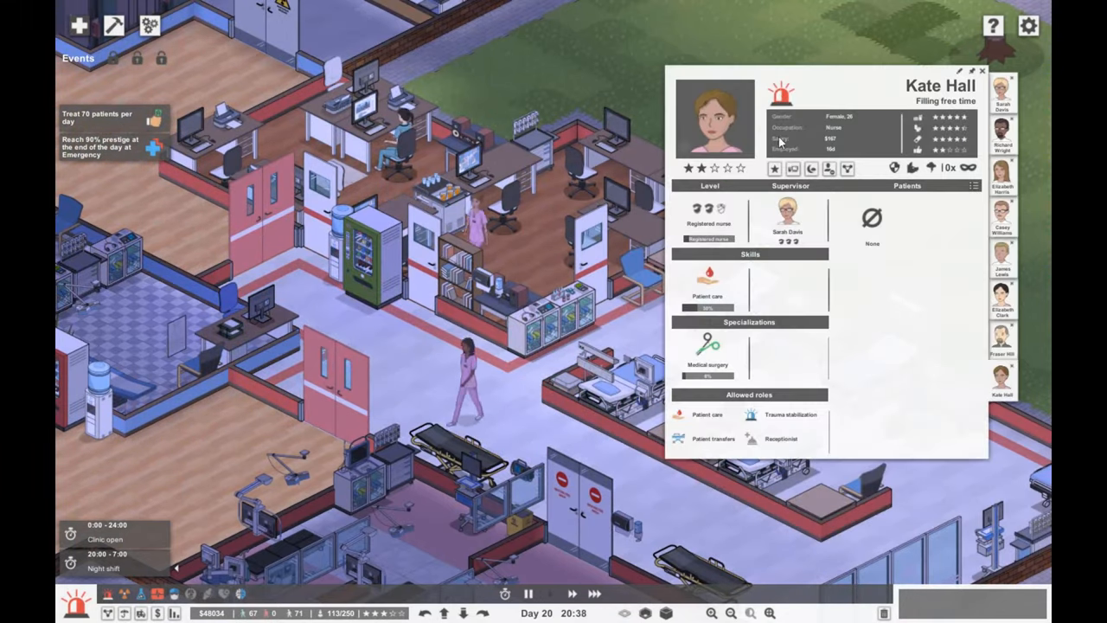
{"action": "left_click", "coordinate": [983, 70]}
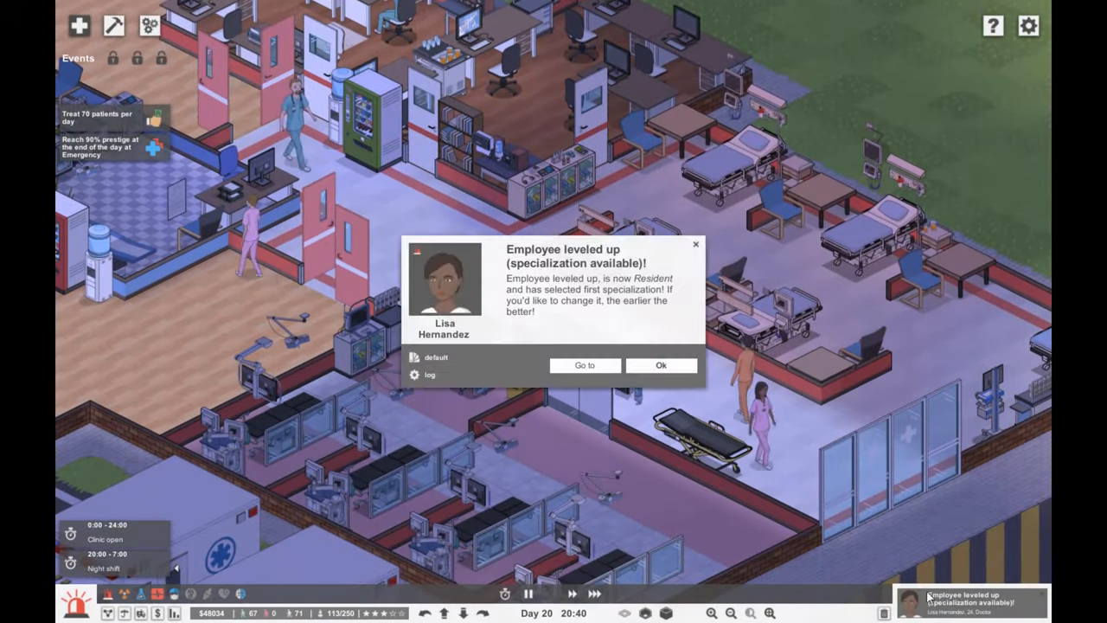
{"action": "left_click", "coordinate": [584, 364]}
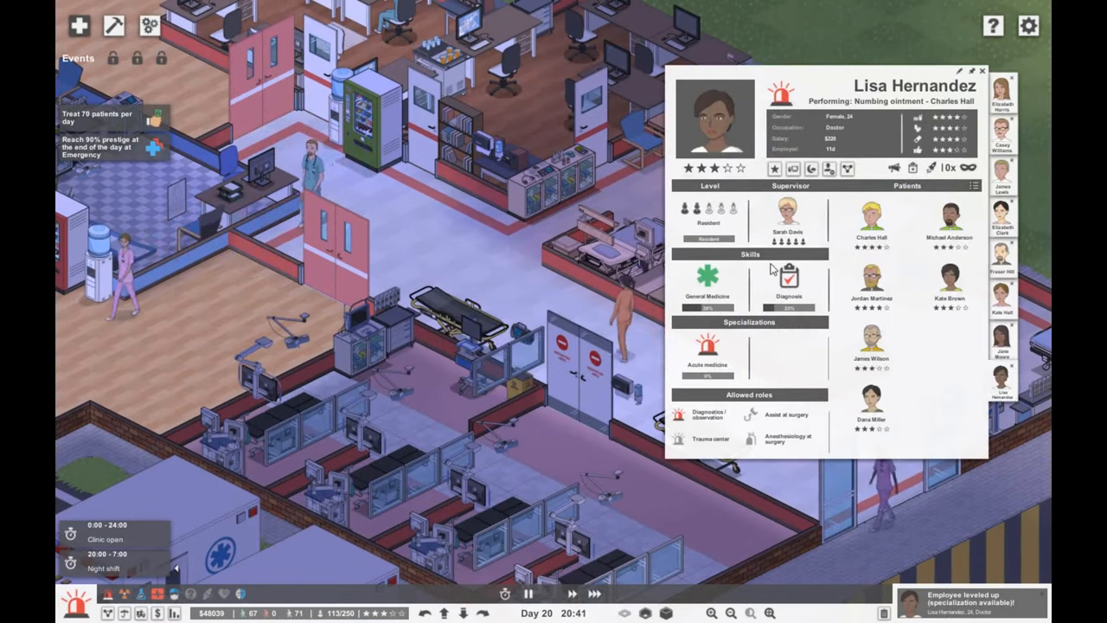
{"action": "left_click", "coordinate": [983, 70]}
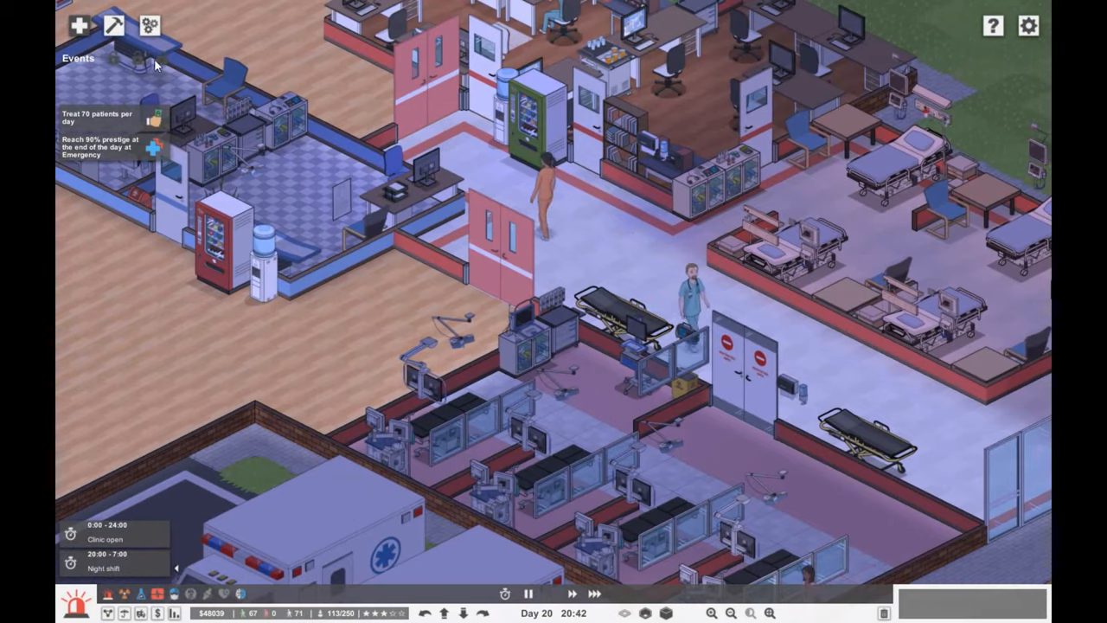
Step: Place the small restroom prefab right beside the emergency ward
{"action": "left_click", "coordinate": [113, 24]}
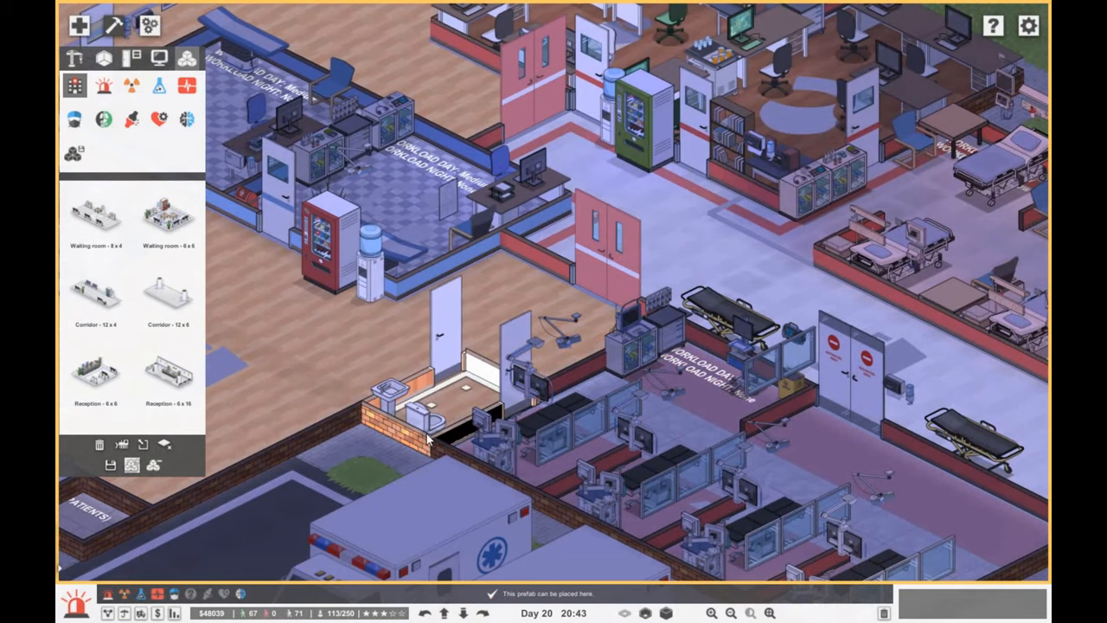
{"action": "left_click", "coordinate": [130, 58]}
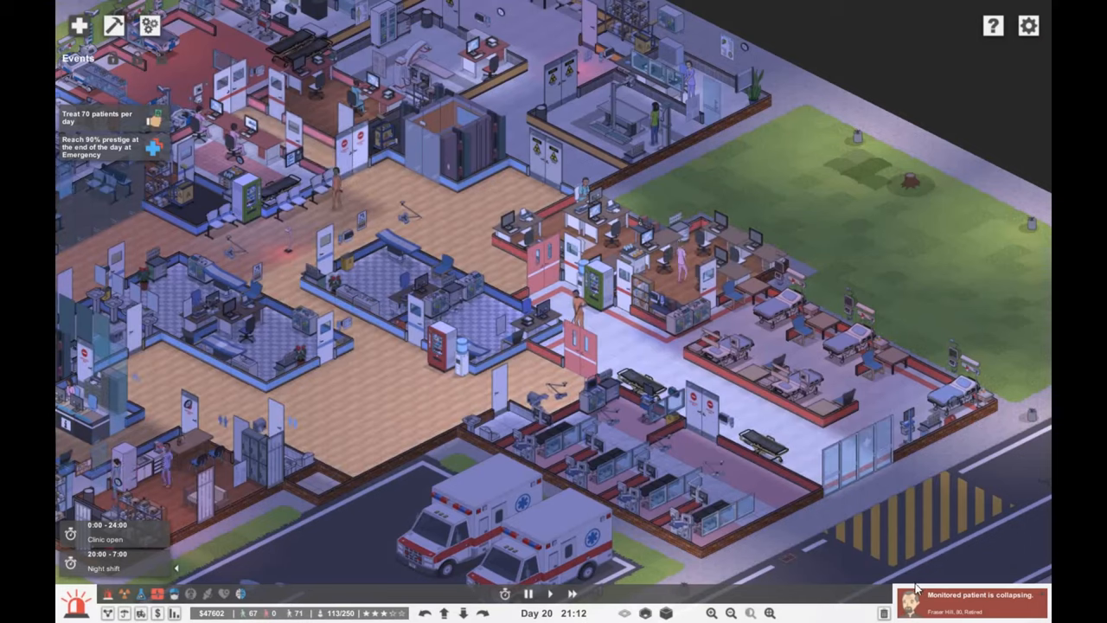
{"action": "left_click", "coordinate": [978, 595]}
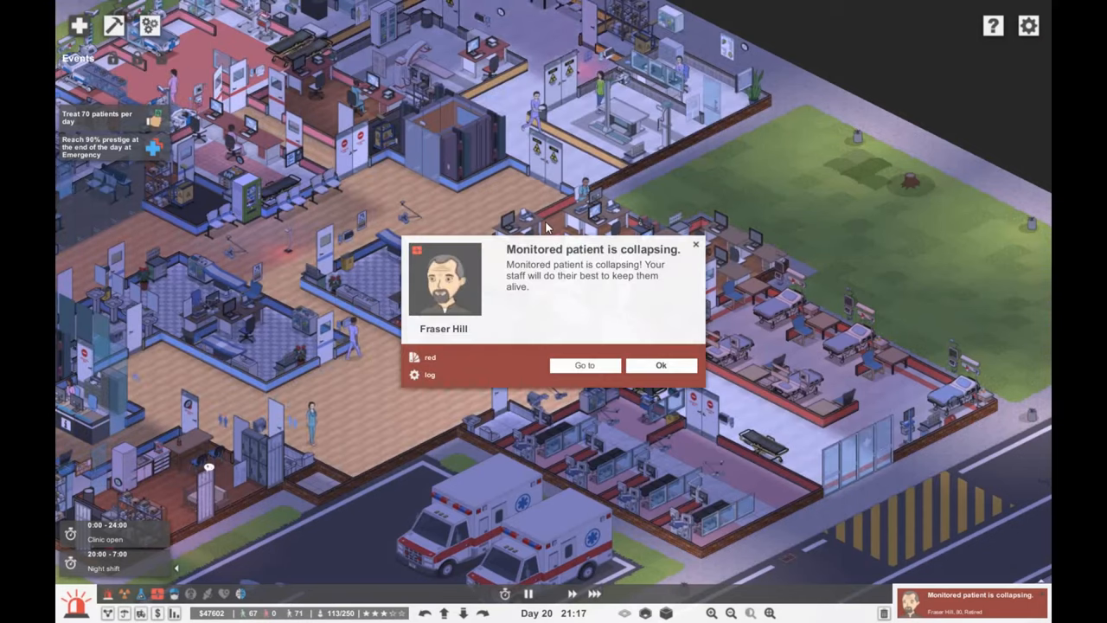
{"action": "left_click", "coordinate": [659, 364]}
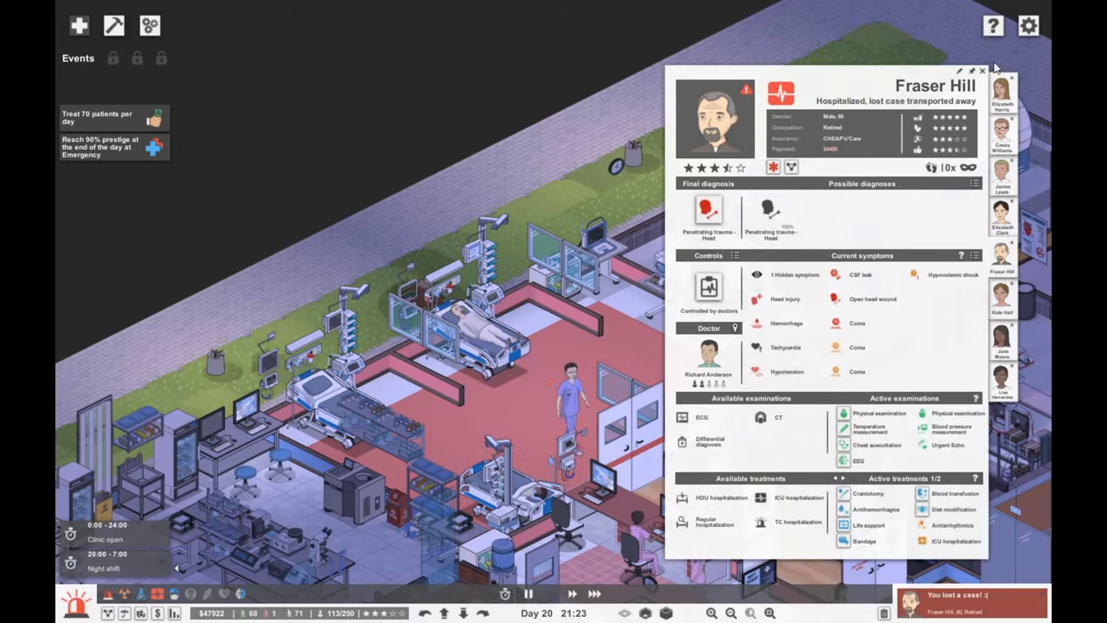
{"action": "left_click", "coordinate": [982, 70]}
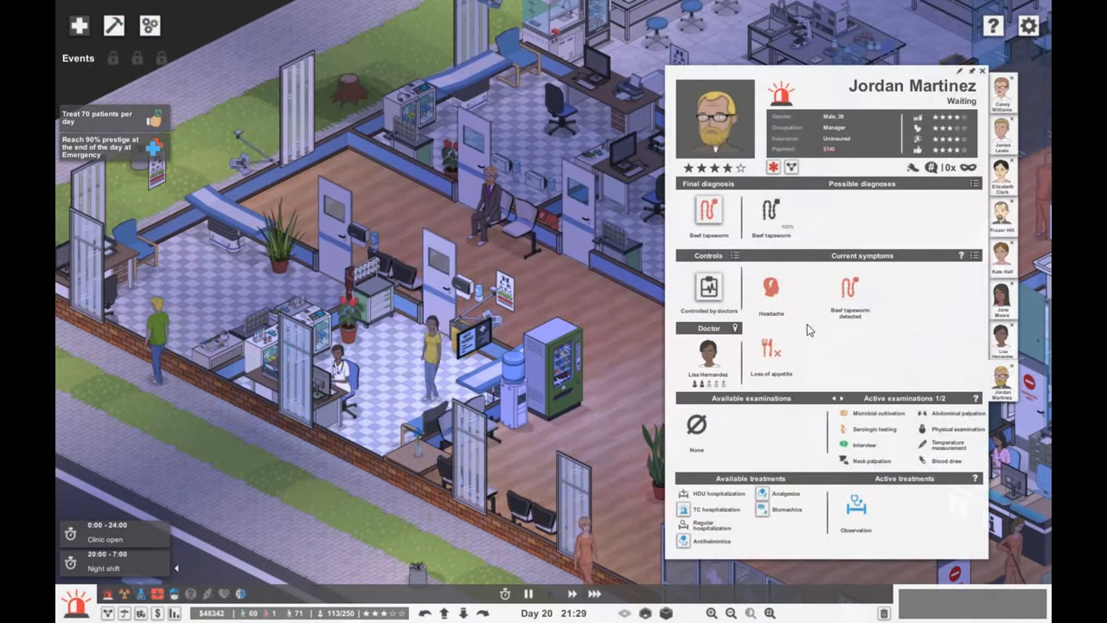
{"action": "left_click", "coordinate": [982, 70]}
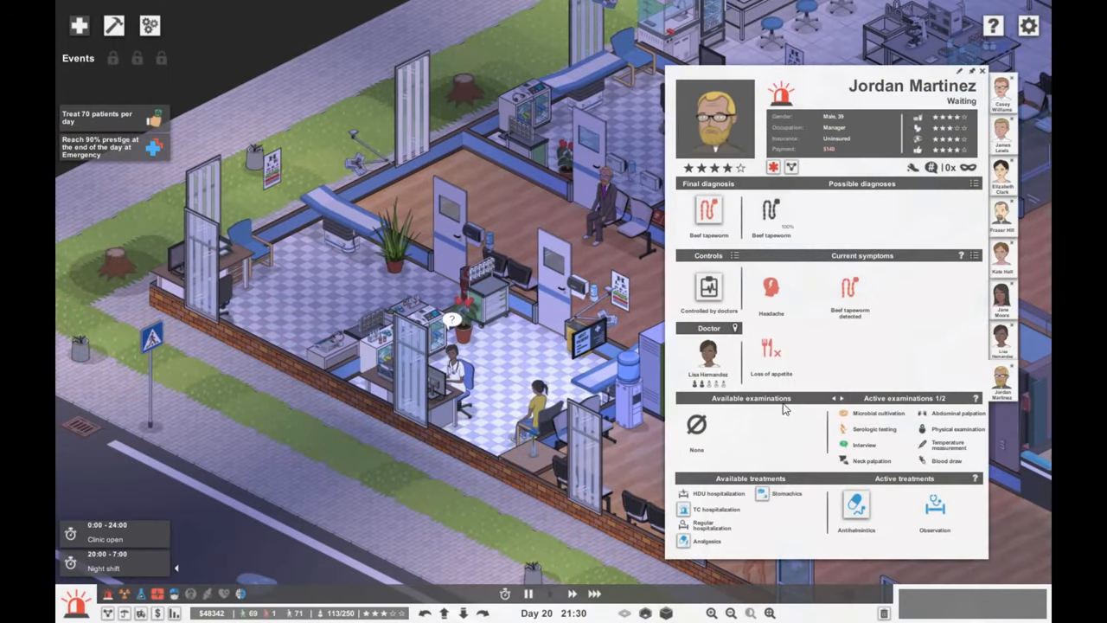
{"action": "left_click", "coordinate": [982, 70]}
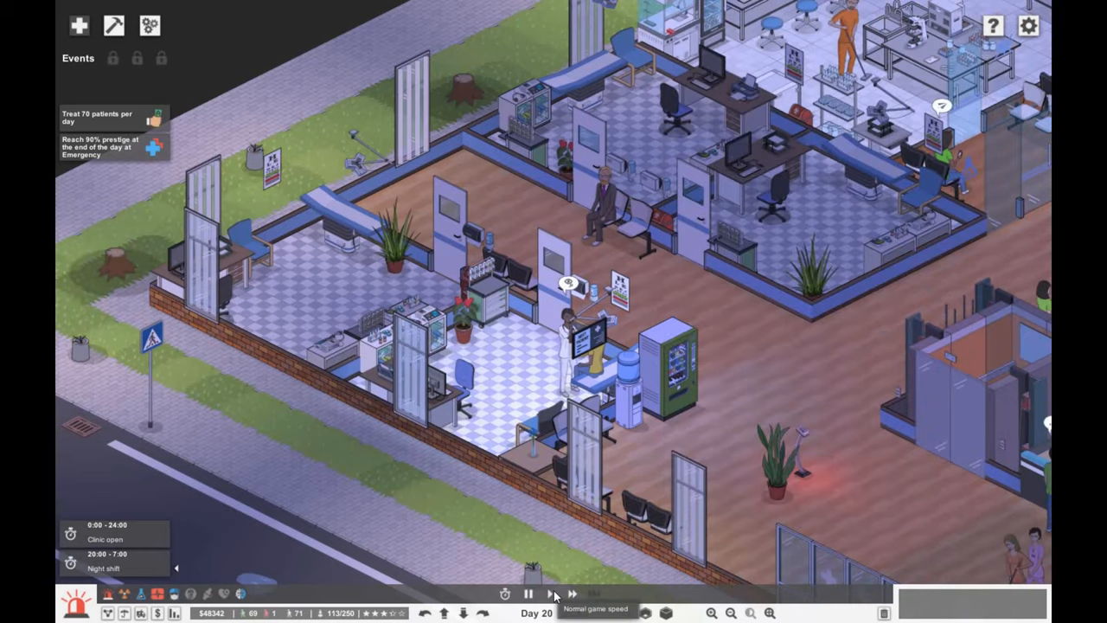
{"action": "left_click", "coordinate": [595, 593]}
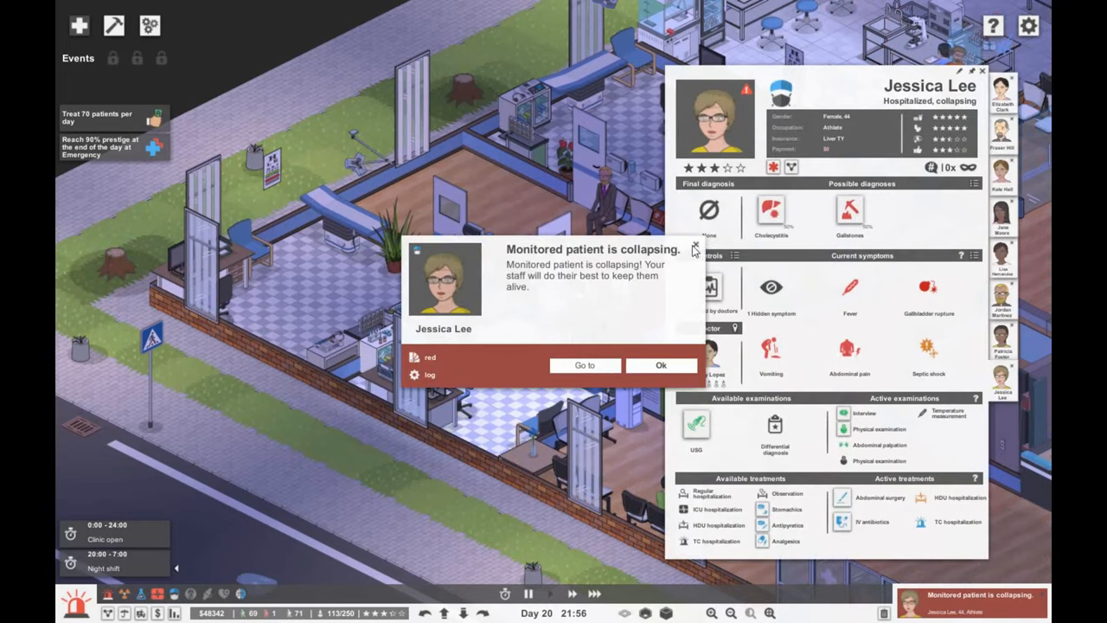
{"action": "left_click", "coordinate": [661, 364]}
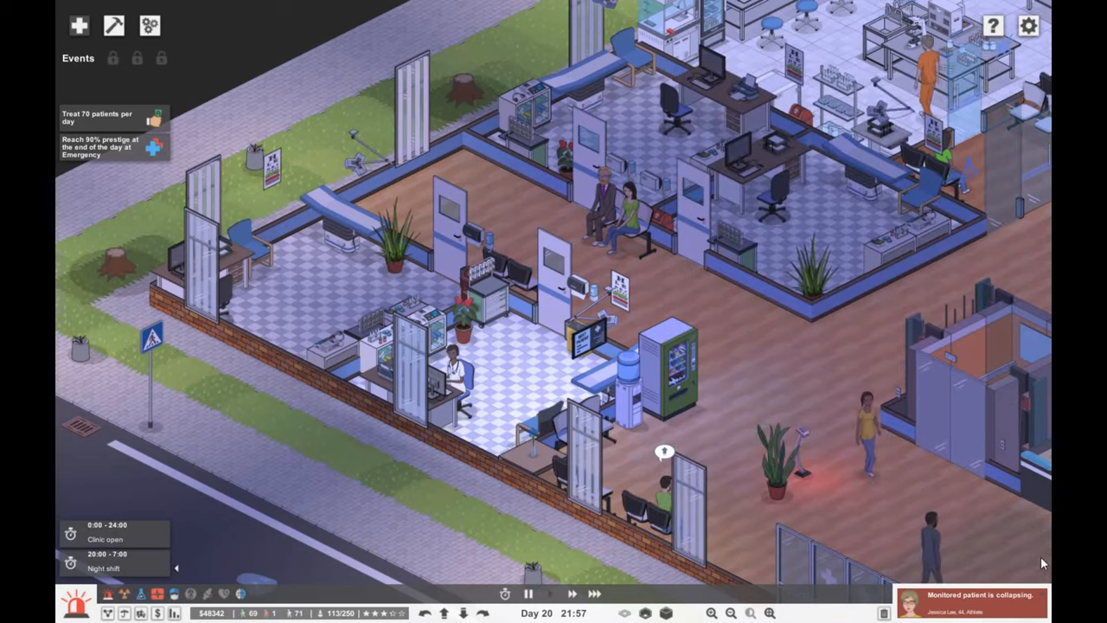
{"action": "left_click", "coordinate": [549, 593]}
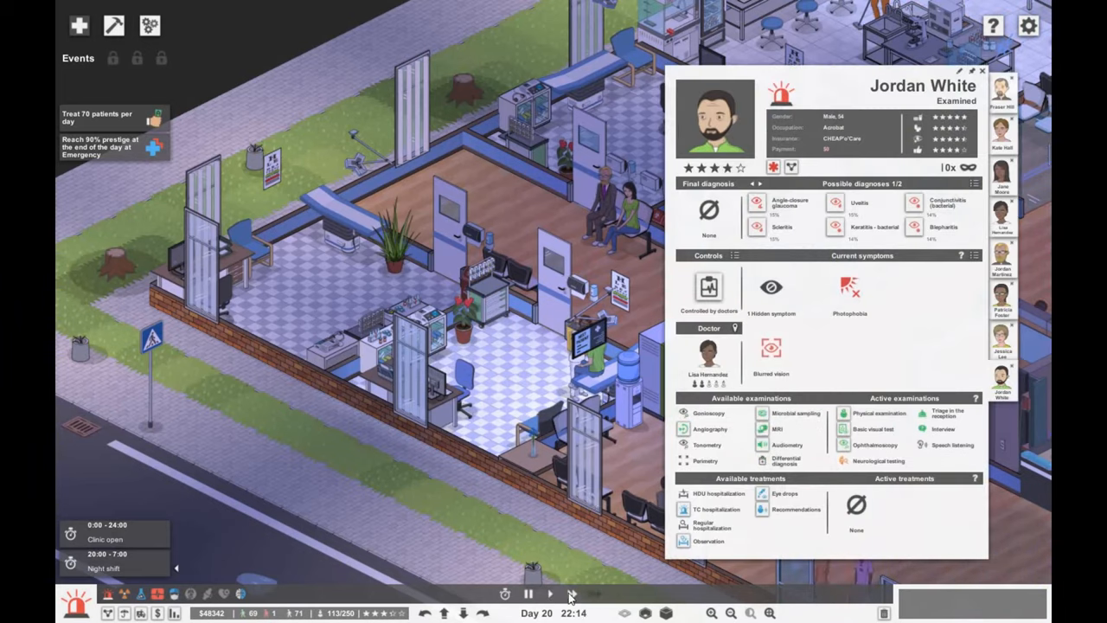
Step: Check the insurance contracts, switch to fastest speed, and open the bronchitis patient's chart
{"action": "left_click", "coordinate": [550, 593]}
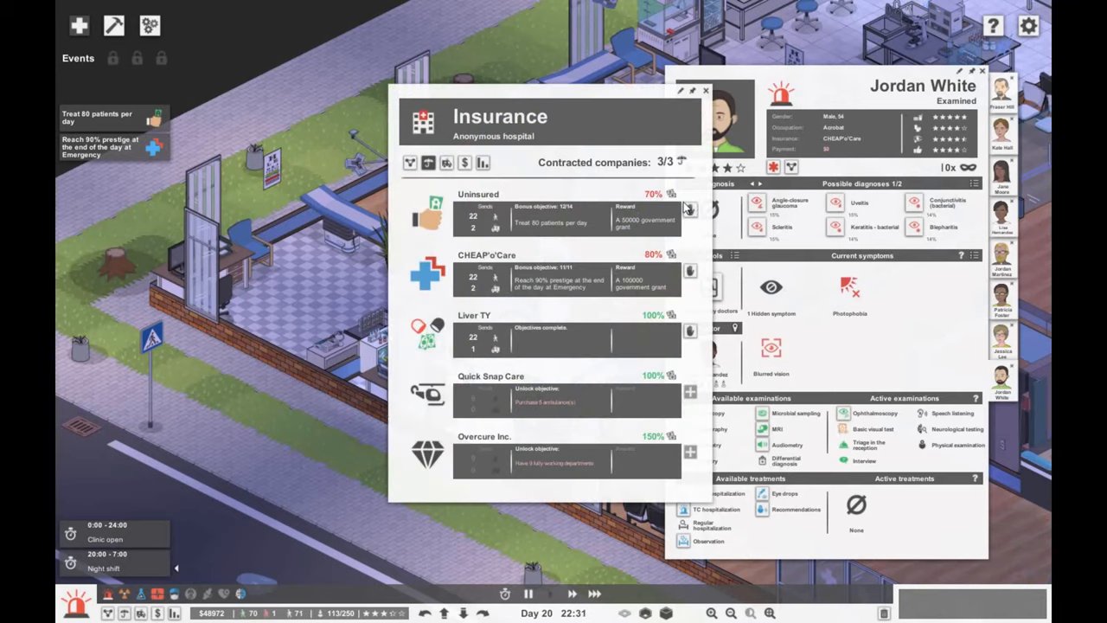
{"action": "left_click", "coordinate": [706, 90]}
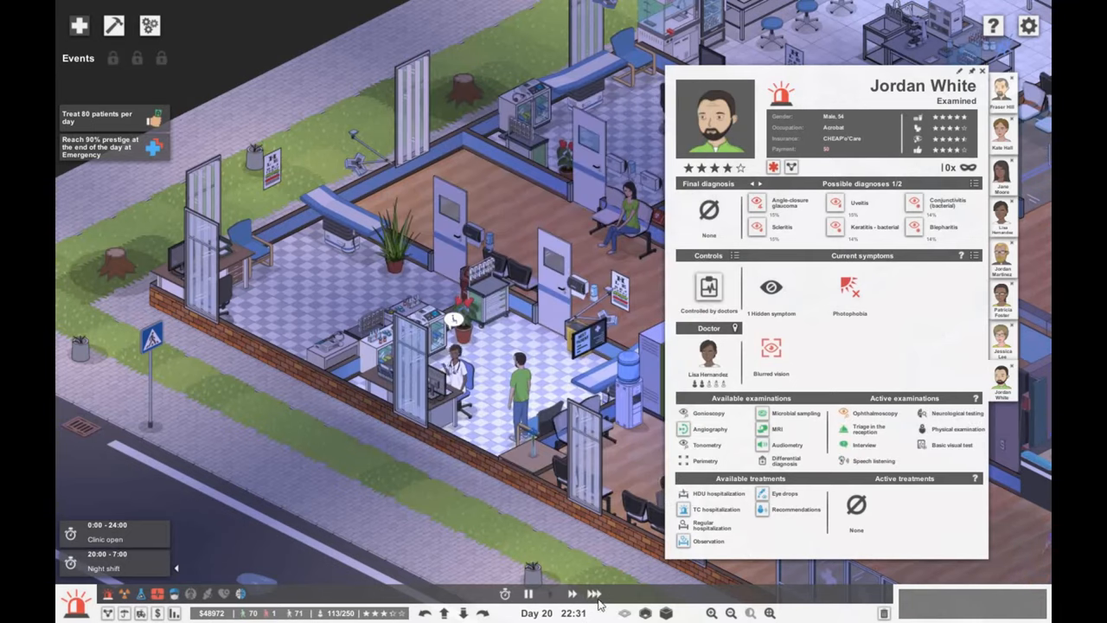
{"action": "left_click", "coordinate": [549, 593]}
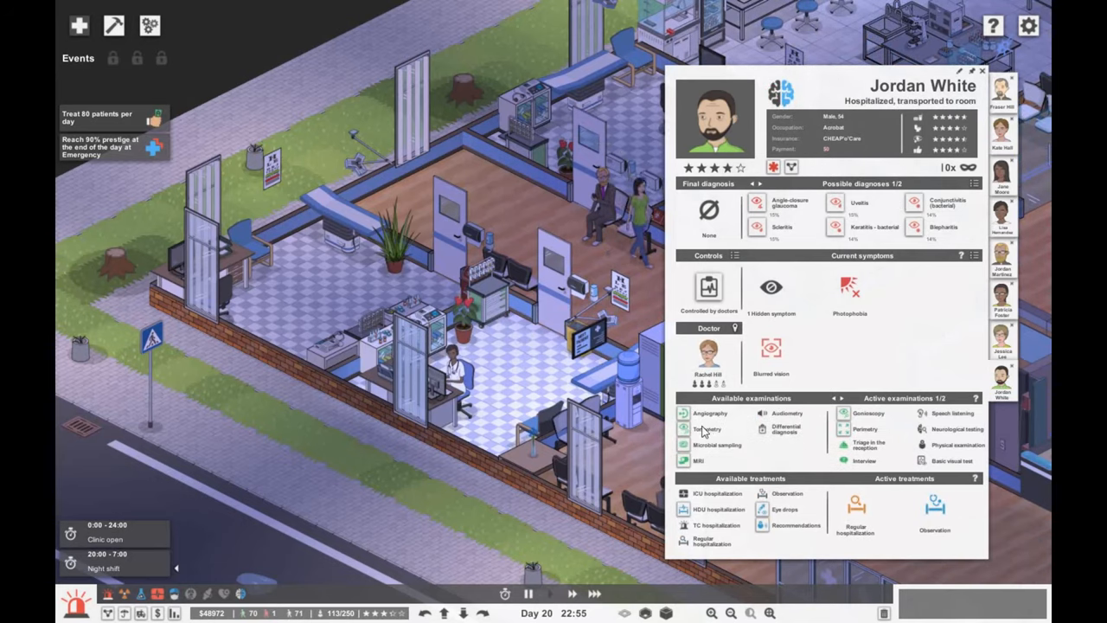
{"action": "left_click", "coordinate": [982, 70]}
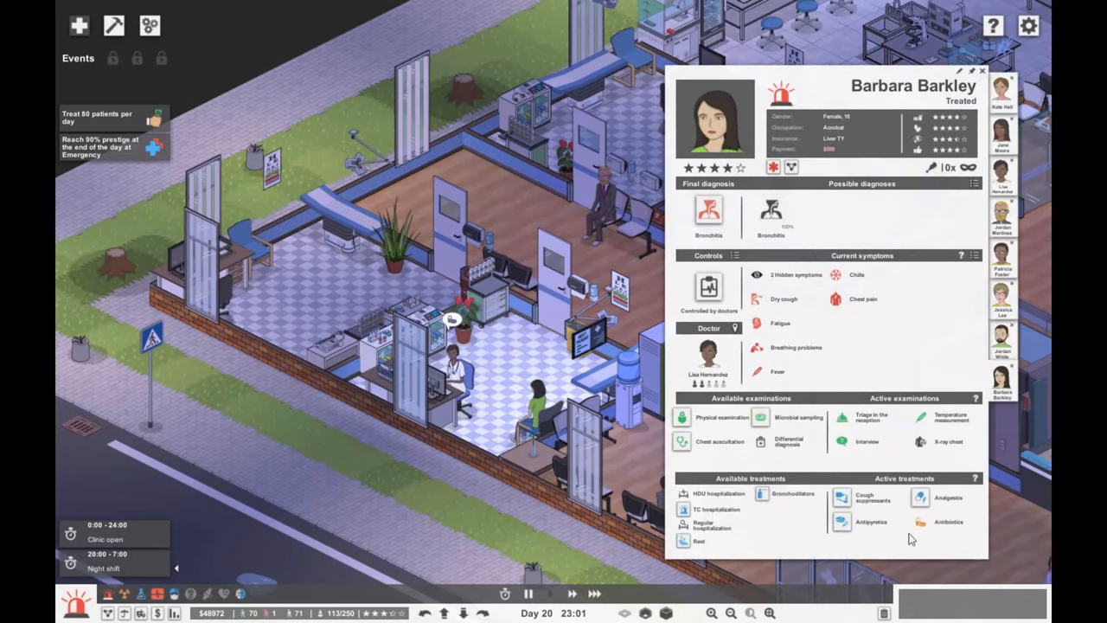
{"action": "left_click", "coordinate": [981, 71]}
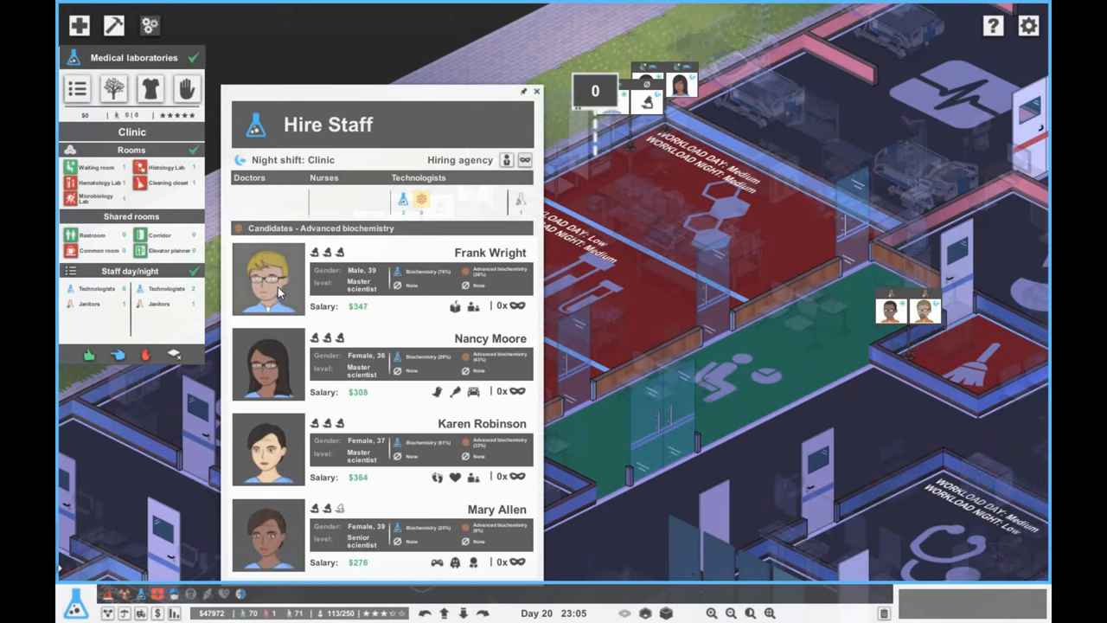
Step: Hire the chosen advanced-biochemistry technologist for the medical laboratories' night shift
{"action": "left_click", "coordinate": [537, 91]}
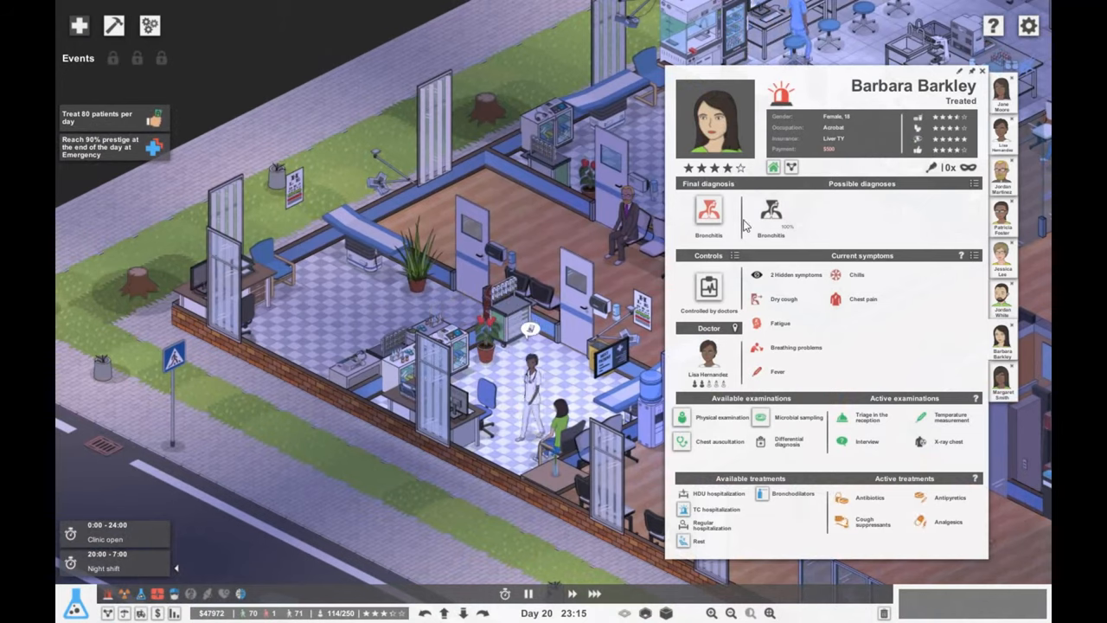
{"action": "left_click", "coordinate": [981, 71]}
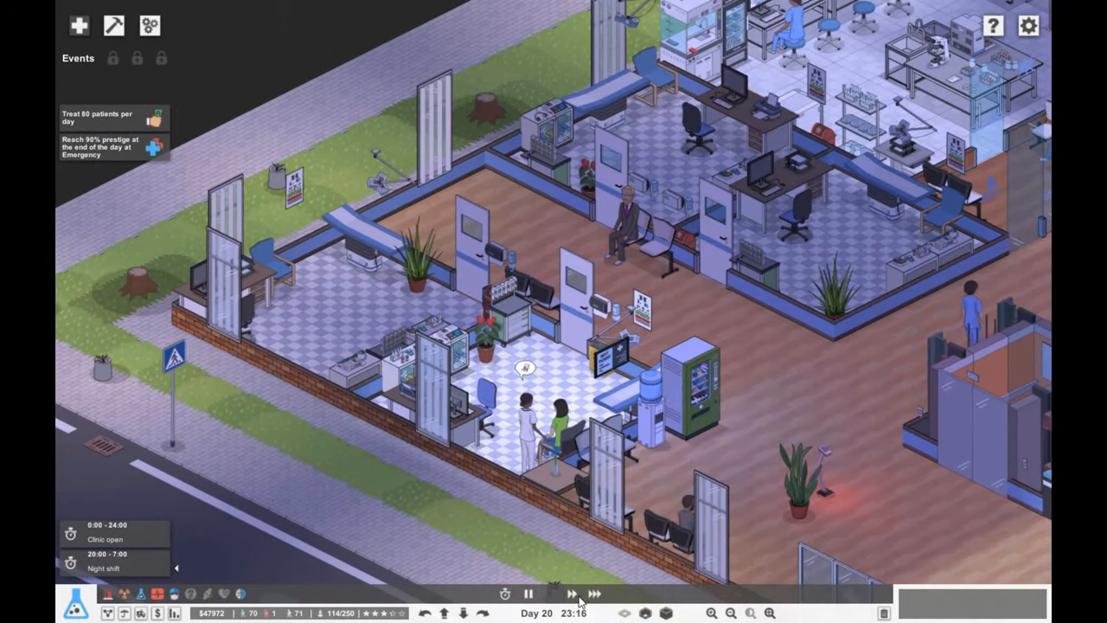
{"action": "left_click", "coordinate": [550, 593]}
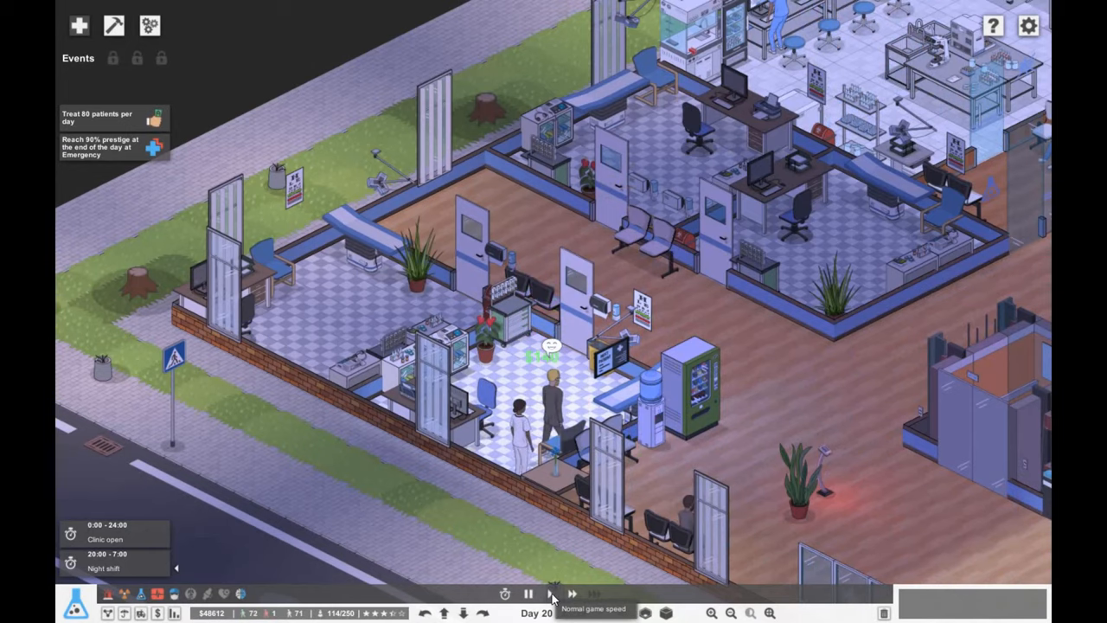
{"action": "left_click", "coordinate": [572, 592]}
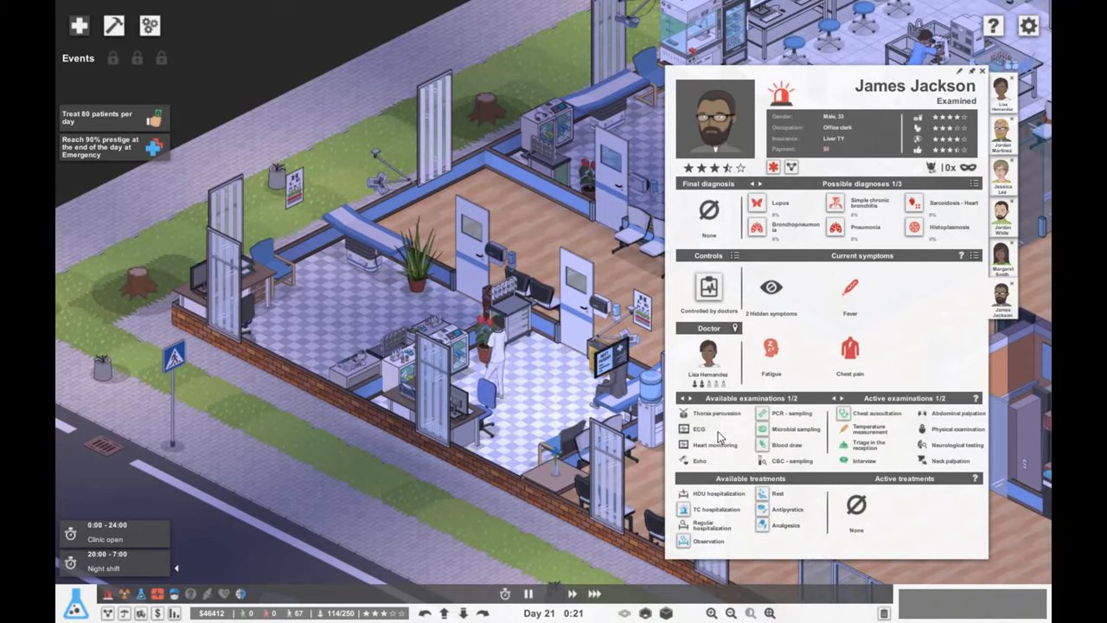
{"action": "mouse_move", "coordinate": [792, 412]}
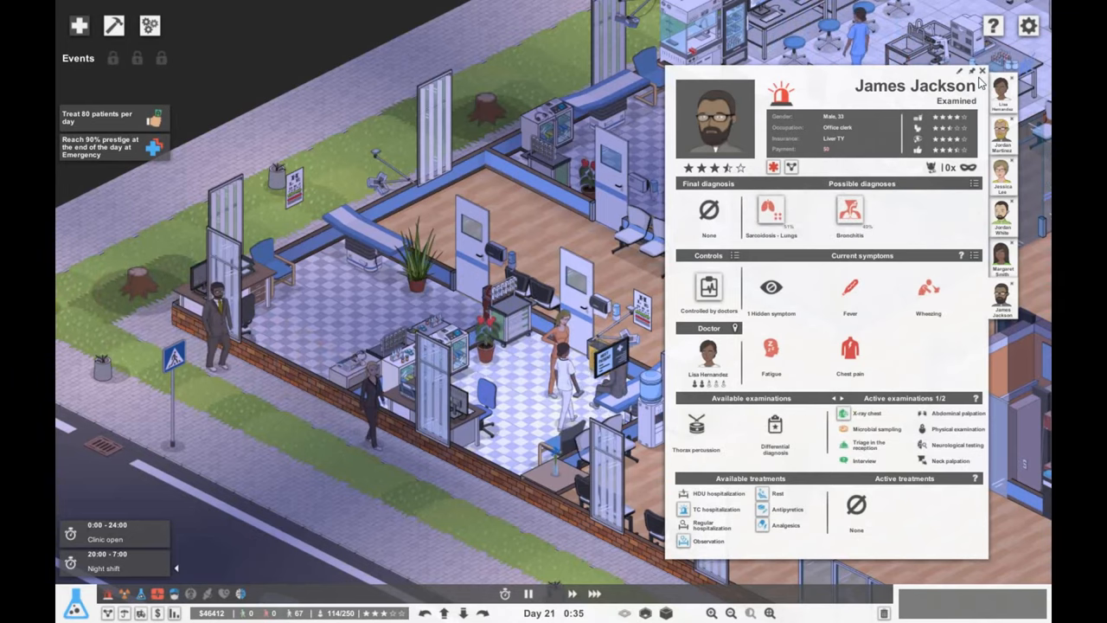
{"action": "left_click", "coordinate": [982, 70]}
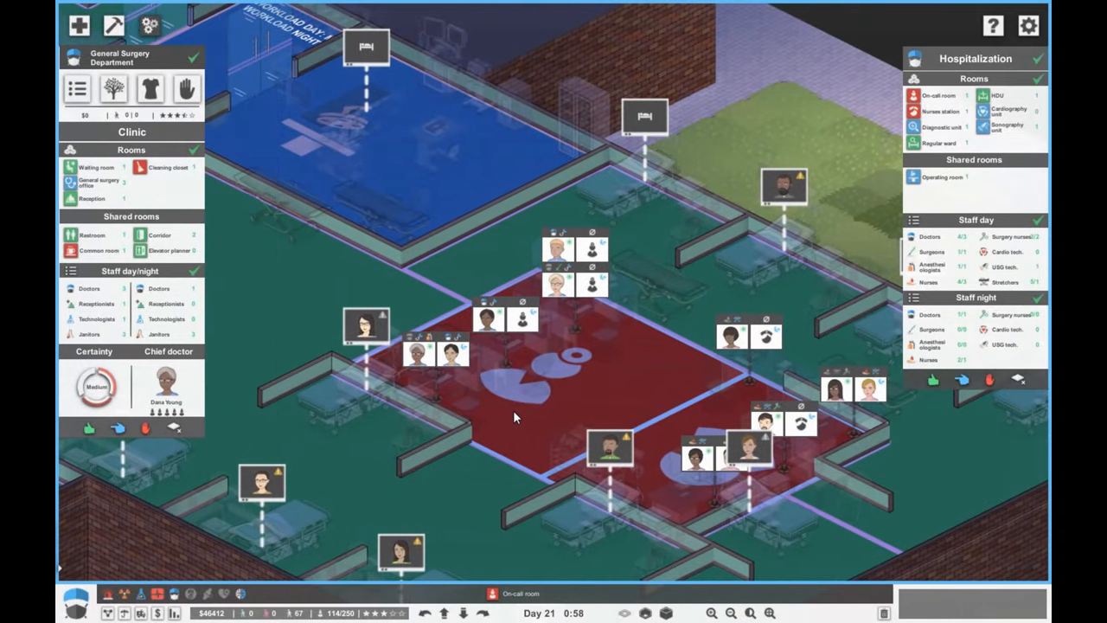
{"action": "mouse_move", "coordinate": [531, 450]}
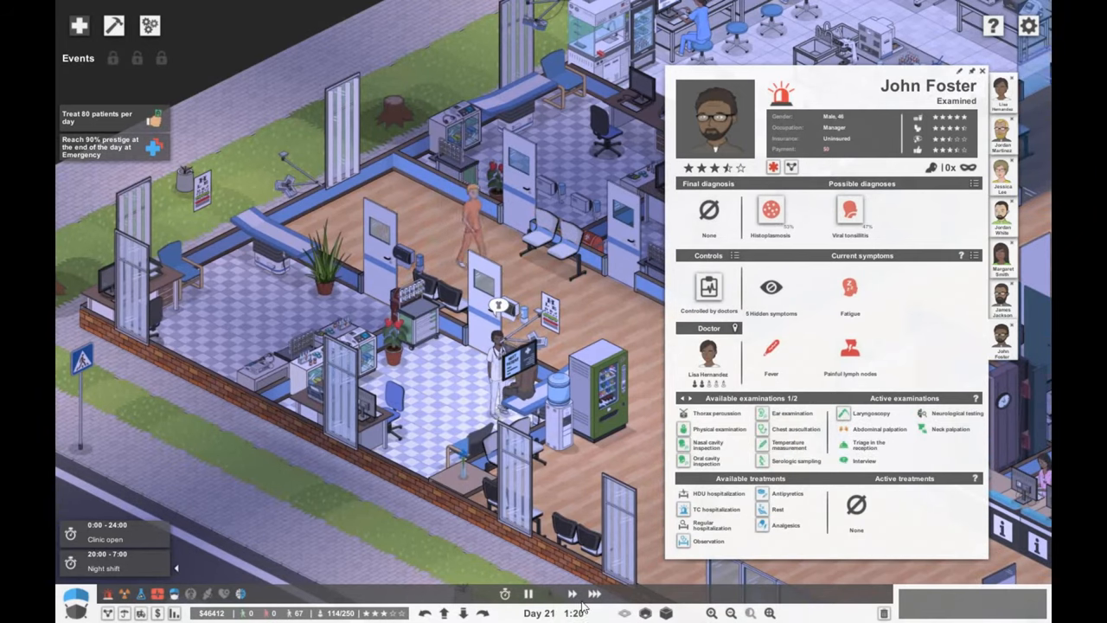
Step: Close the chart and view prestige: 55% today, 73% yesterday, 83% intake
{"action": "left_click", "coordinate": [527, 594]}
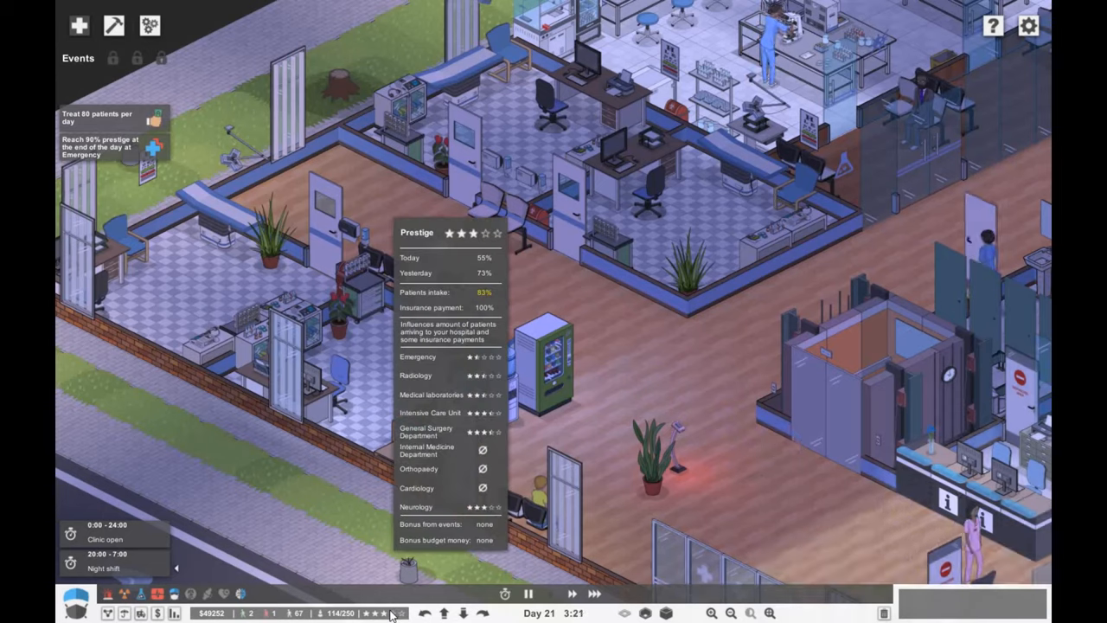
{"action": "left_click", "coordinate": [594, 592]}
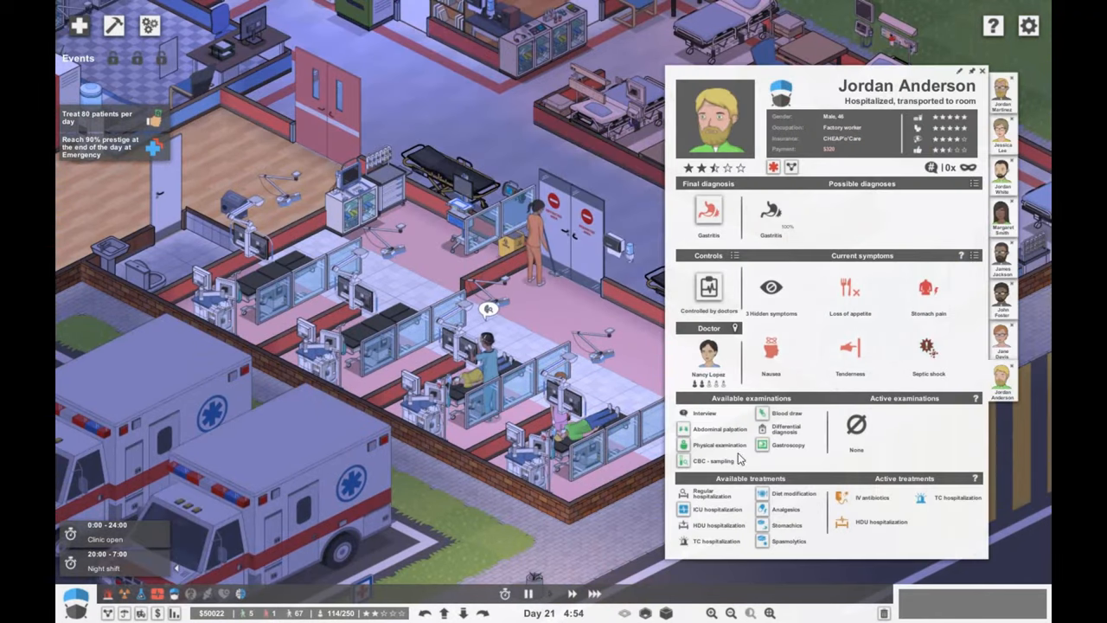
{"action": "mouse_move", "coordinate": [708, 211]}
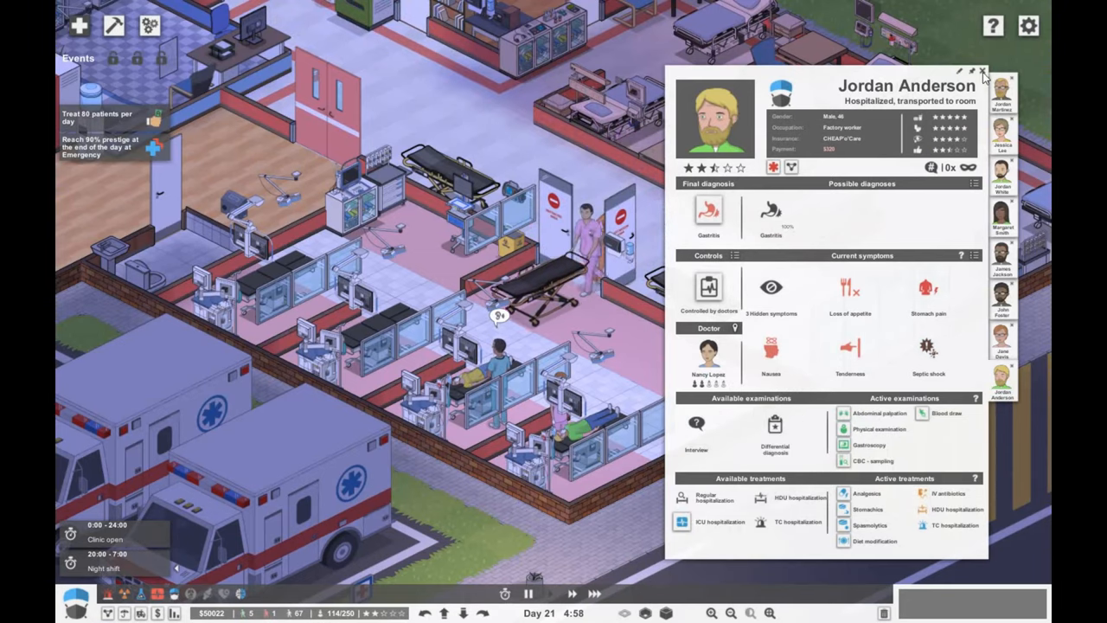
Step: Close Rachel Williams's abdominal-injury card and return to the emergency ward floor
{"action": "left_click", "coordinate": [984, 72]}
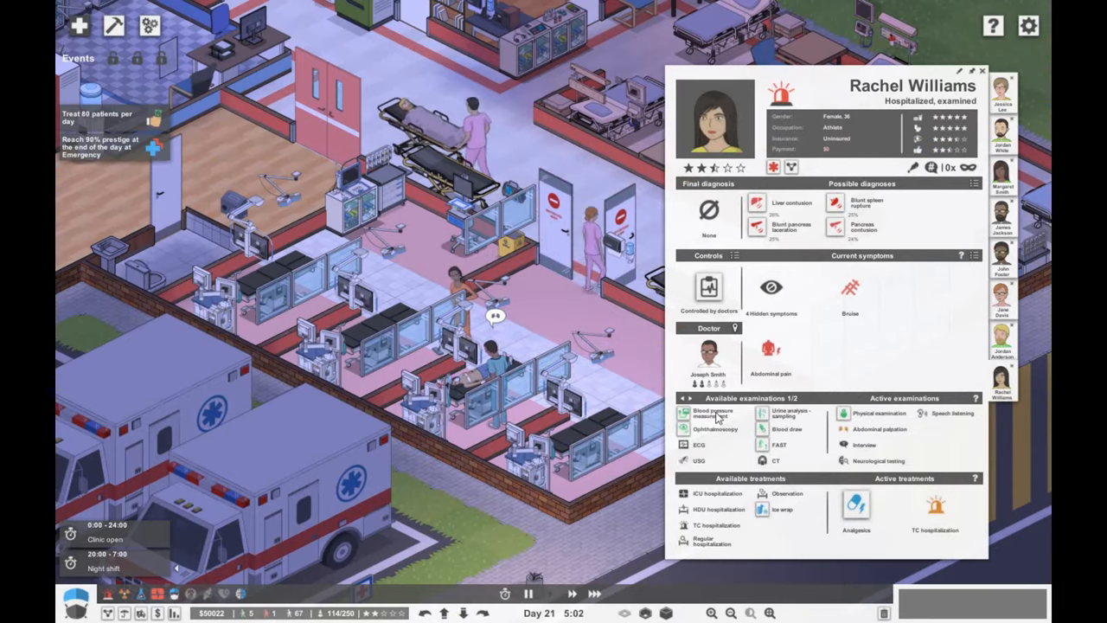
{"action": "mouse_move", "coordinate": [787, 413]}
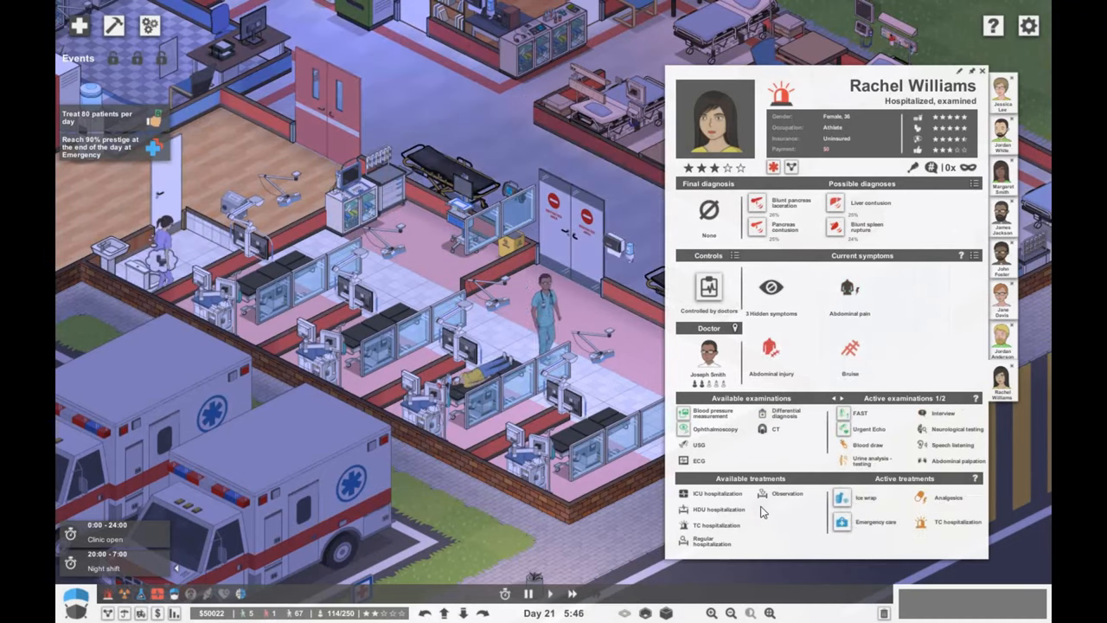
{"action": "left_click", "coordinate": [551, 594]}
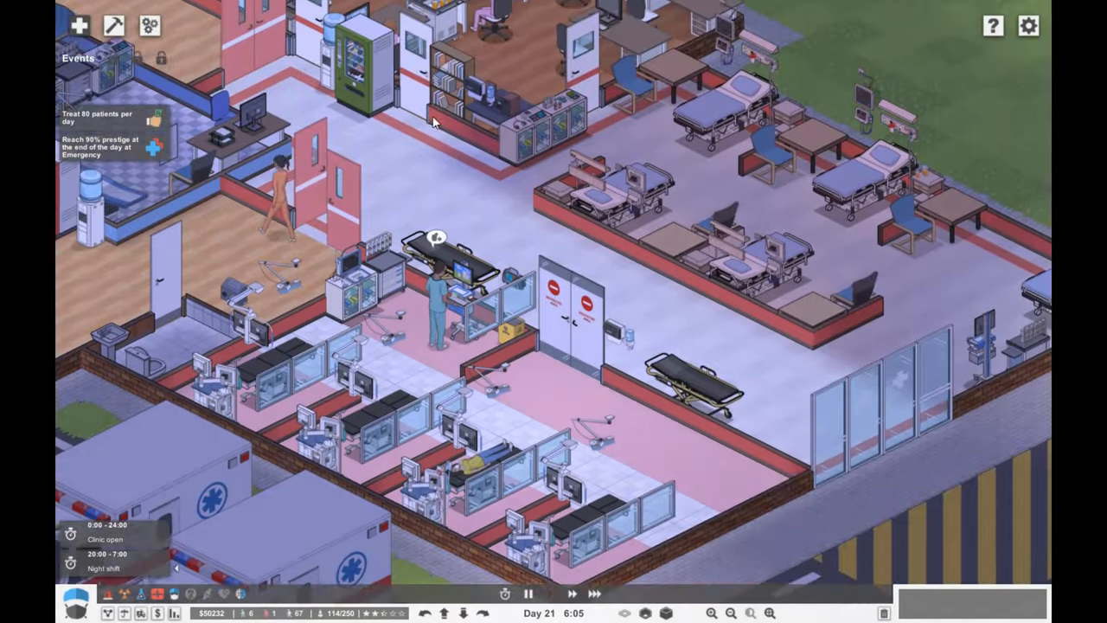
Step: Enter construction mode on the roof showing Build foundations and Add new floor
{"action": "left_click", "coordinate": [108, 593]}
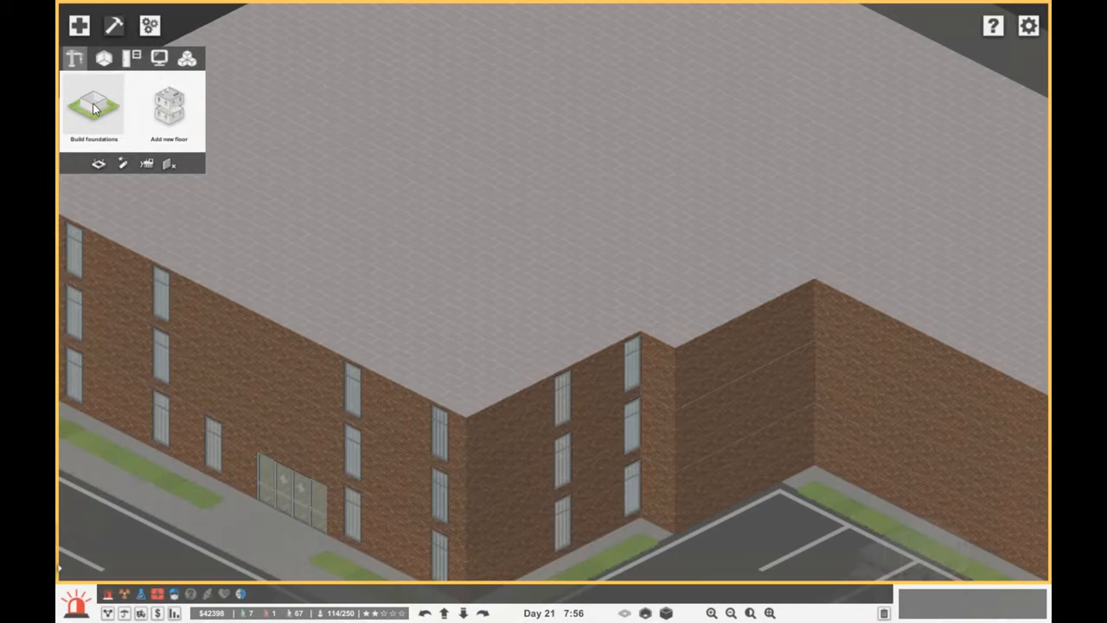
Step: Build a new top floor that copies the walls but not the floor tiles
{"action": "left_click", "coordinate": [169, 108]}
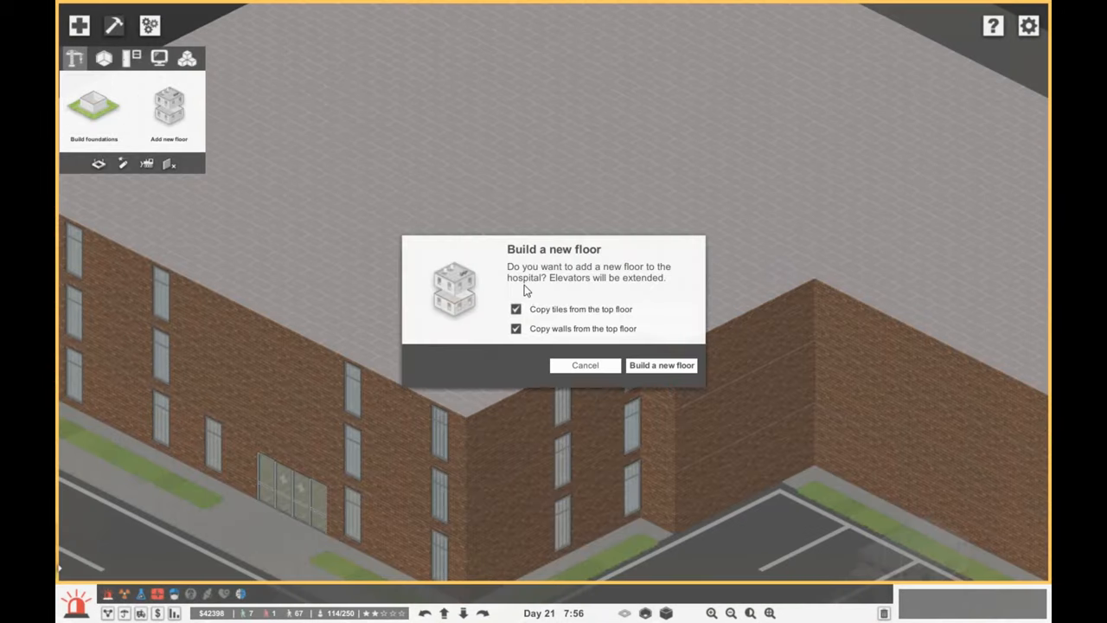
{"action": "left_click", "coordinate": [516, 309]}
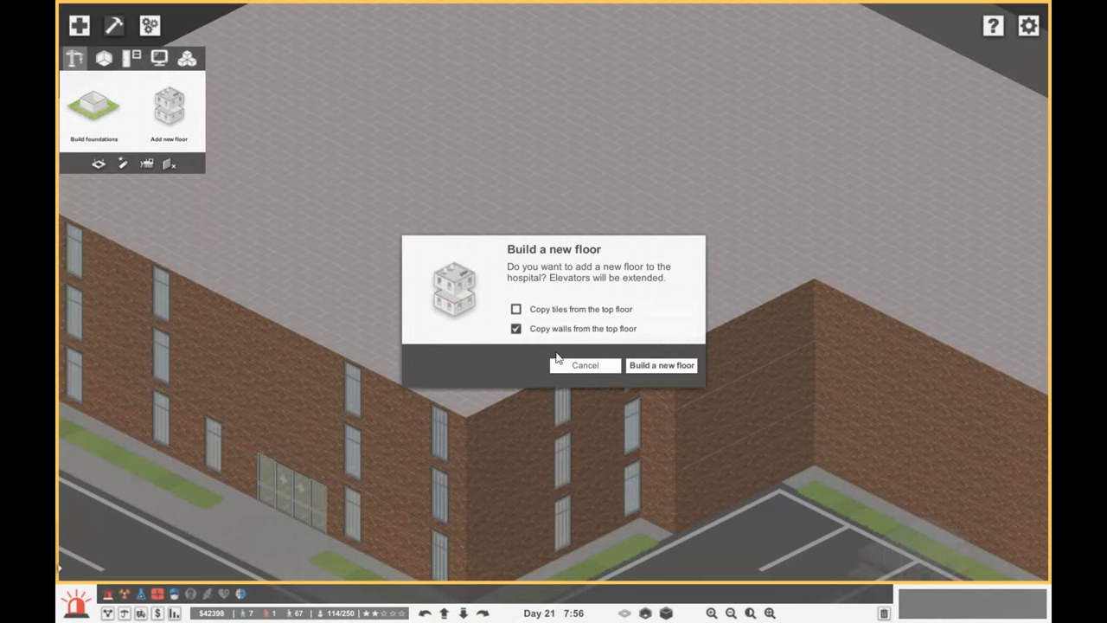
{"action": "left_click", "coordinate": [661, 364]}
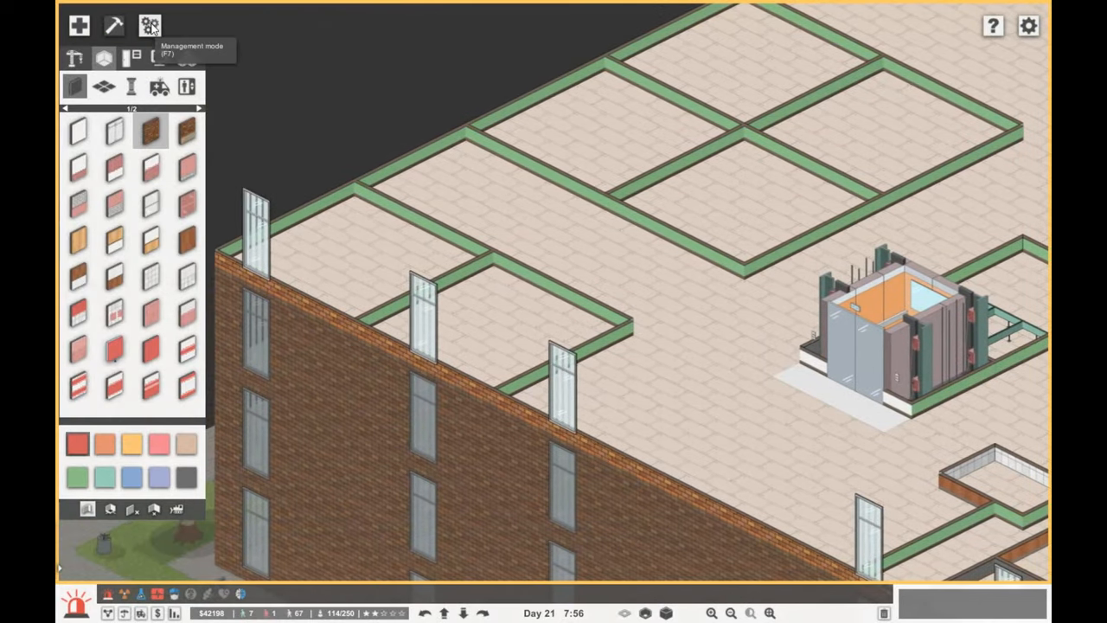
Step: Check department requirements, build orange interior walls, and place the reception-waiting prefab
{"action": "left_click", "coordinate": [148, 24]}
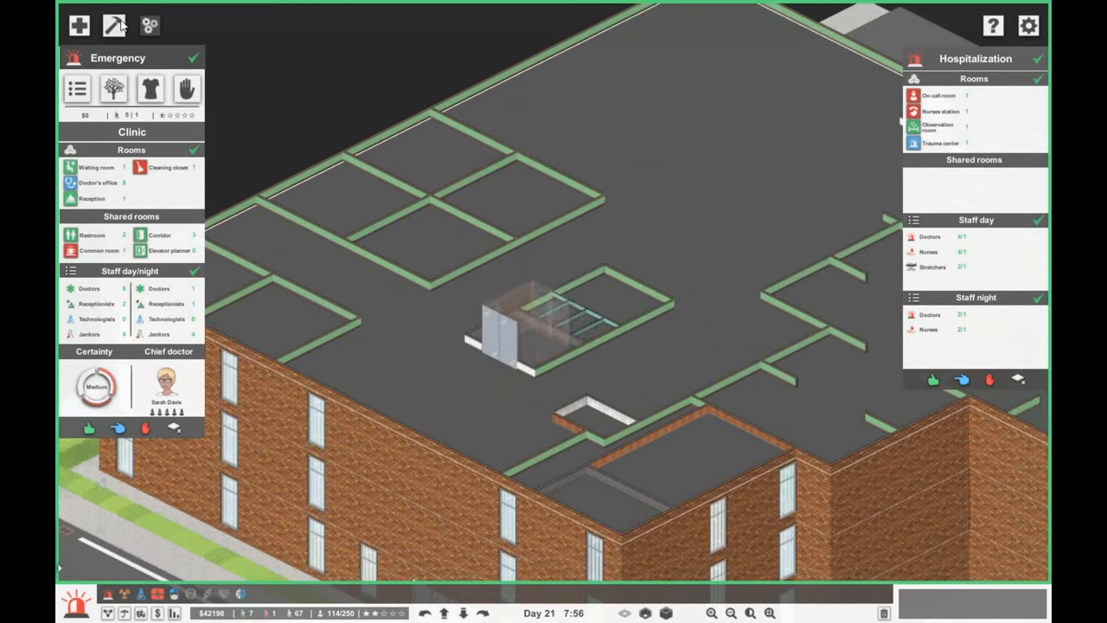
{"action": "left_click", "coordinate": [113, 25]}
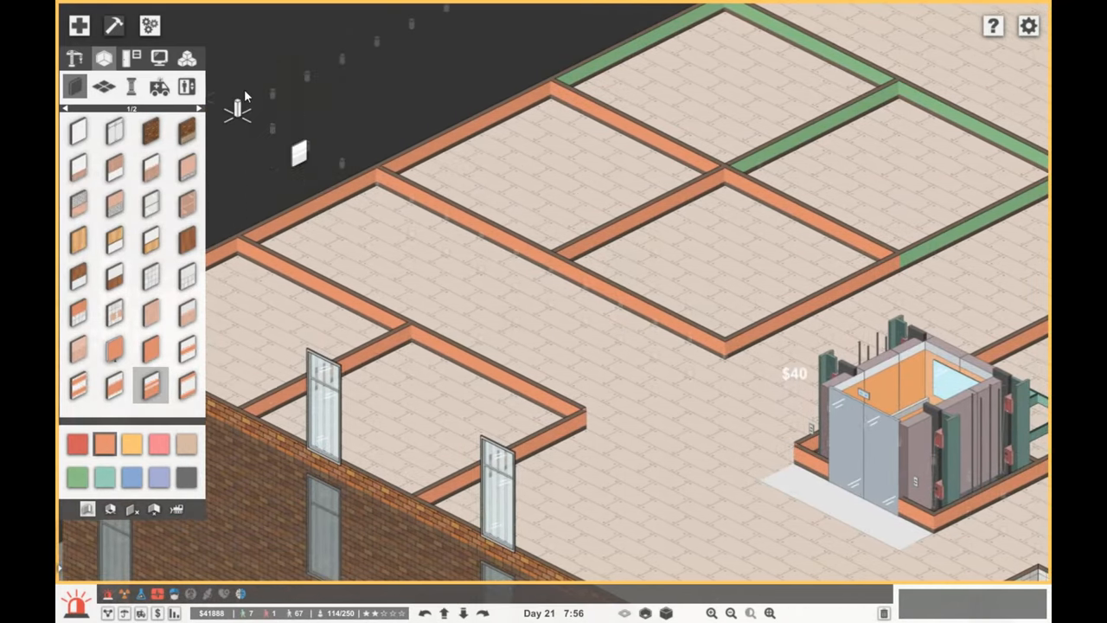
{"action": "left_click", "coordinate": [190, 593]}
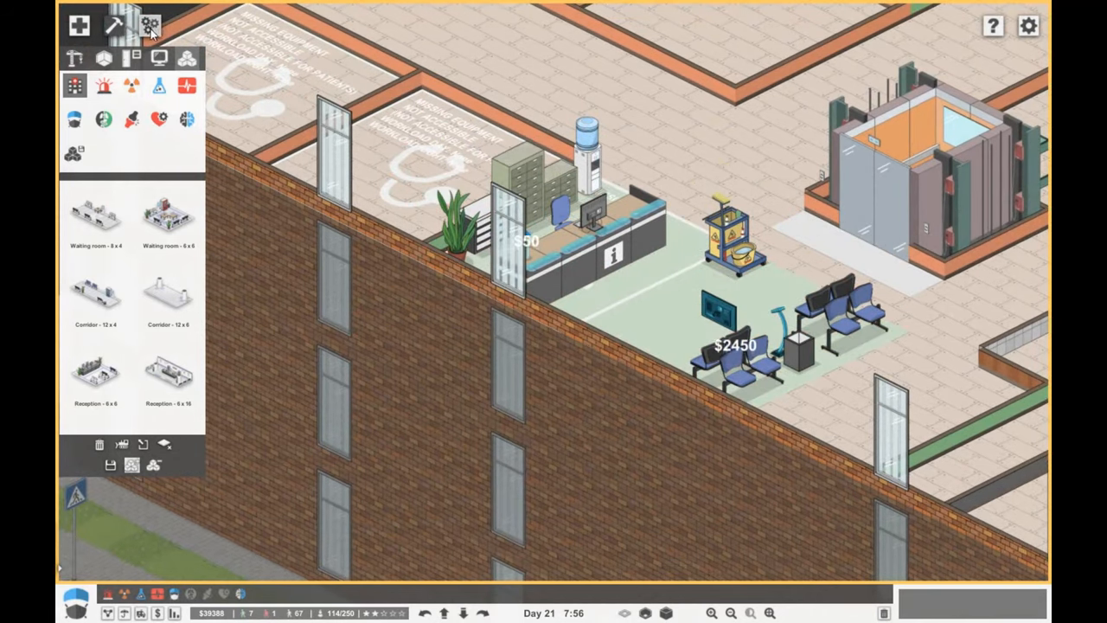
Step: Check Internal Medicine needs, place red fancy chairs, and lay pale corridor flooring
{"action": "left_click", "coordinate": [150, 24]}
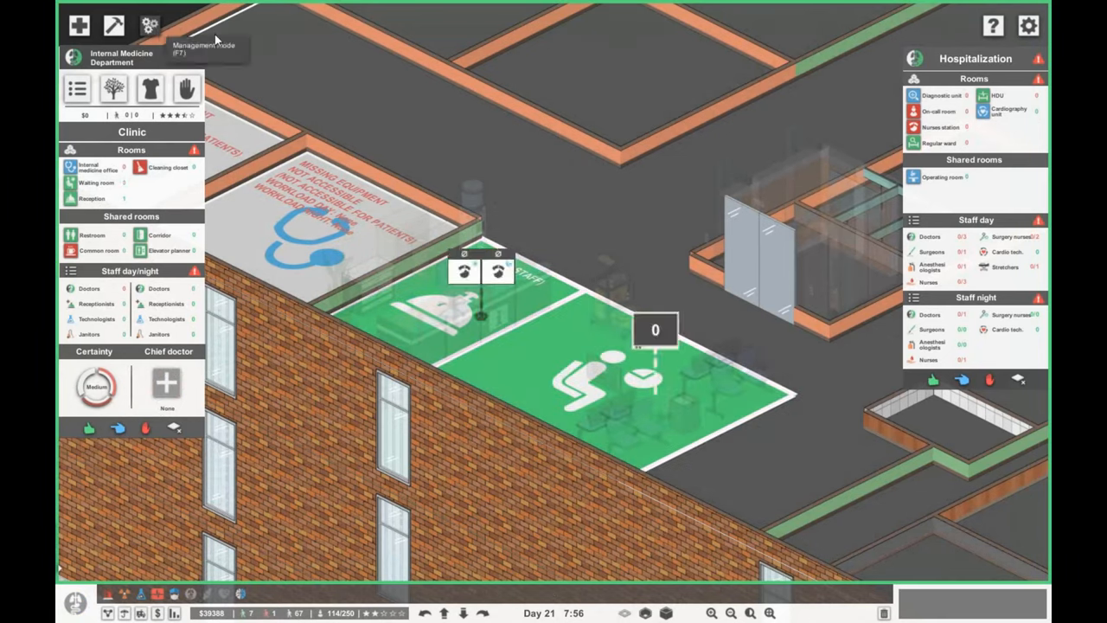
{"action": "left_click", "coordinate": [148, 24]}
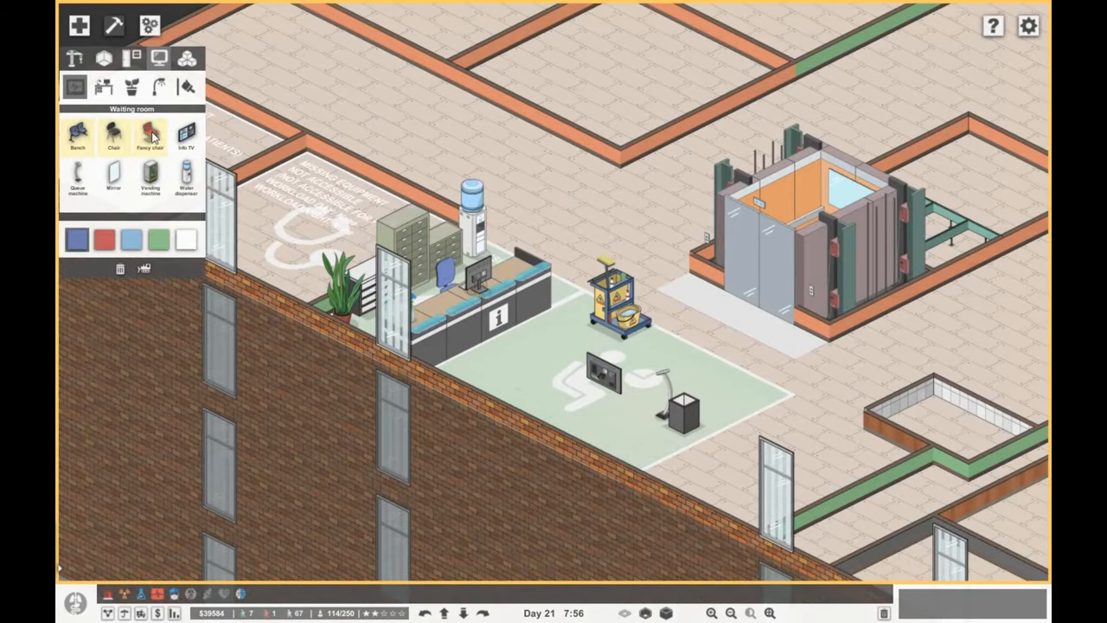
{"action": "left_click", "coordinate": [115, 134]}
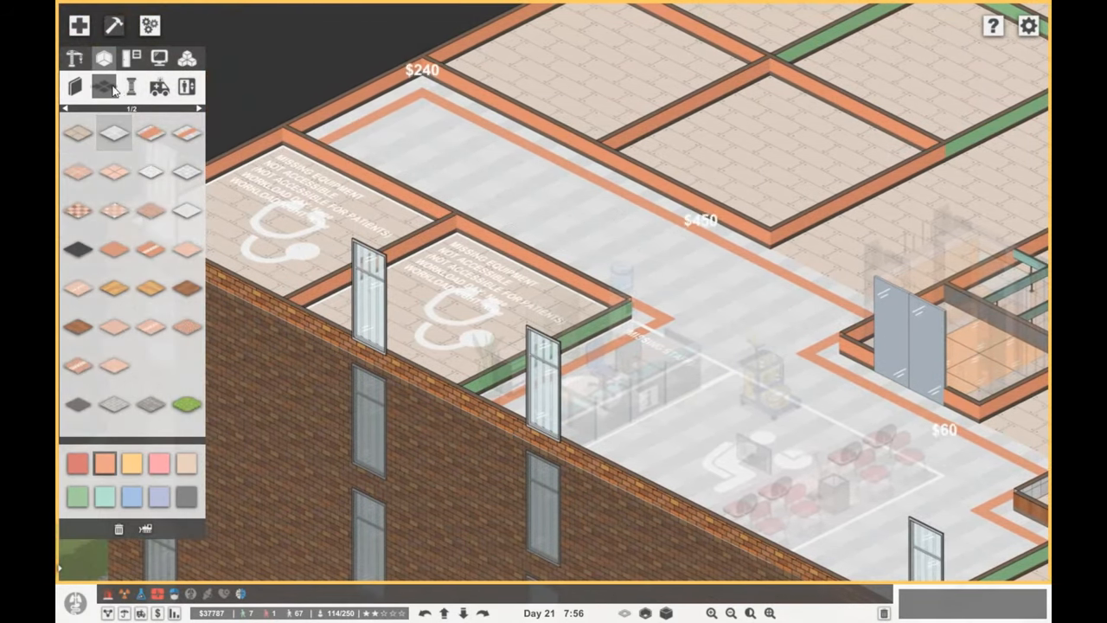
{"action": "left_click", "coordinate": [74, 86]}
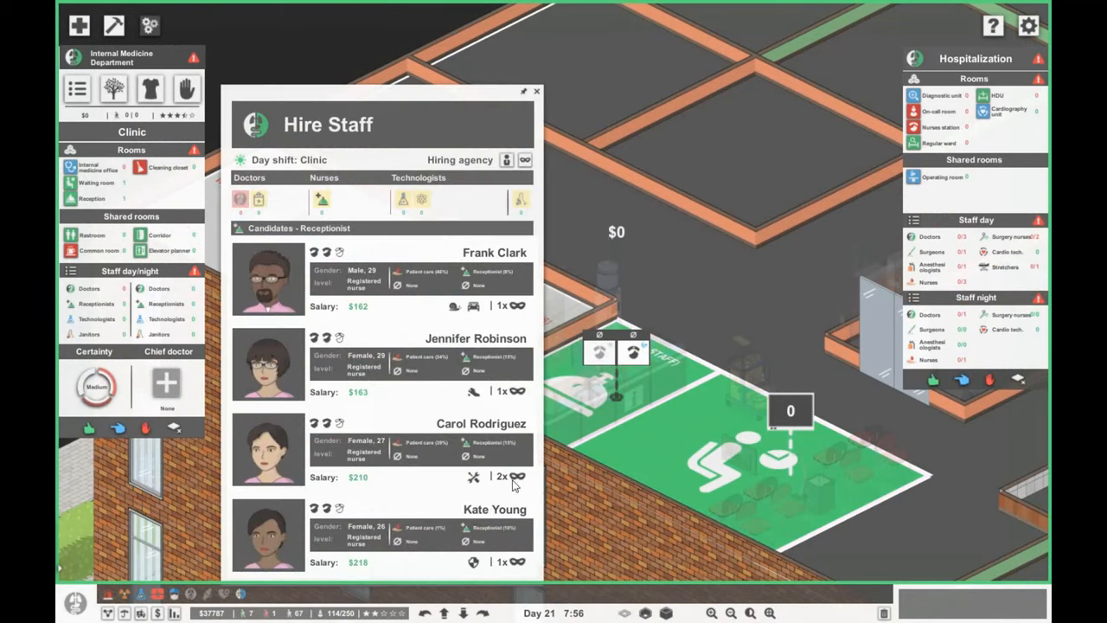
{"action": "mouse_move", "coordinate": [450, 292]}
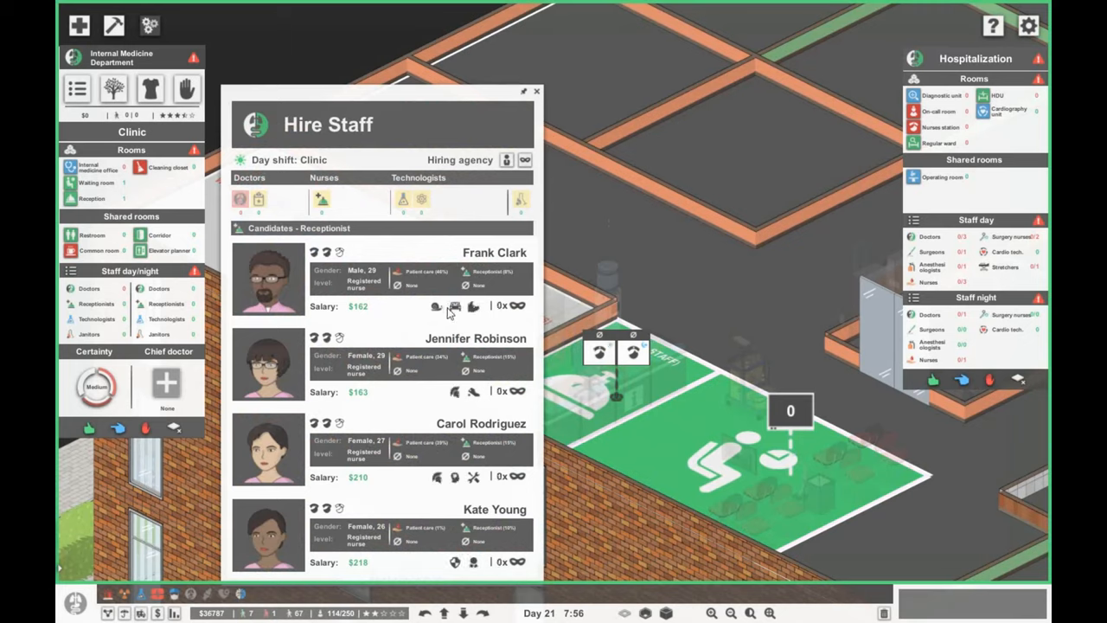
{"action": "mouse_move", "coordinate": [344, 394]}
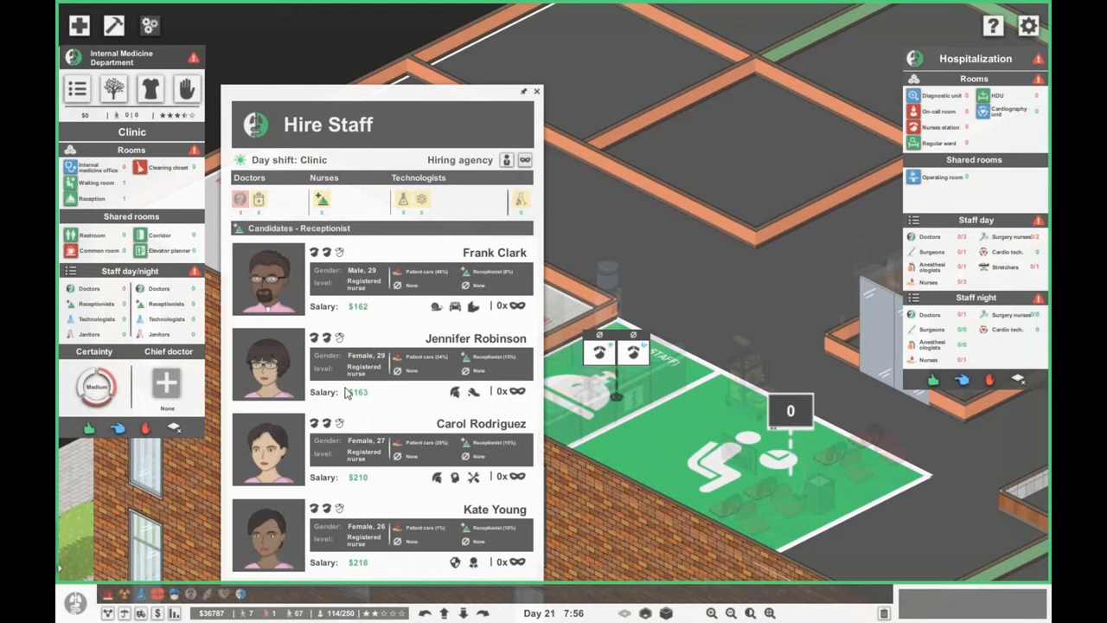
Step: Hire a day-shift receptionist candidate for internal medicine
{"action": "left_click", "coordinate": [536, 91]}
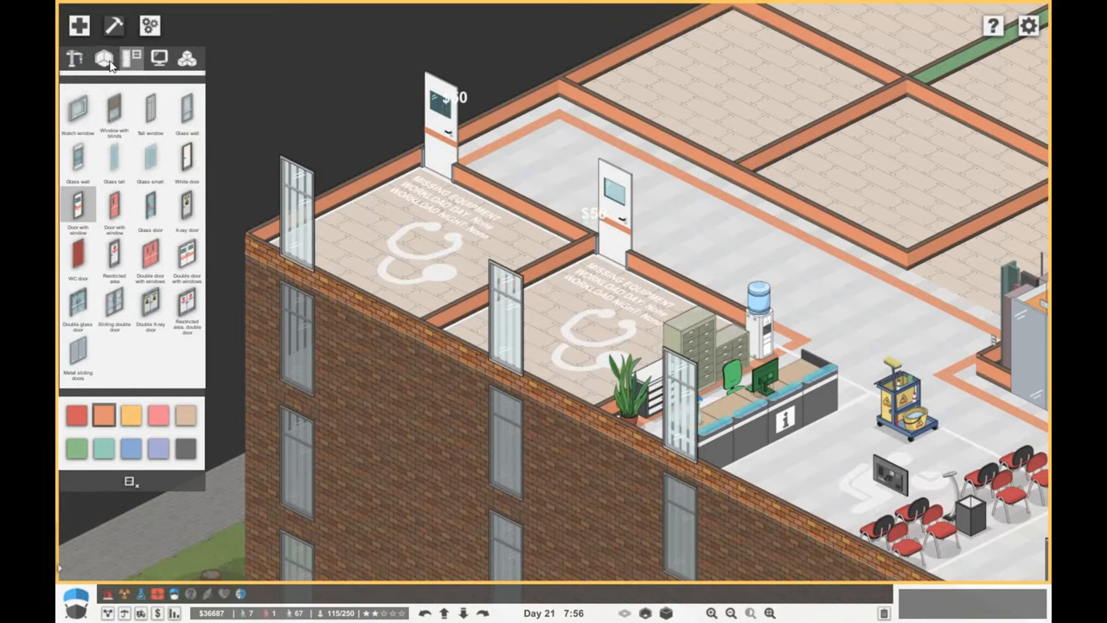
Step: Choose a new checkered floor pattern for the two medicine offices
{"action": "left_click", "coordinate": [102, 58]}
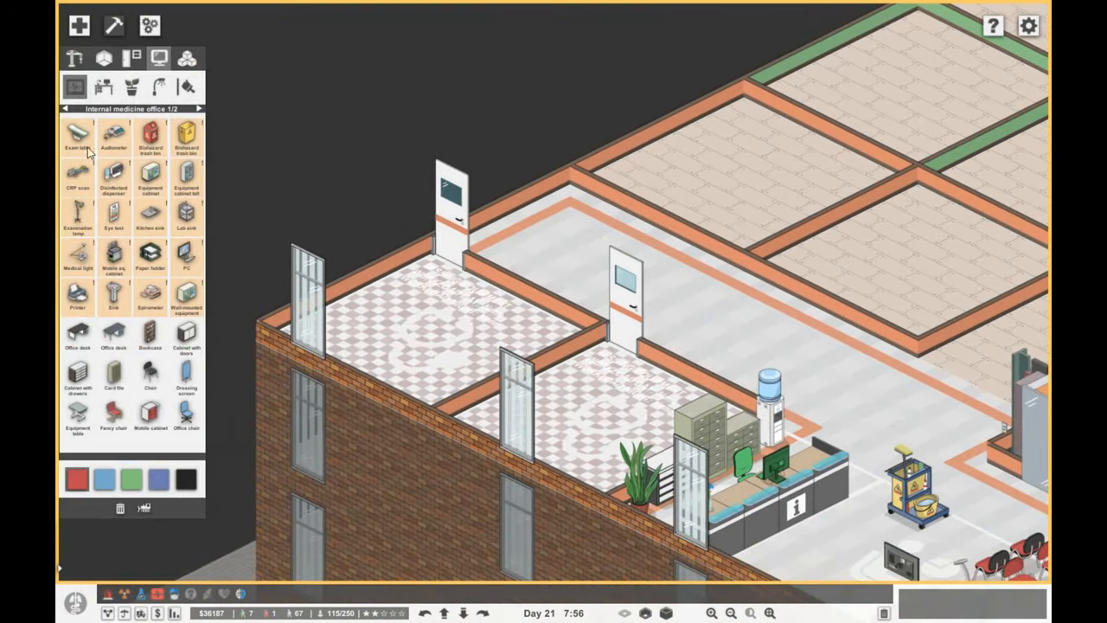
Step: Place exam tables in blue finish, office desks and computers in both offices
{"action": "left_click", "coordinate": [150, 136]}
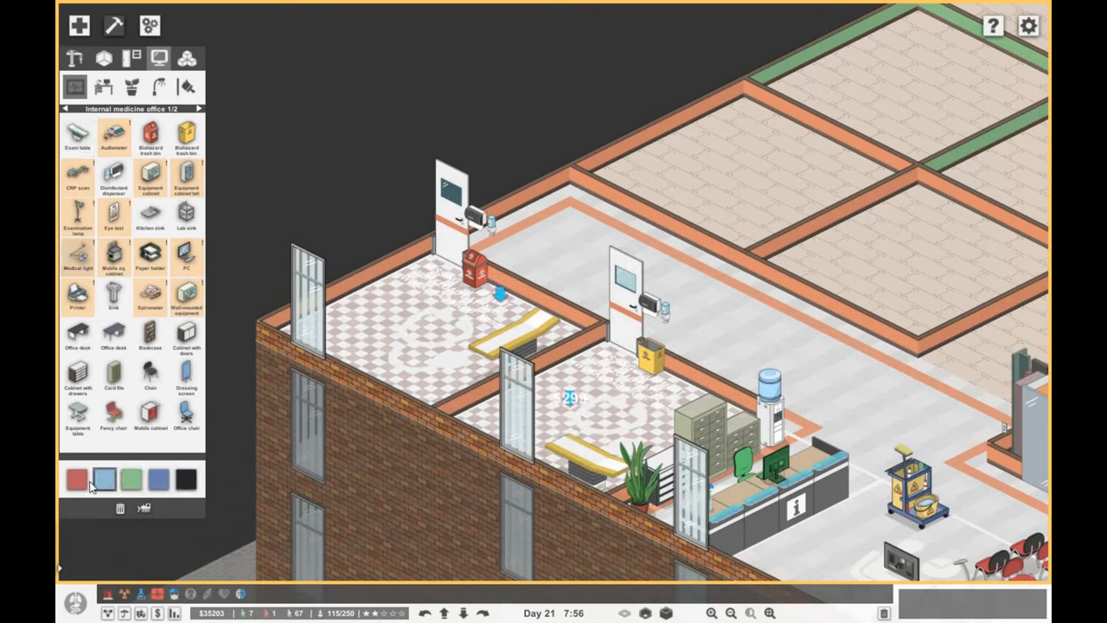
{"action": "left_click", "coordinate": [77, 256]}
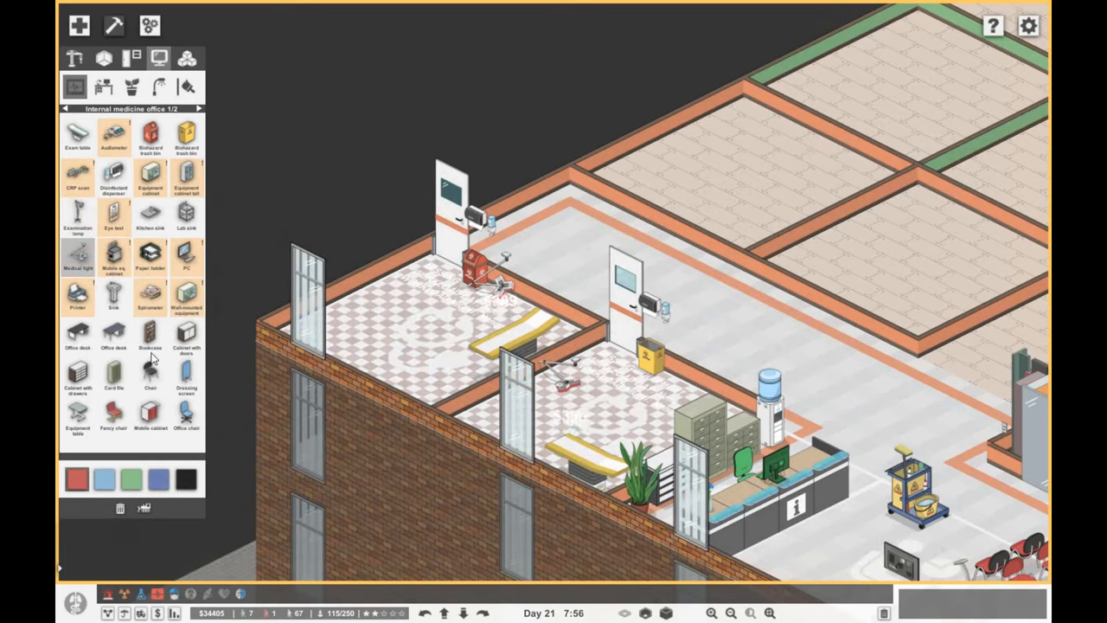
{"action": "left_click", "coordinate": [113, 335]}
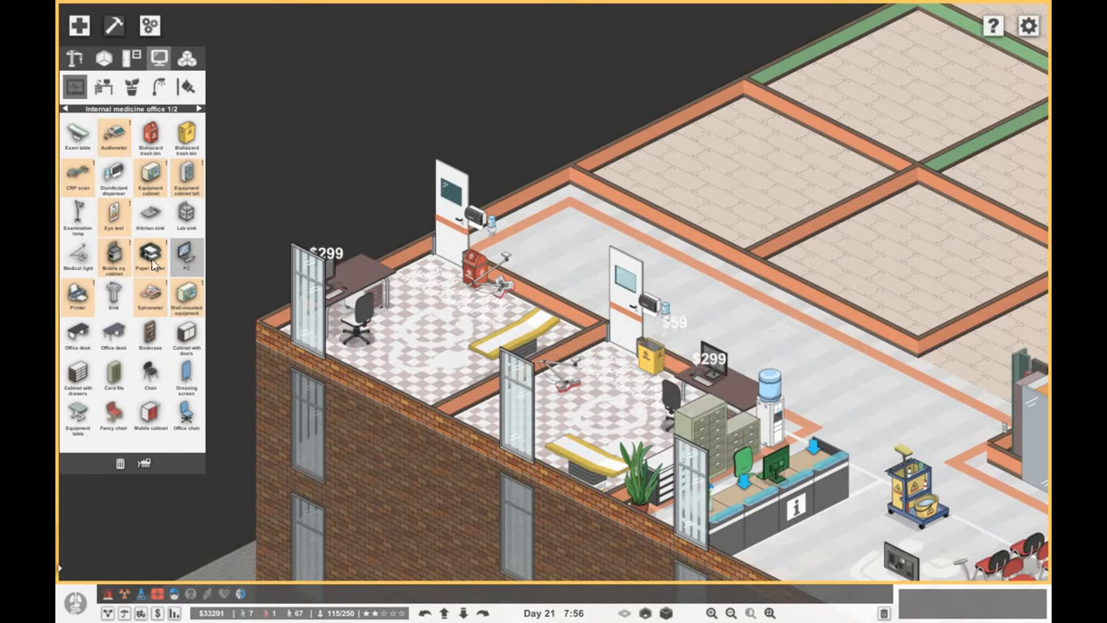
{"action": "left_click", "coordinate": [150, 255]}
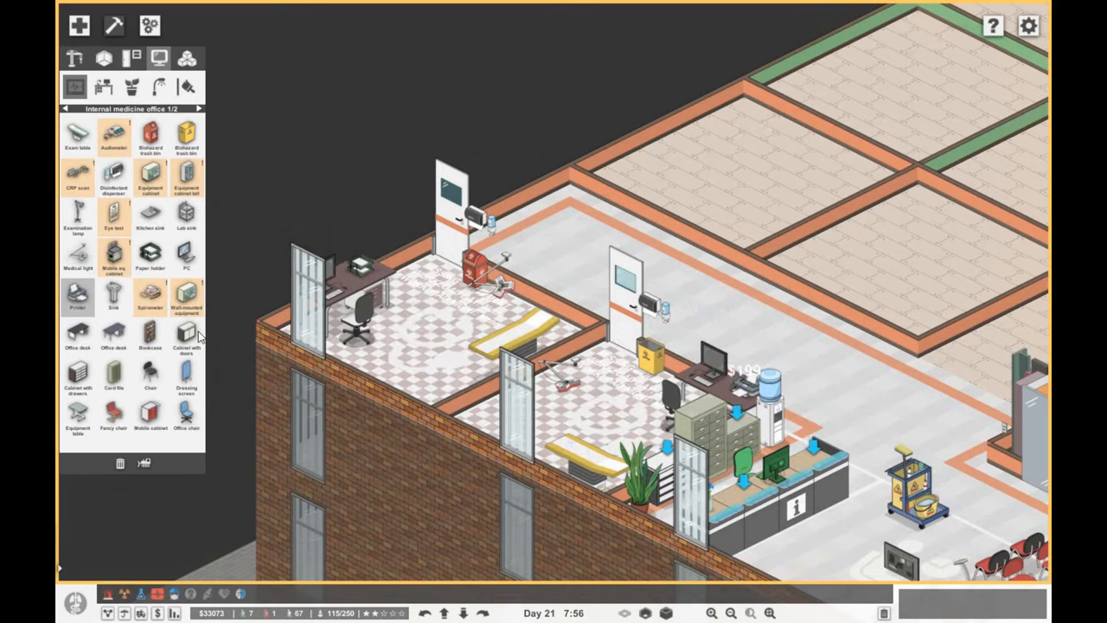
Step: Add storage cabinets, wall-mounted equipment and a red fancy chair in each office
{"action": "left_click", "coordinate": [185, 298]}
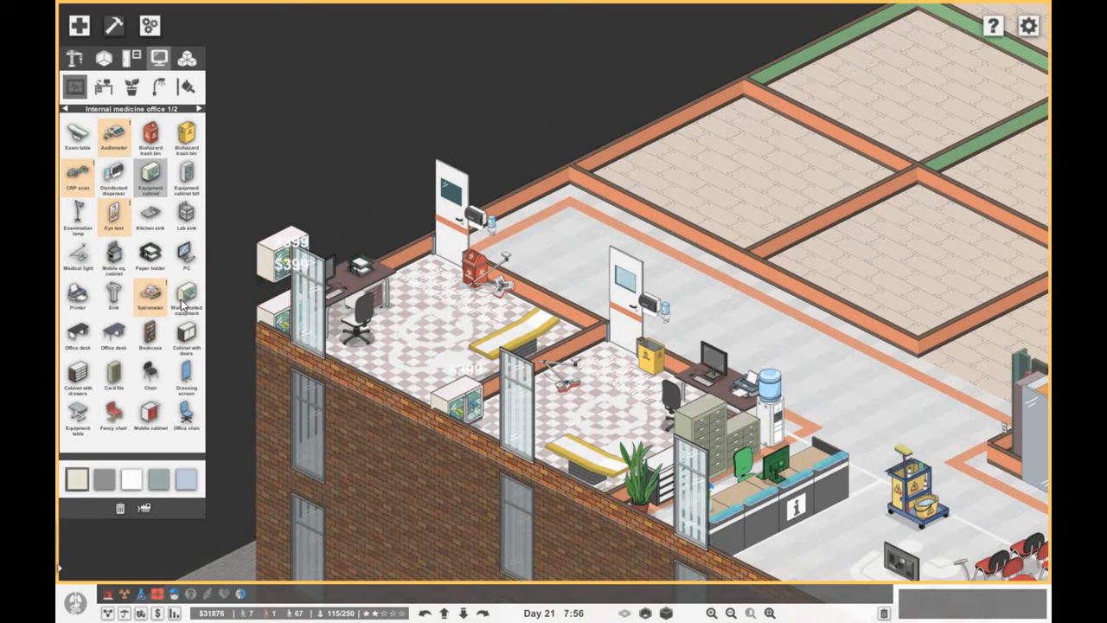
{"action": "left_click", "coordinate": [113, 134]}
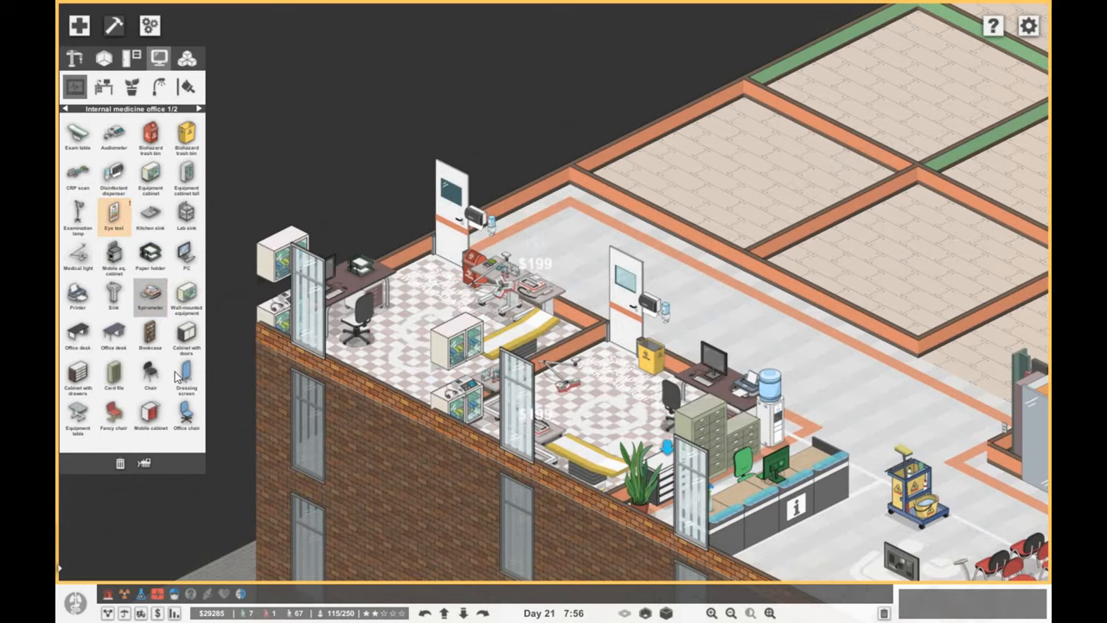
{"action": "left_click", "coordinate": [114, 415]}
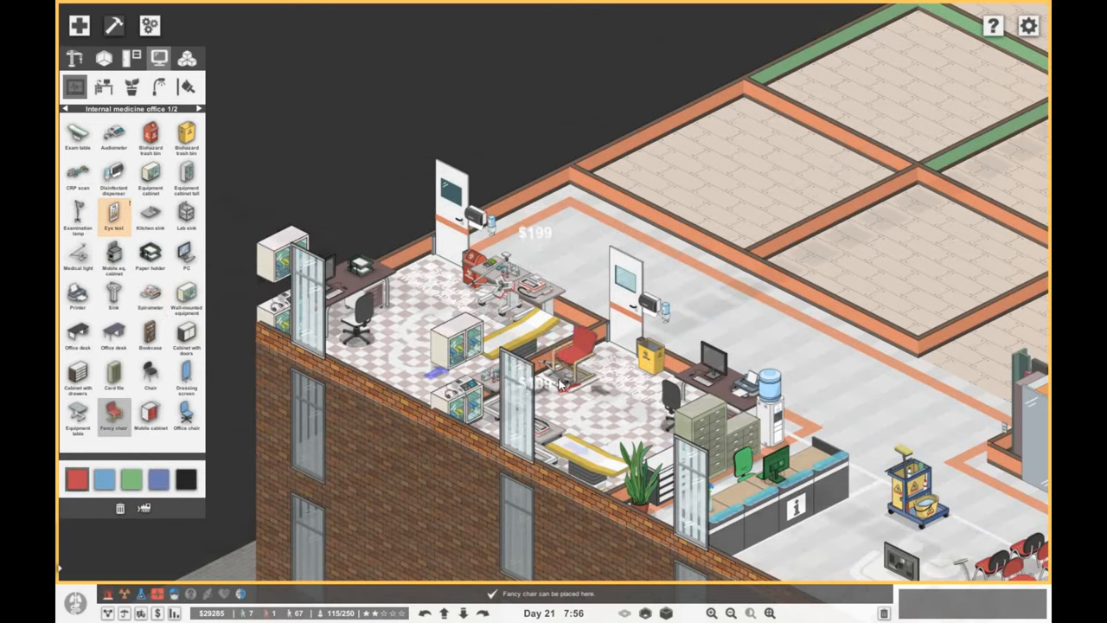
{"action": "left_click", "coordinate": [562, 385]}
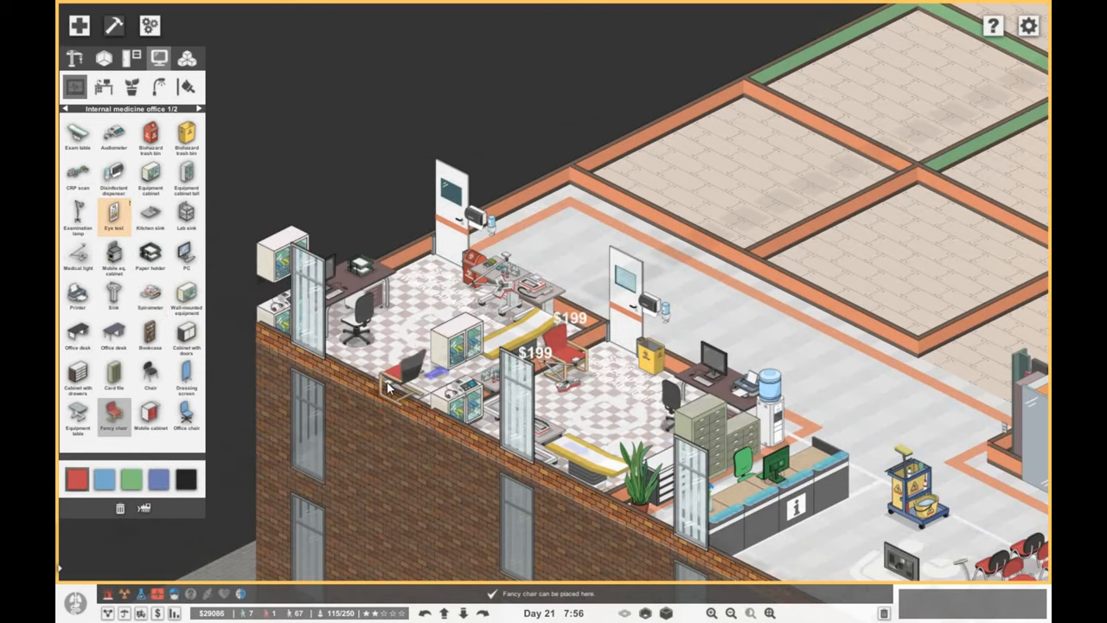
{"action": "left_click", "coordinate": [398, 372]}
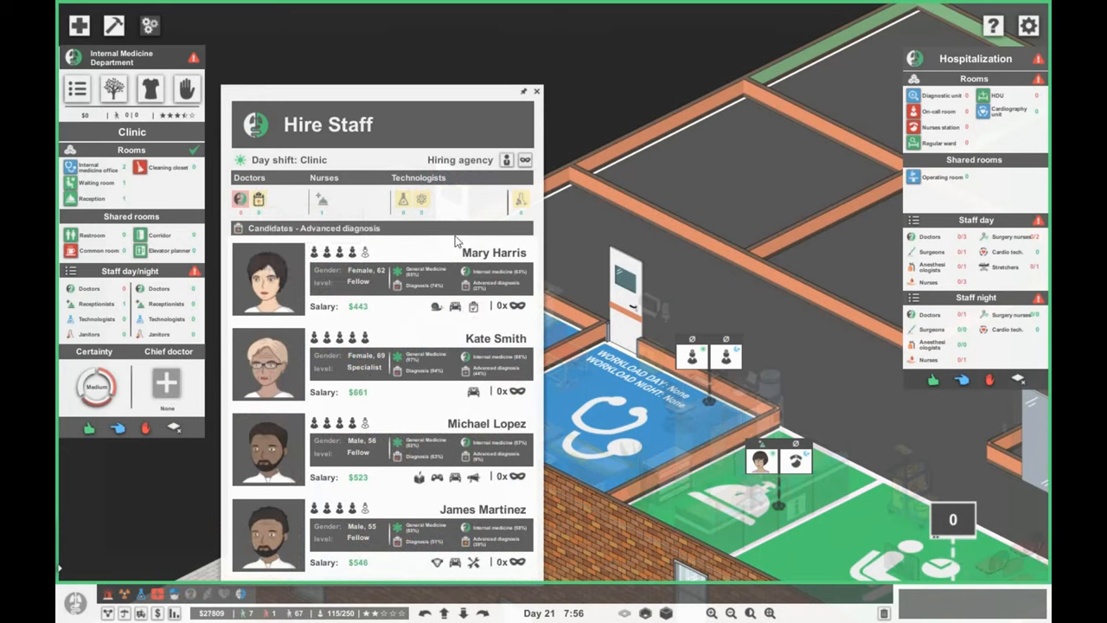
{"action": "mouse_move", "coordinate": [482, 481]}
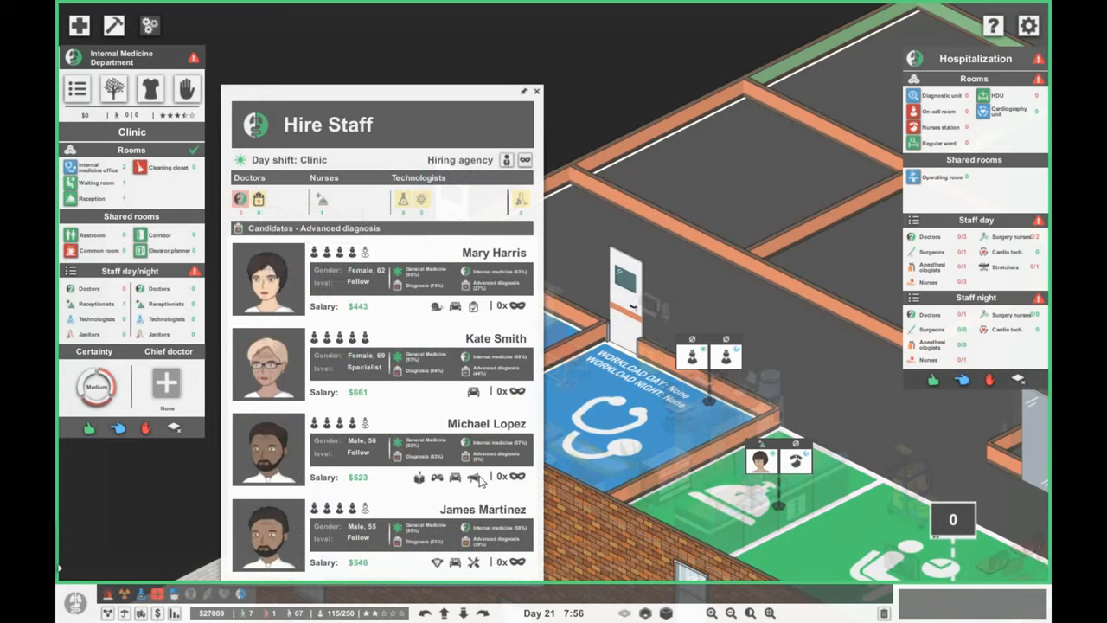
{"action": "mouse_move", "coordinate": [456, 476]}
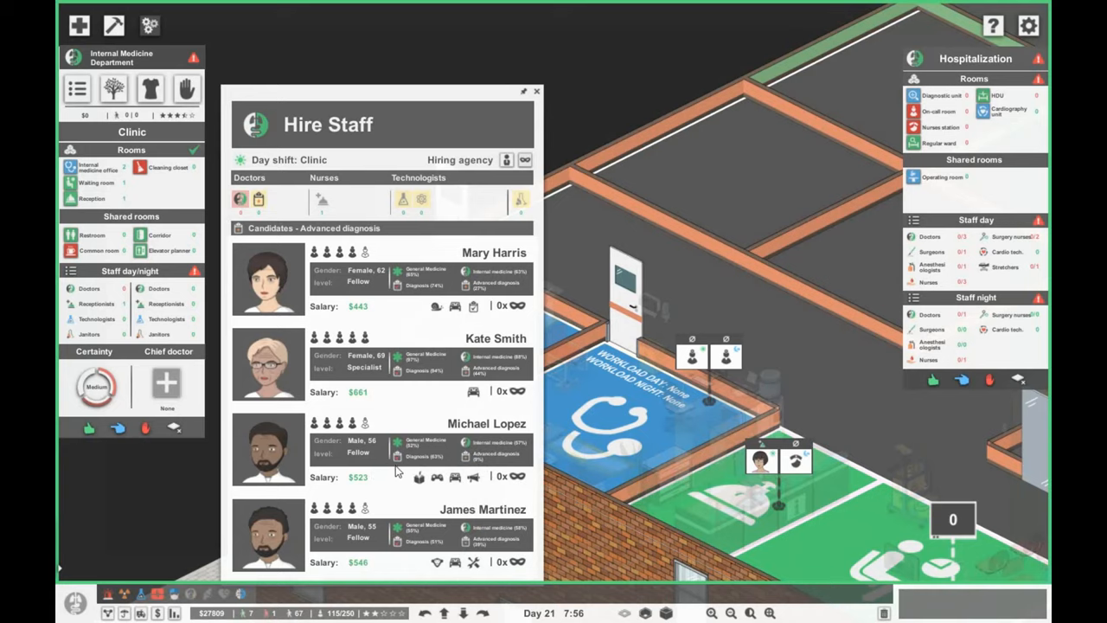
{"action": "mouse_move", "coordinate": [475, 394]}
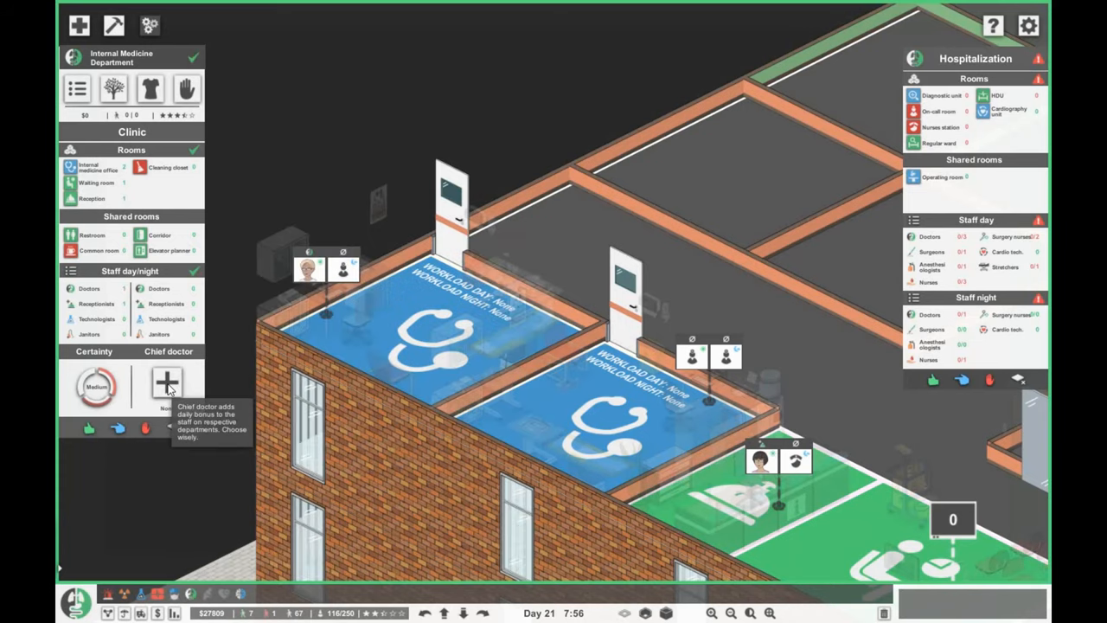
Step: Make Kate Smith chief doctor and hire night-shift advanced-diagnosis doctor Michael Lopez
{"action": "left_click", "coordinate": [166, 382]}
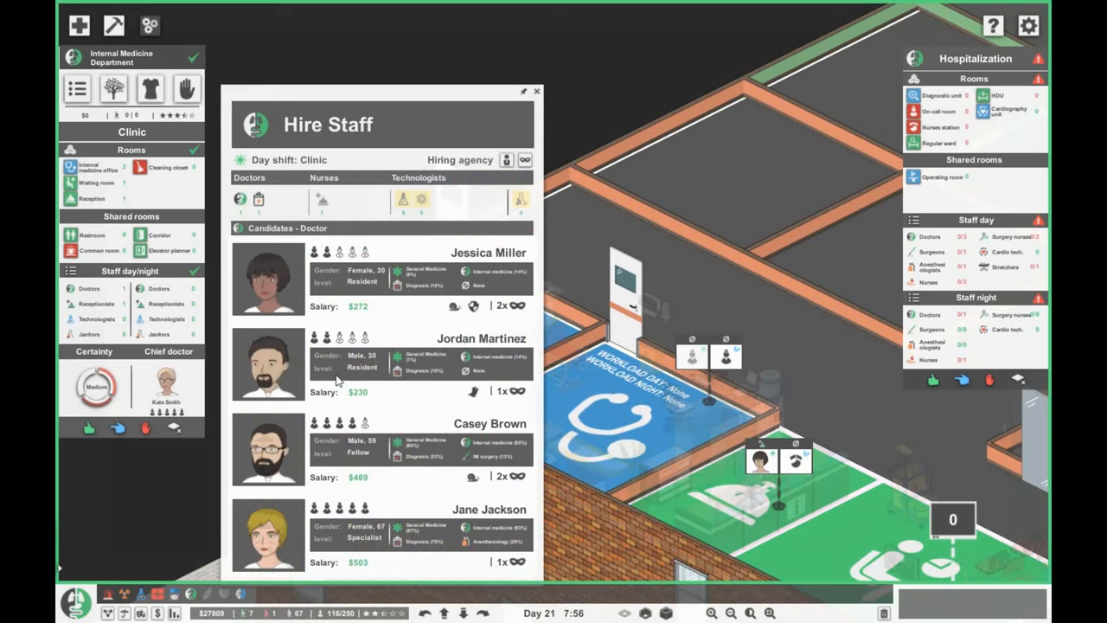
{"action": "left_click", "coordinate": [258, 200]}
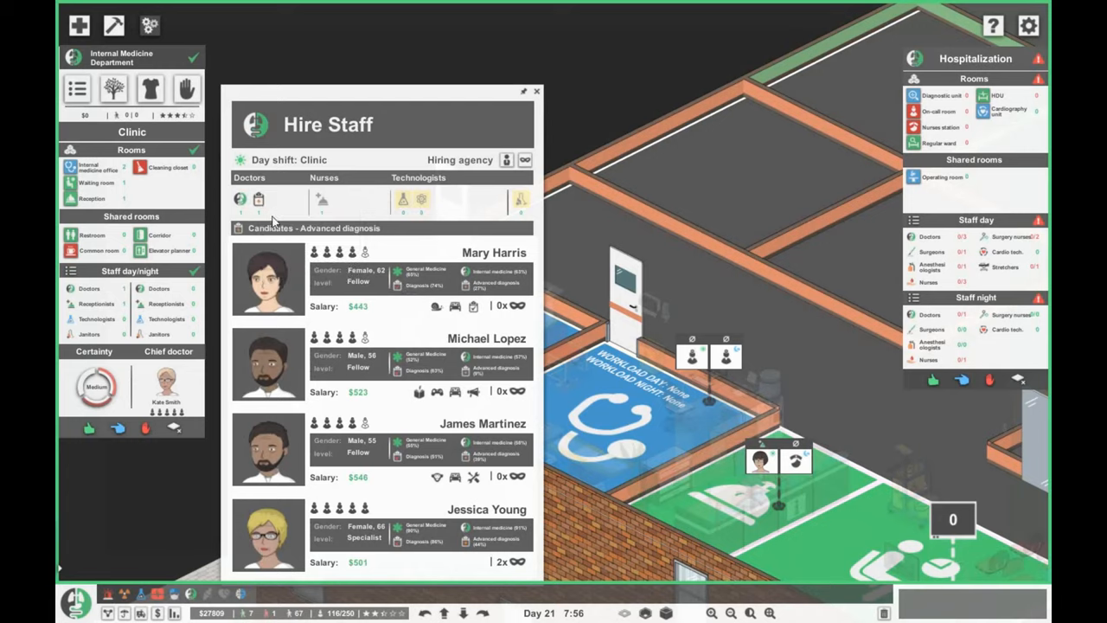
{"action": "mouse_move", "coordinate": [441, 271]}
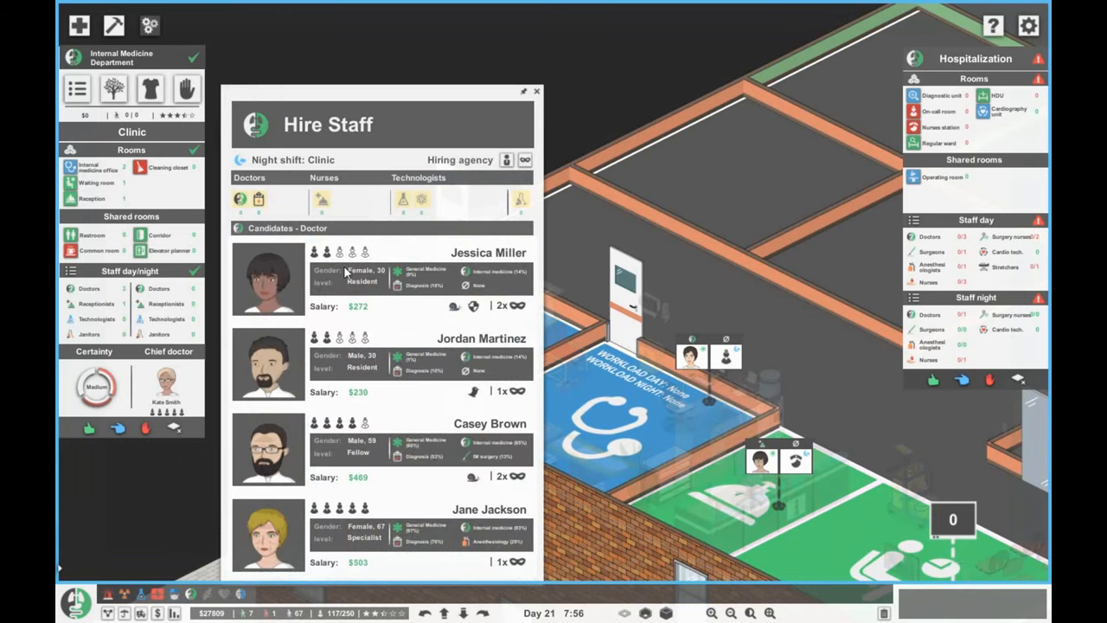
{"action": "mouse_move", "coordinate": [485, 212]}
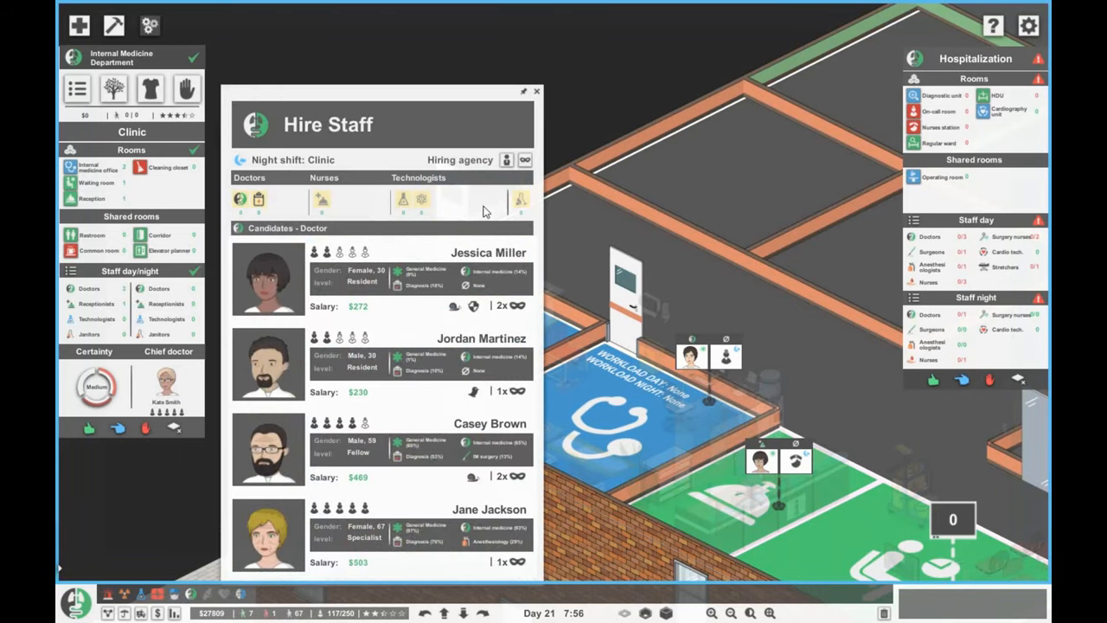
{"action": "mouse_move", "coordinate": [353, 206]}
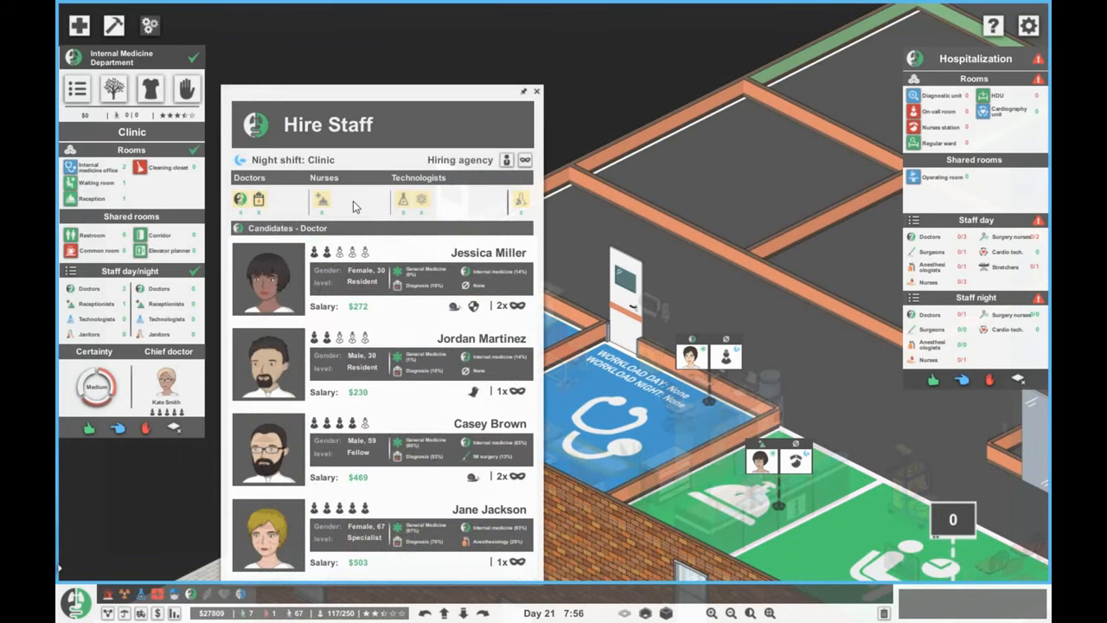
{"action": "left_click", "coordinate": [525, 160]}
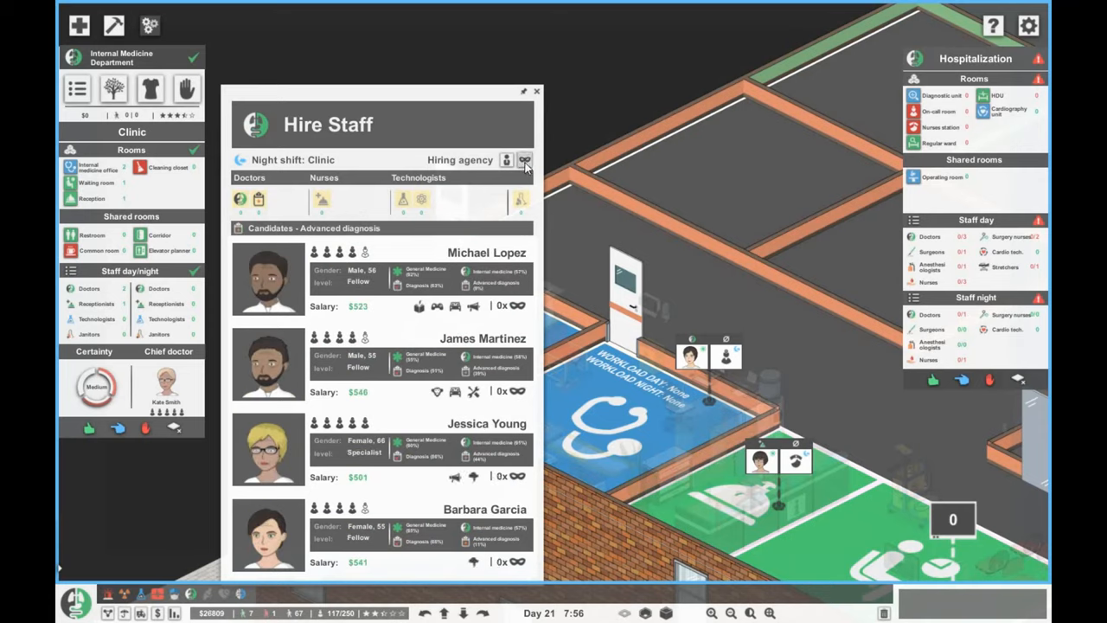
{"action": "mouse_move", "coordinate": [454, 381]}
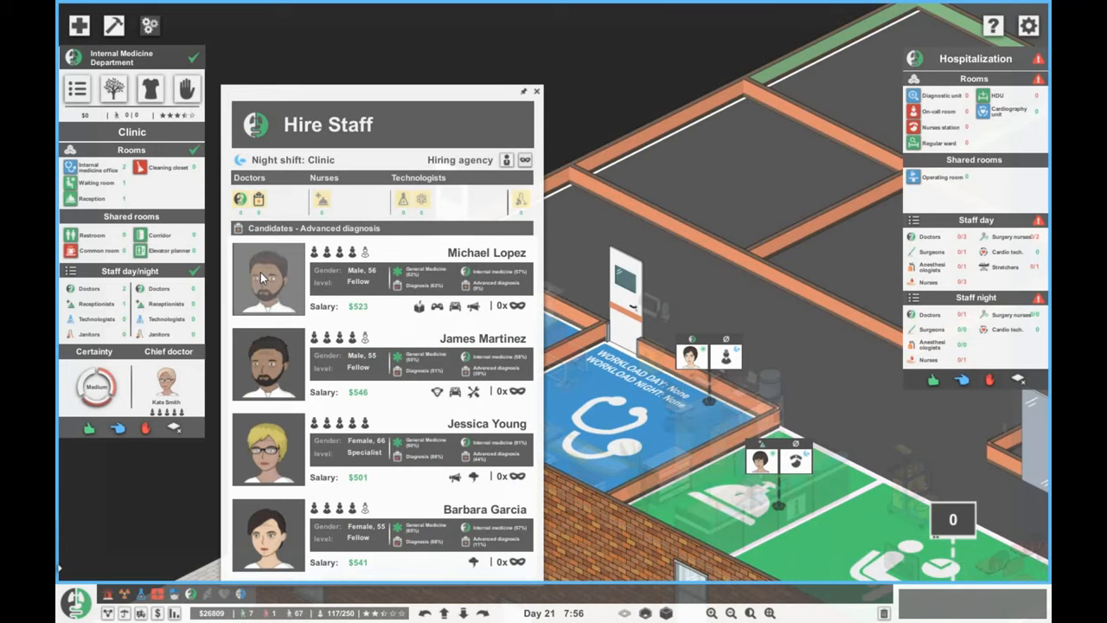
{"action": "left_click", "coordinate": [536, 91]}
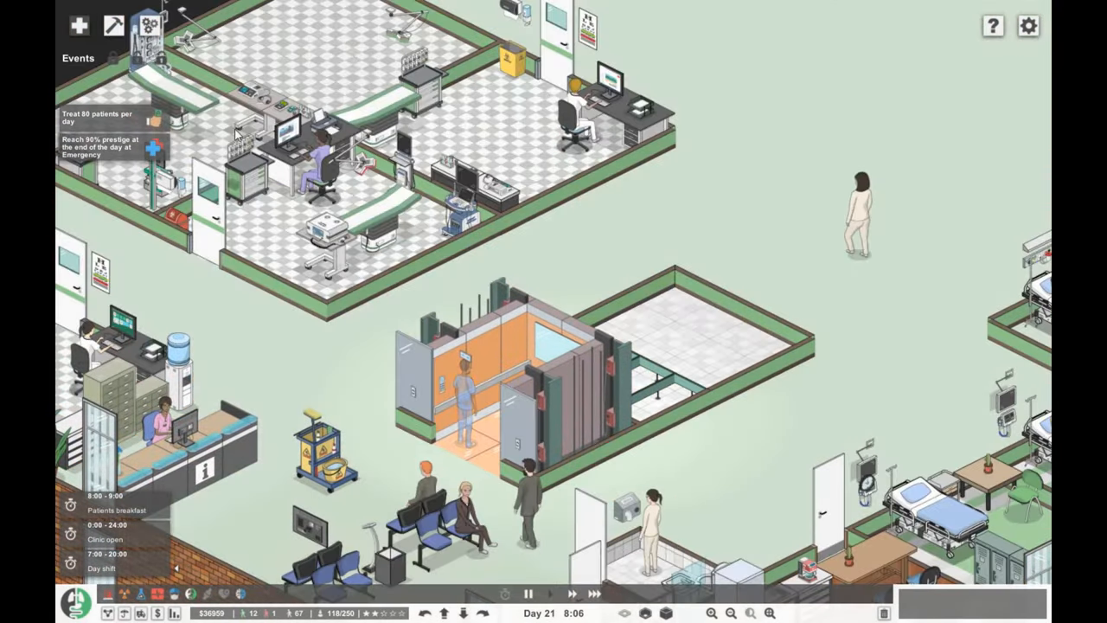
Step: Place a restroom prefab with sinks and mirrors beside the upper-floor elevator
{"action": "left_click", "coordinate": [152, 25]}
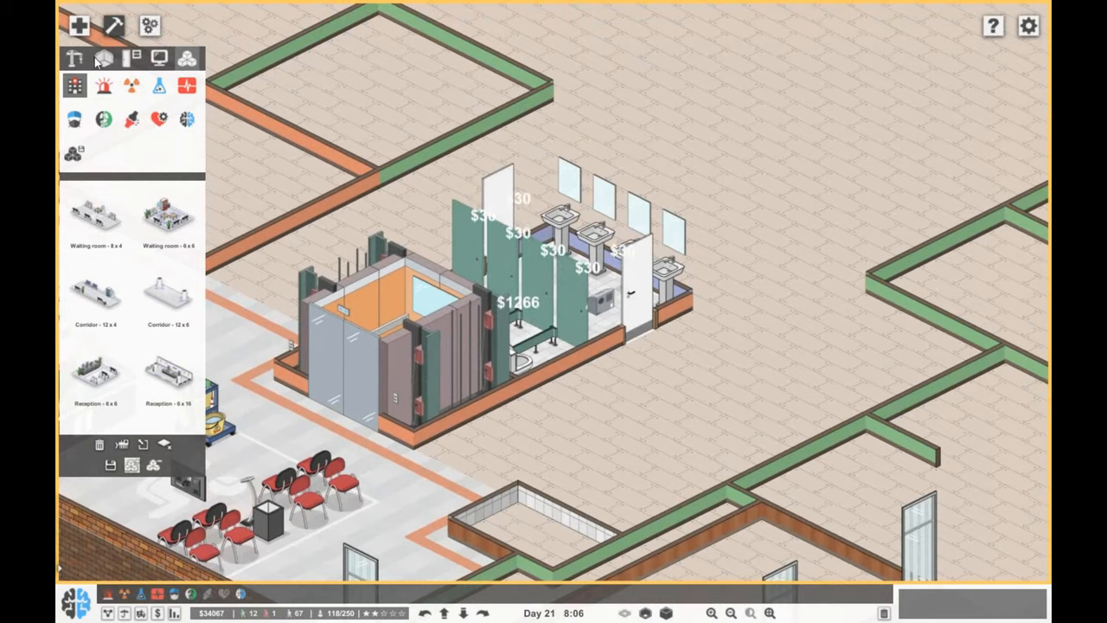
{"action": "left_click", "coordinate": [74, 58]}
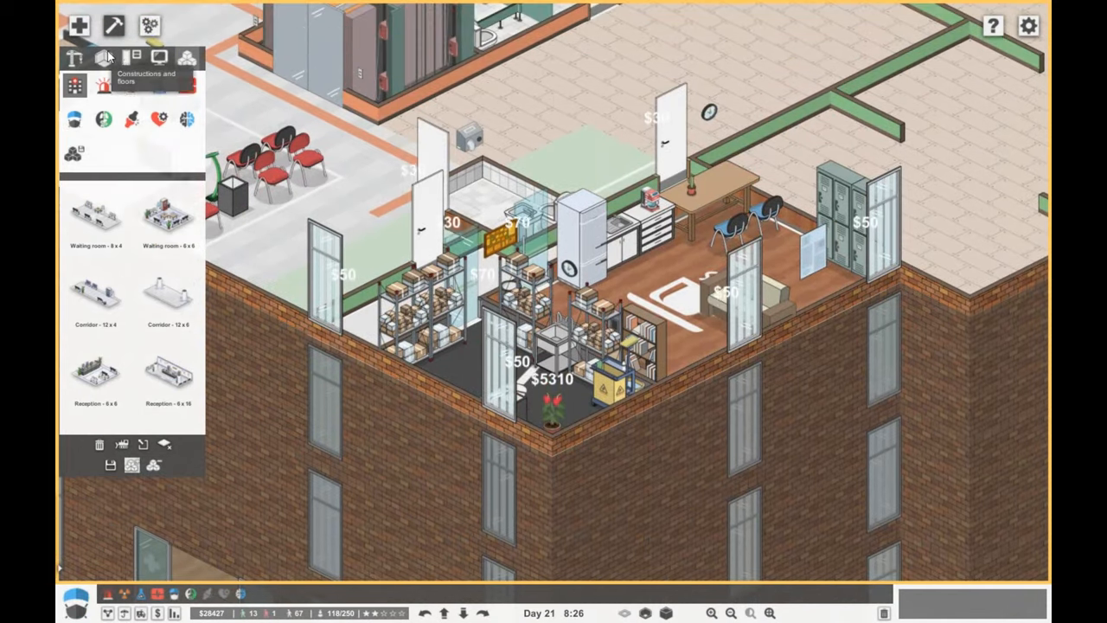
Step: Lay floor tiles near the corner window from the Floors options
{"action": "left_click", "coordinate": [102, 57]}
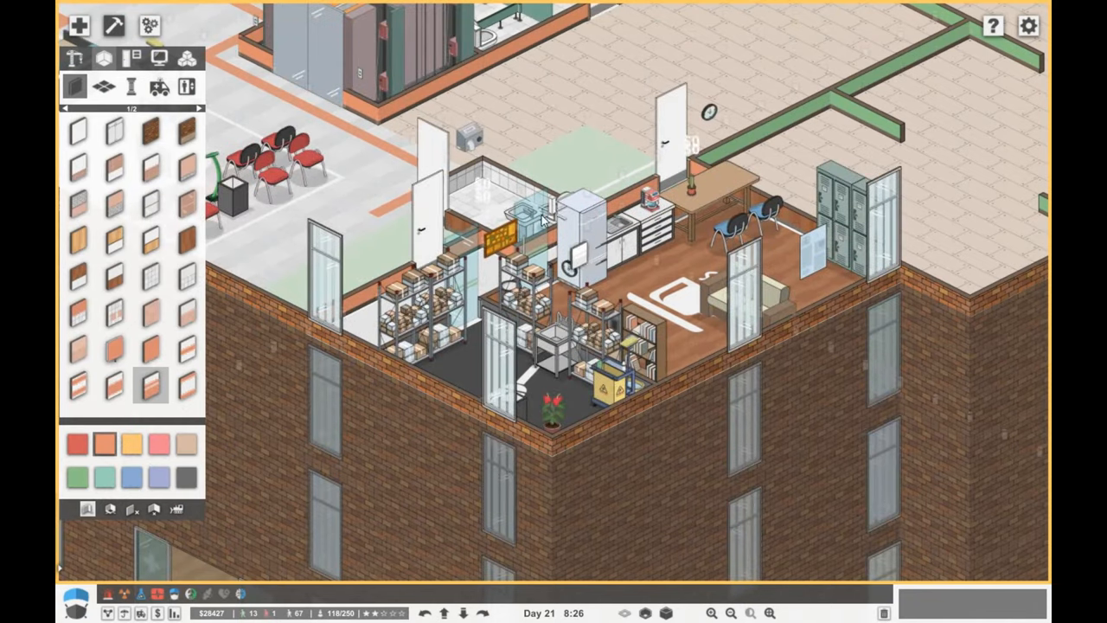
{"action": "left_click", "coordinate": [102, 85]}
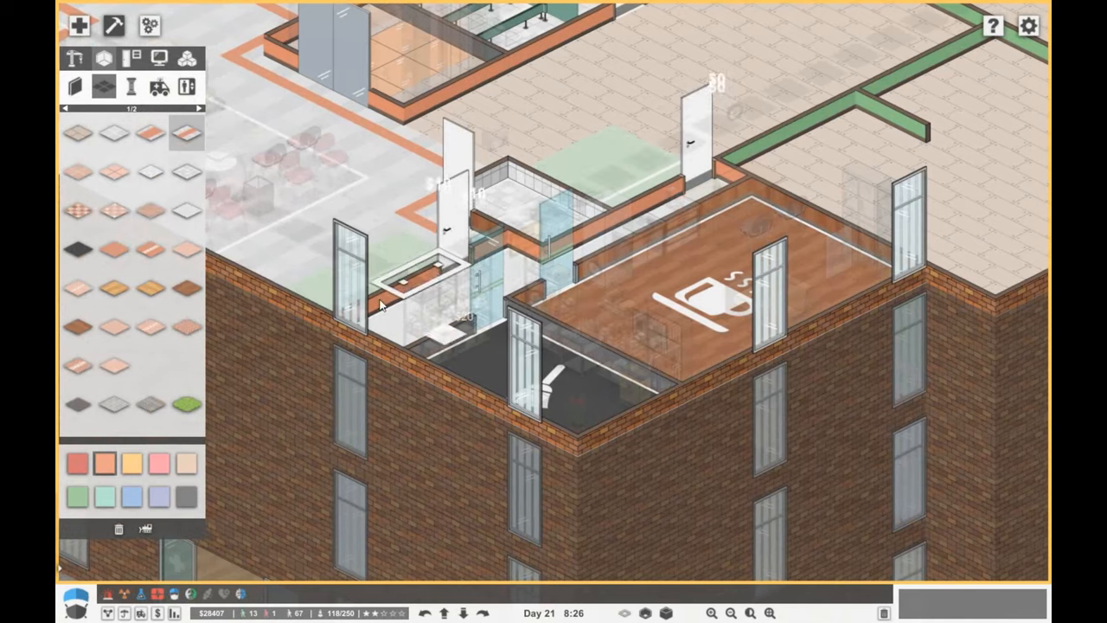
{"action": "left_click", "coordinate": [329, 285]}
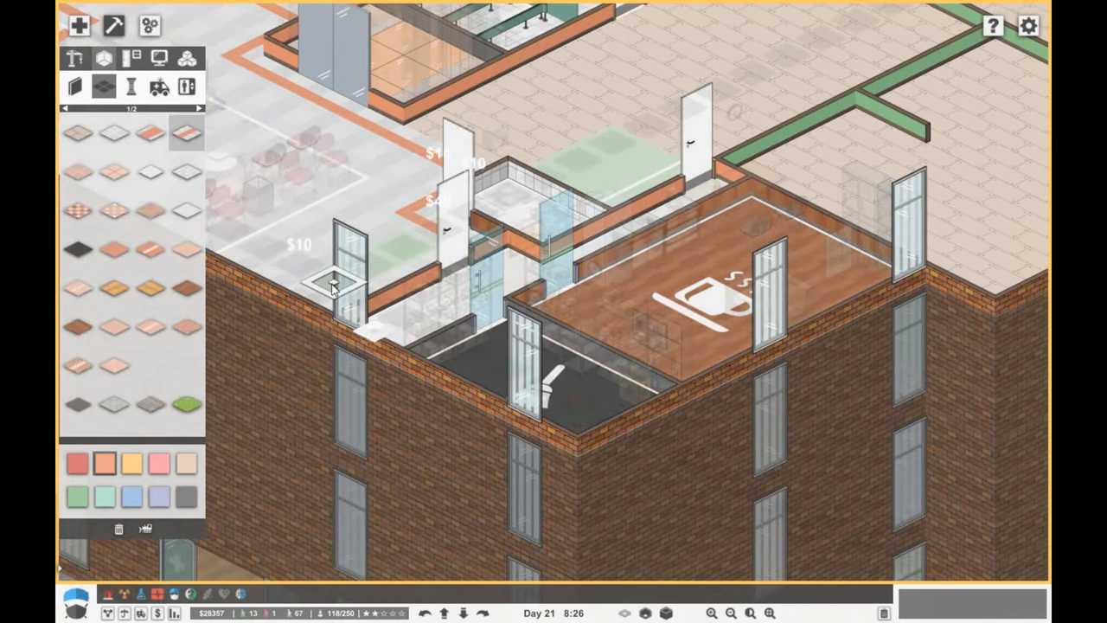
{"action": "left_click", "coordinate": [114, 134]}
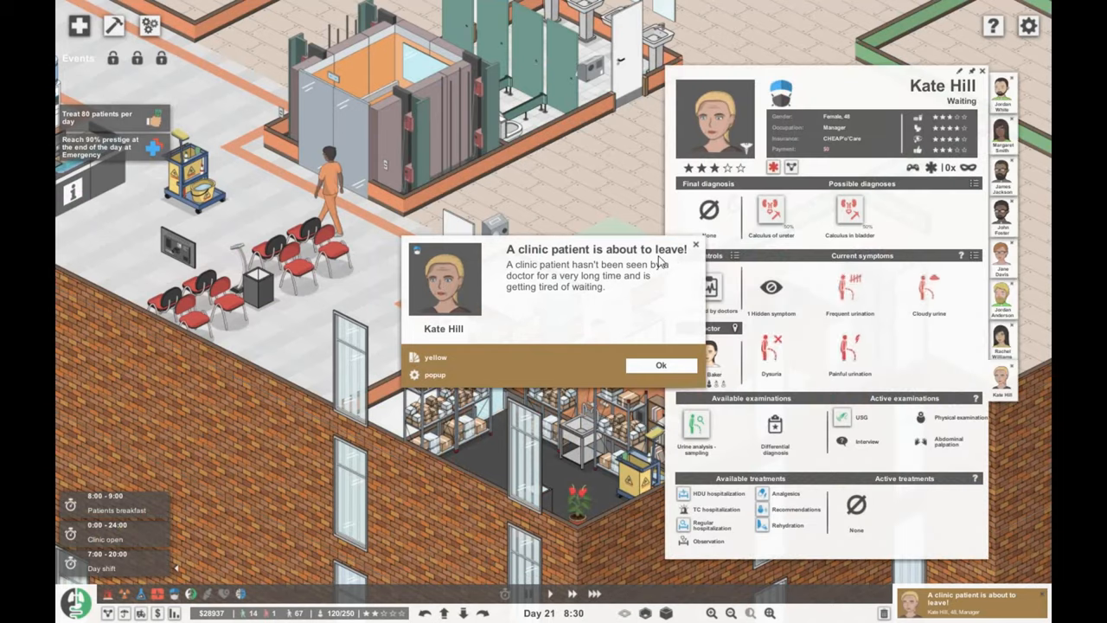
{"action": "left_click", "coordinate": [660, 365]}
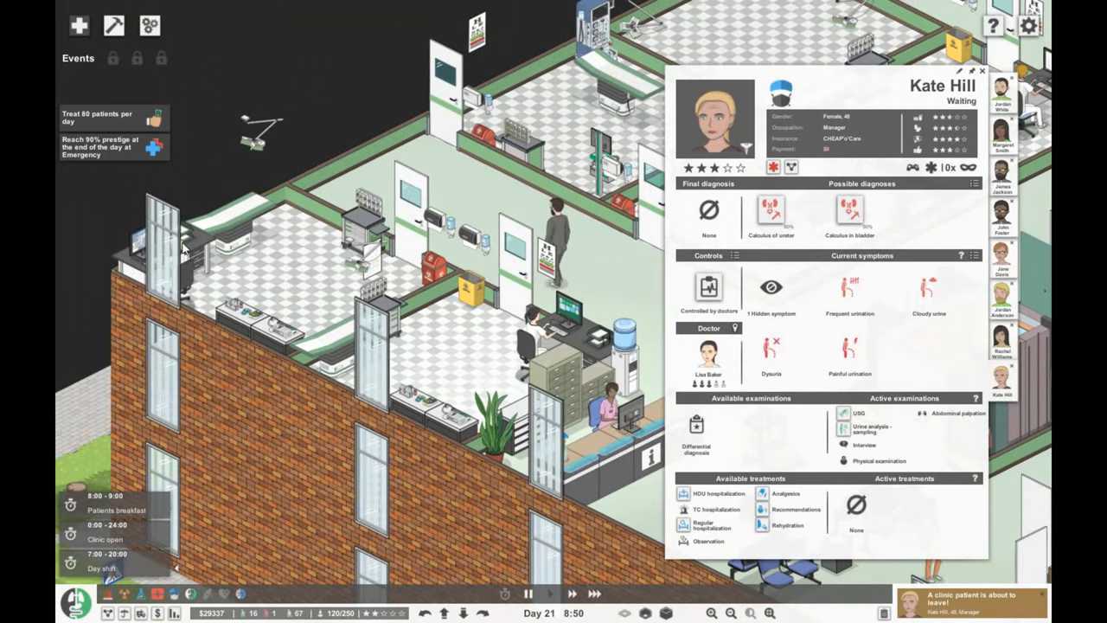
{"action": "left_click", "coordinate": [981, 71]}
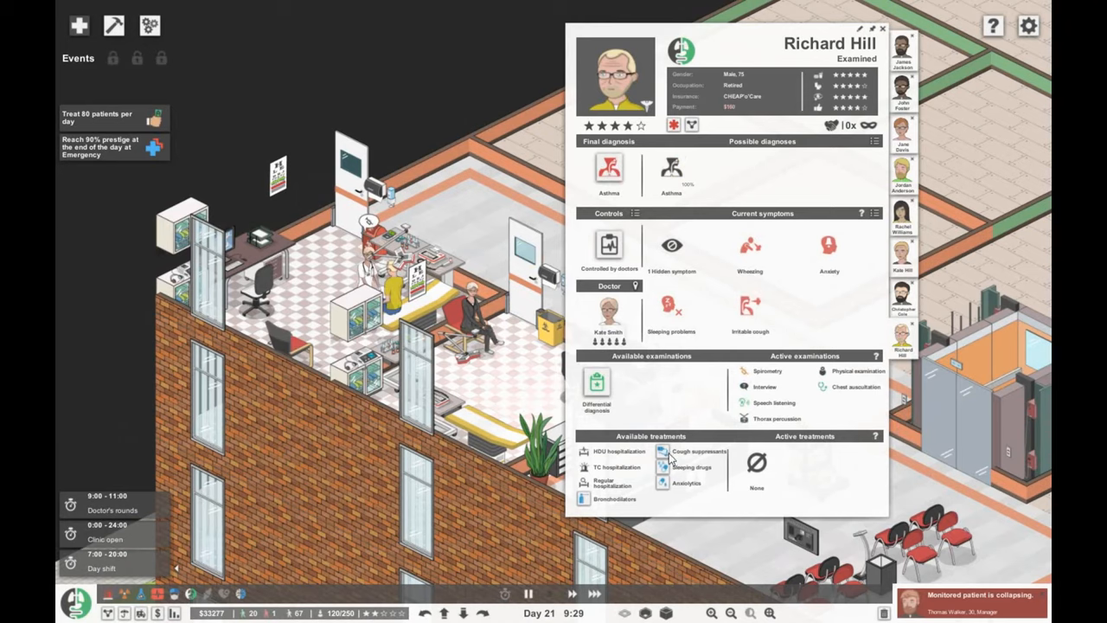
{"action": "left_click", "coordinate": [882, 28]}
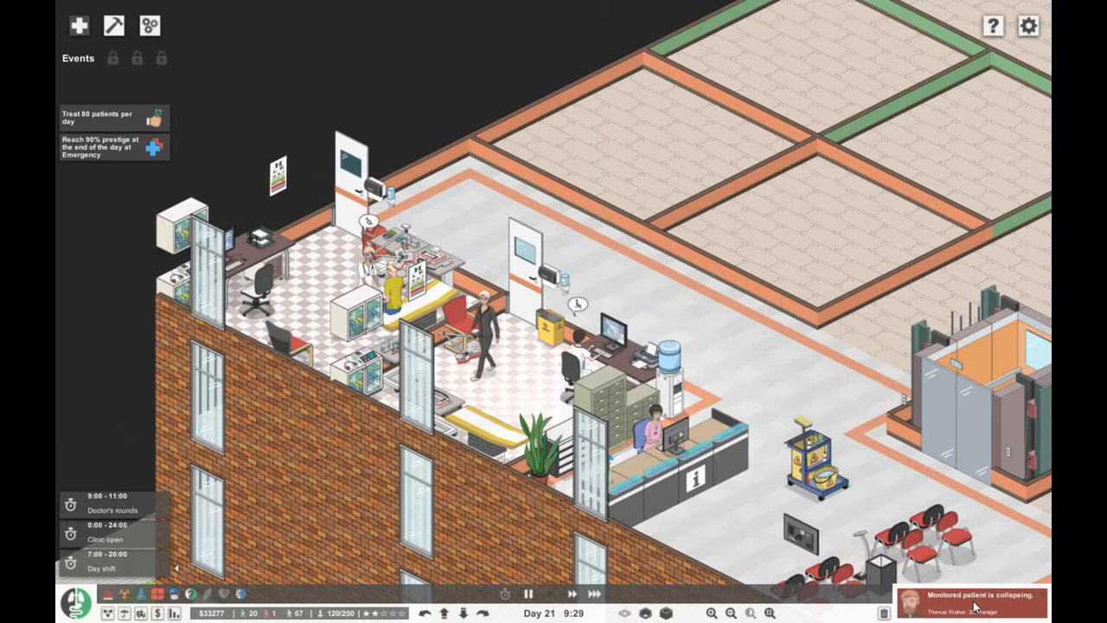
{"action": "left_click", "coordinate": [978, 600]}
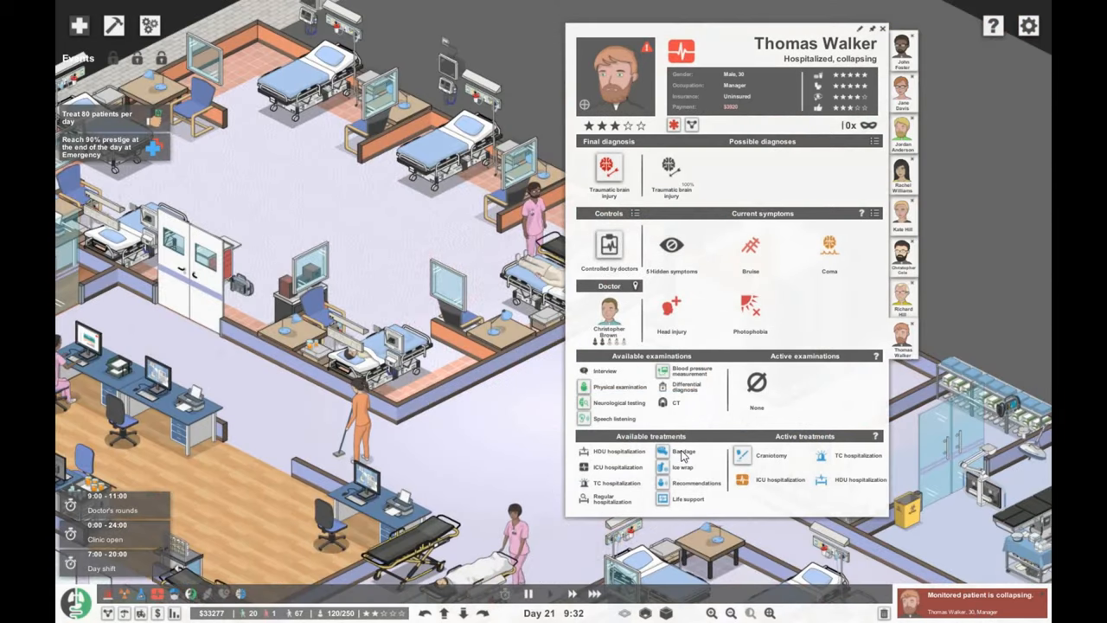
{"action": "left_click", "coordinate": [883, 28]}
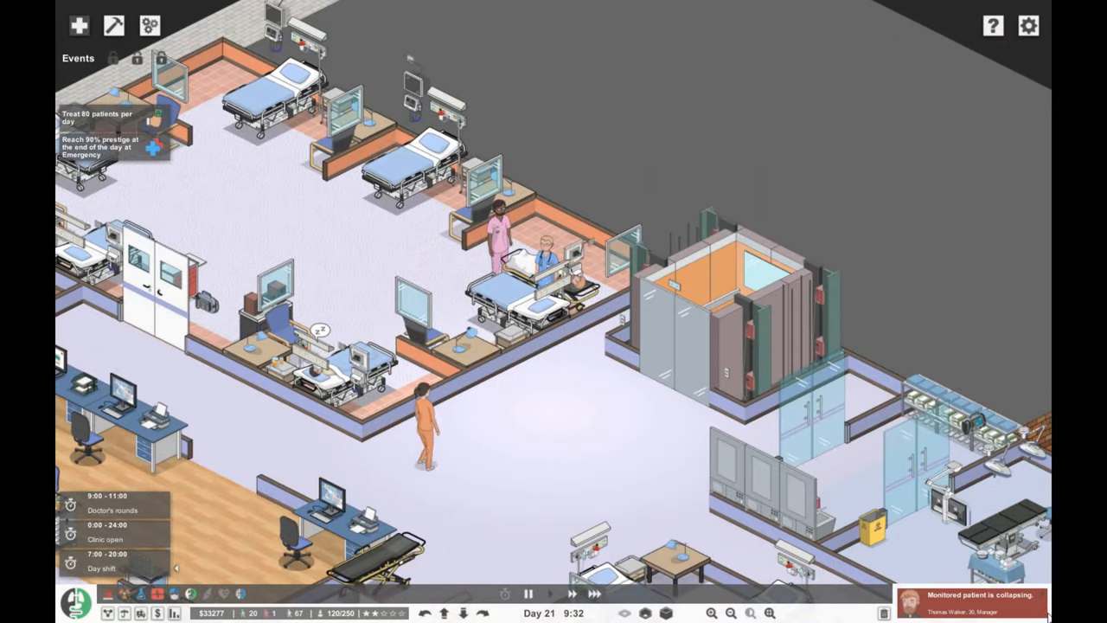